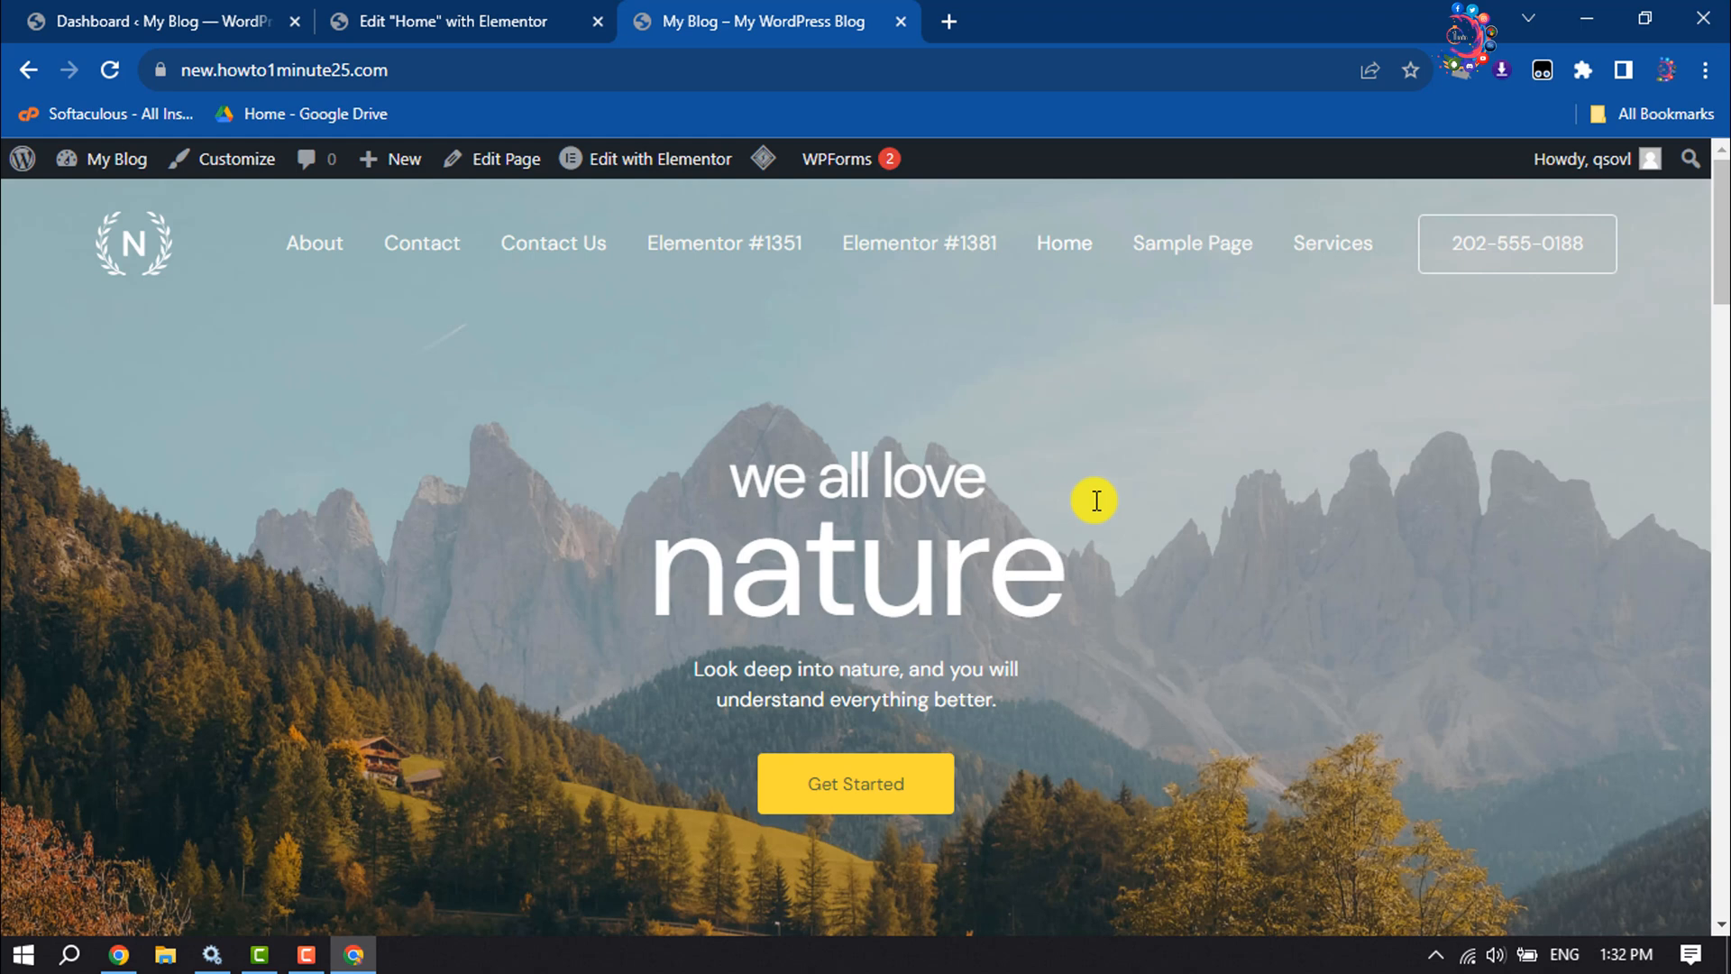
Create a menu named main-menu in the Customizer and assign it to the Primary Menu location
click(233, 158)
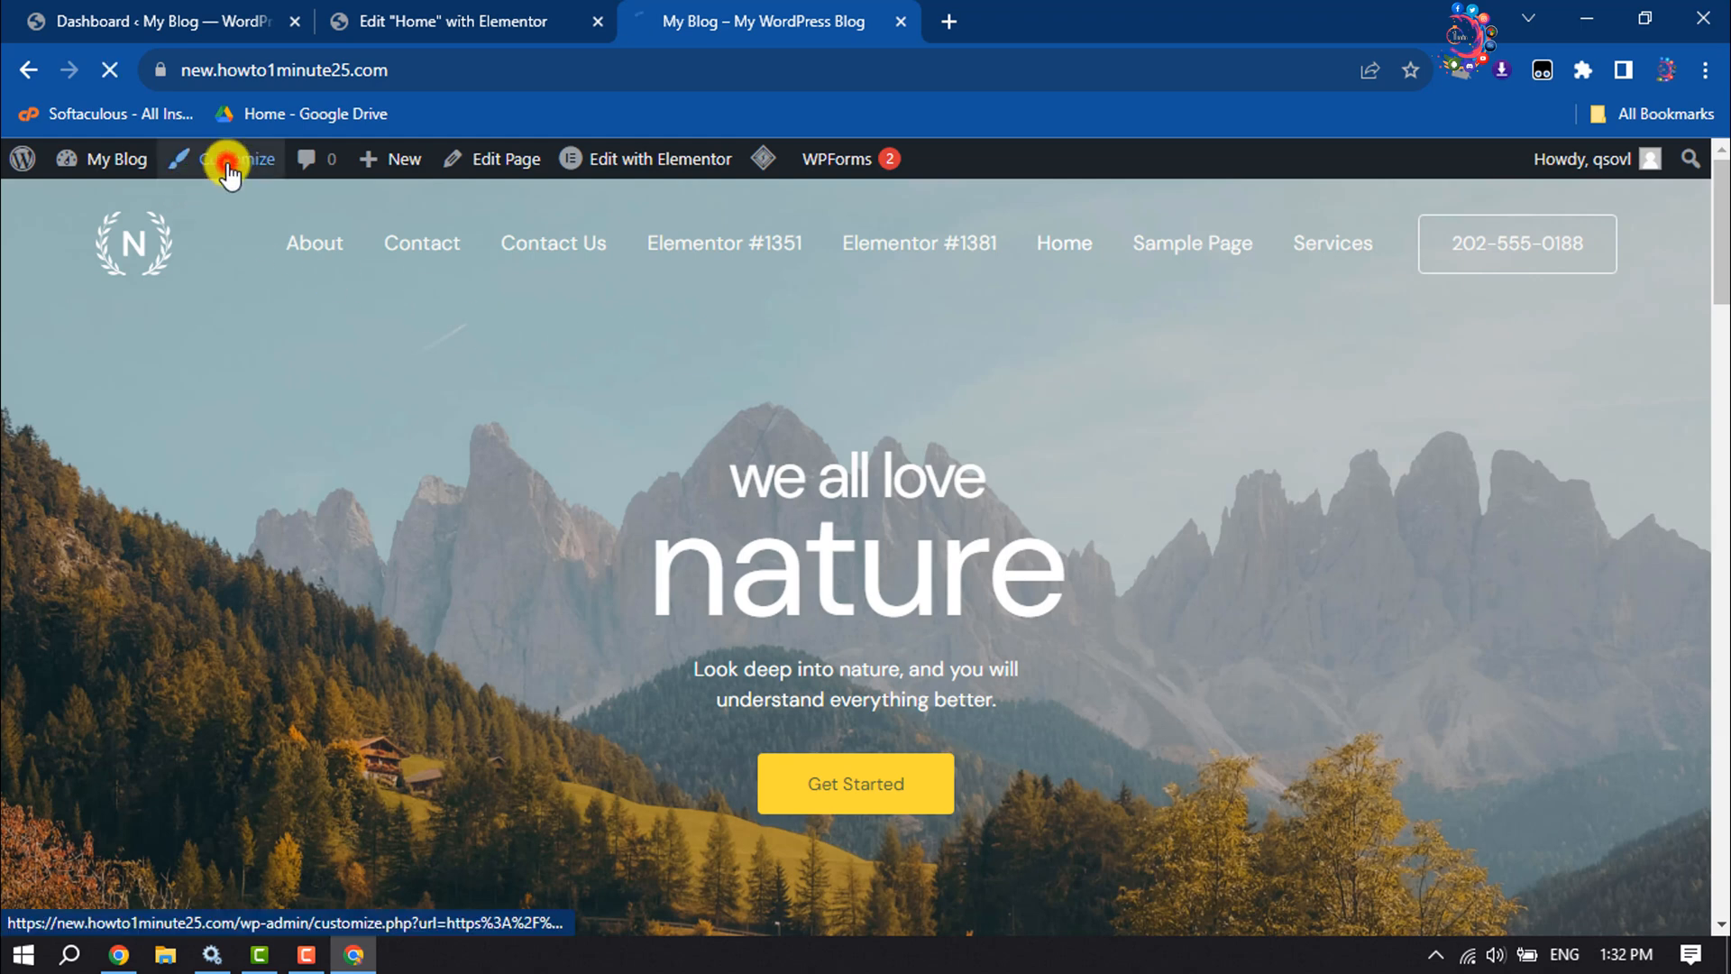
click(232, 158)
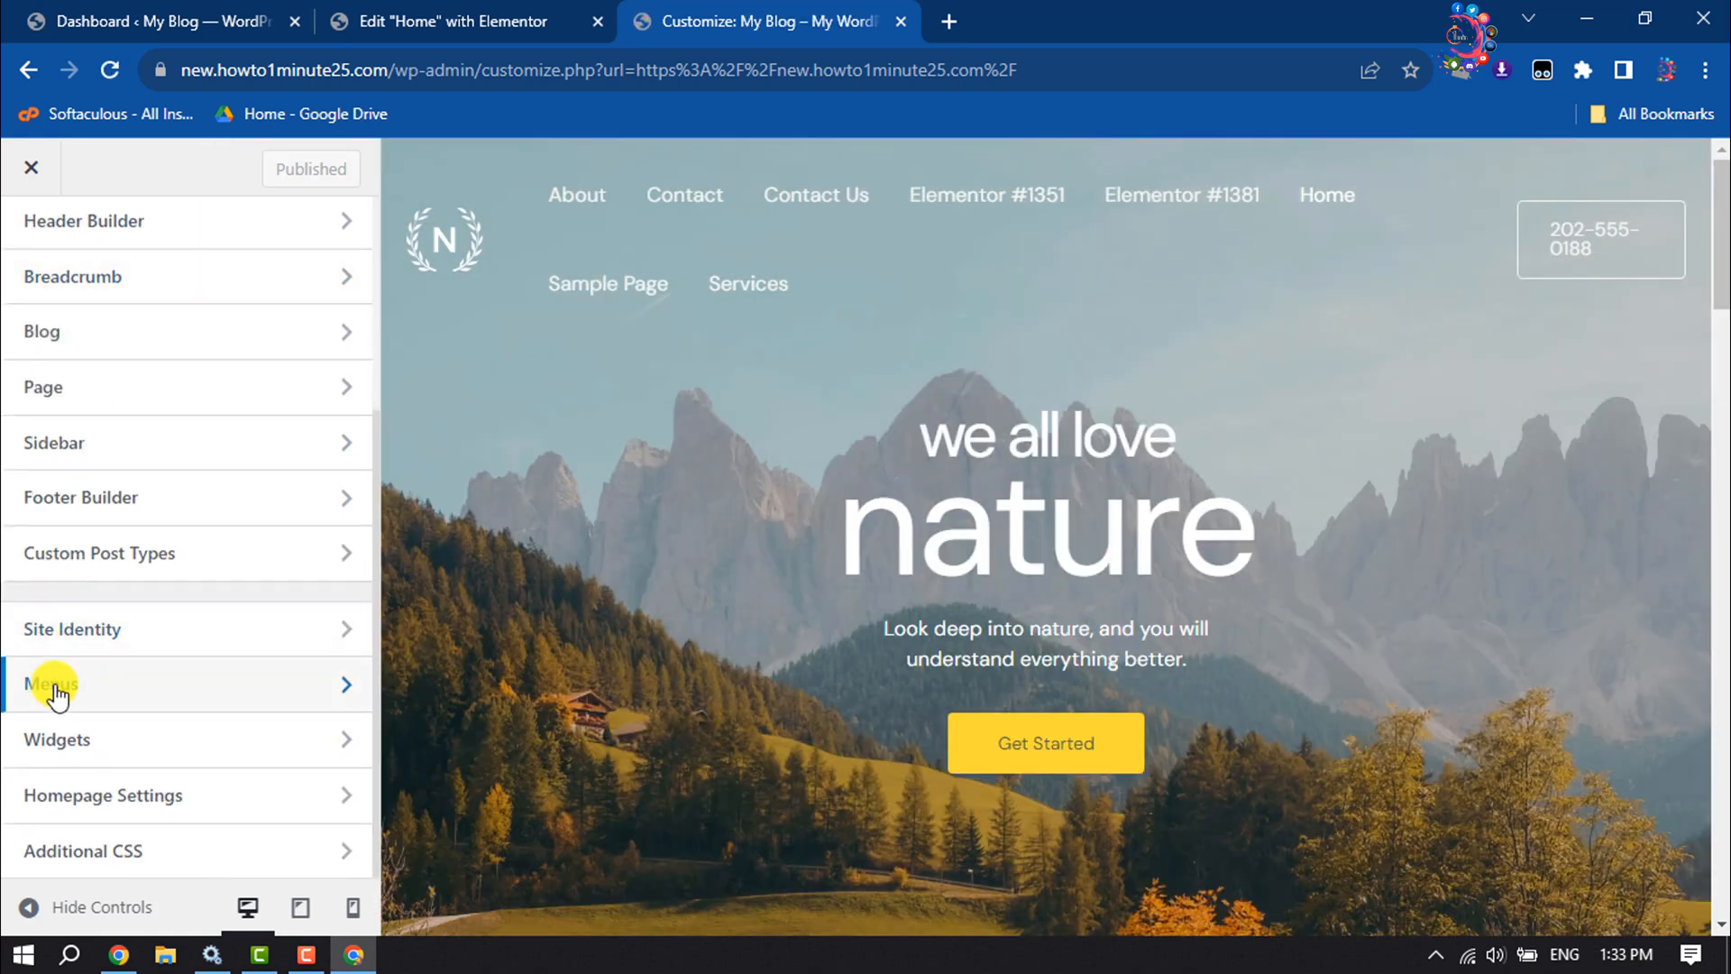
click(50, 684)
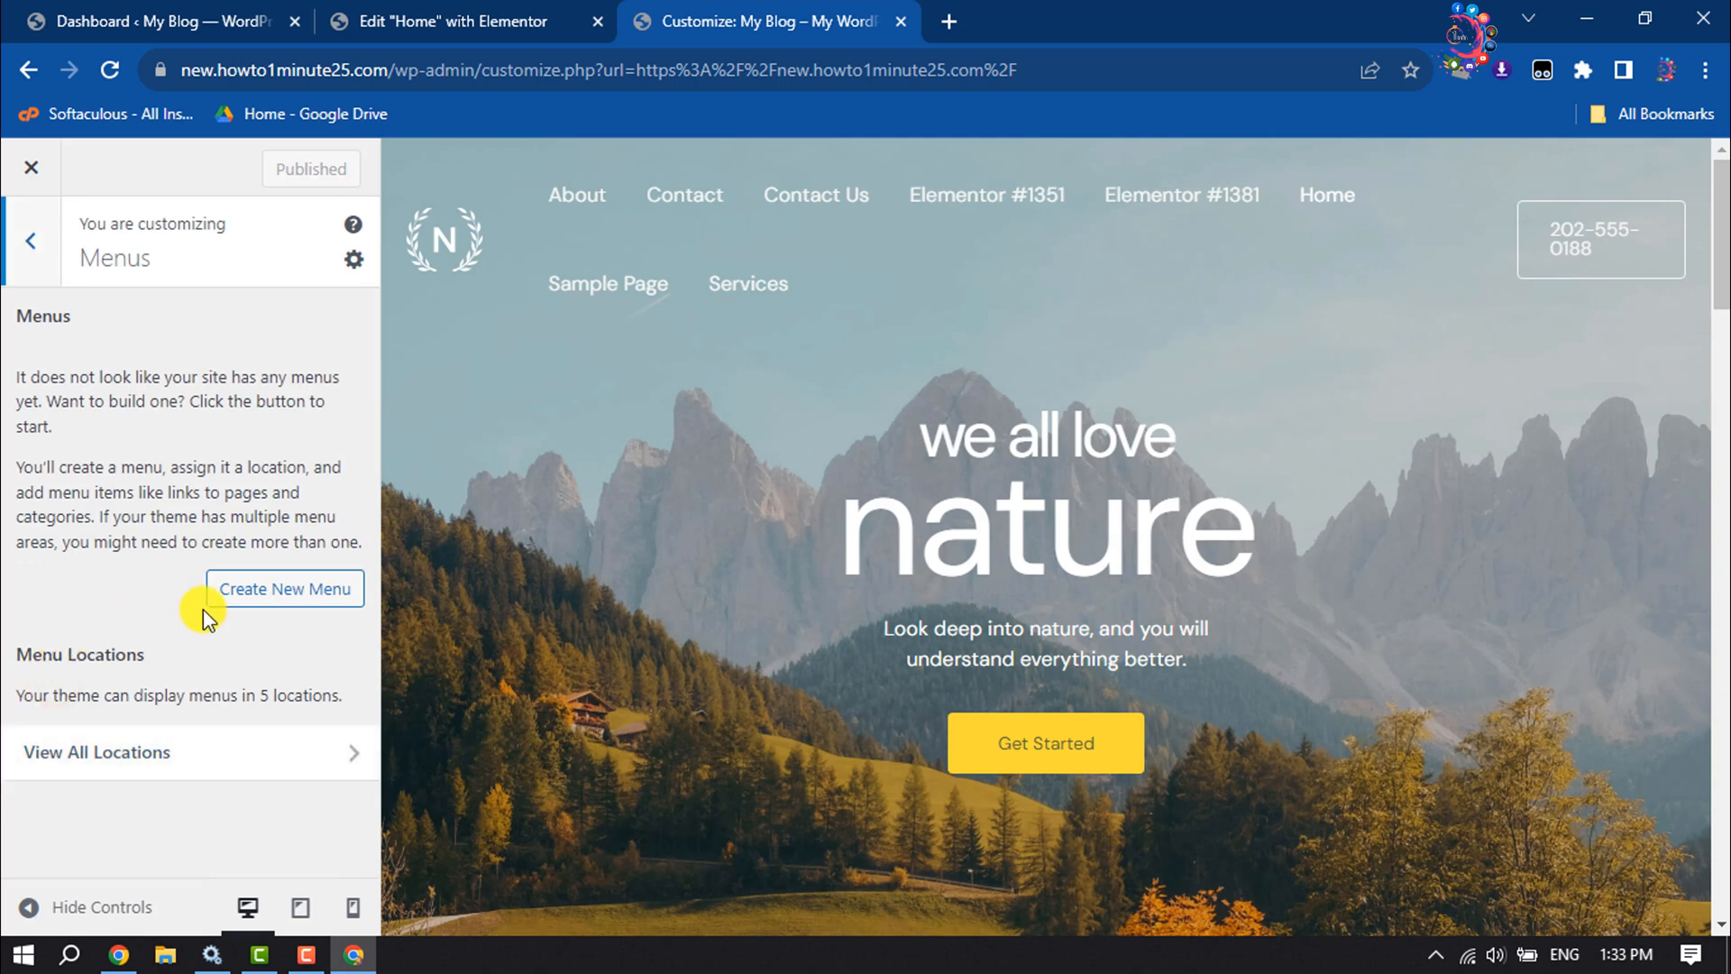
click(283, 588)
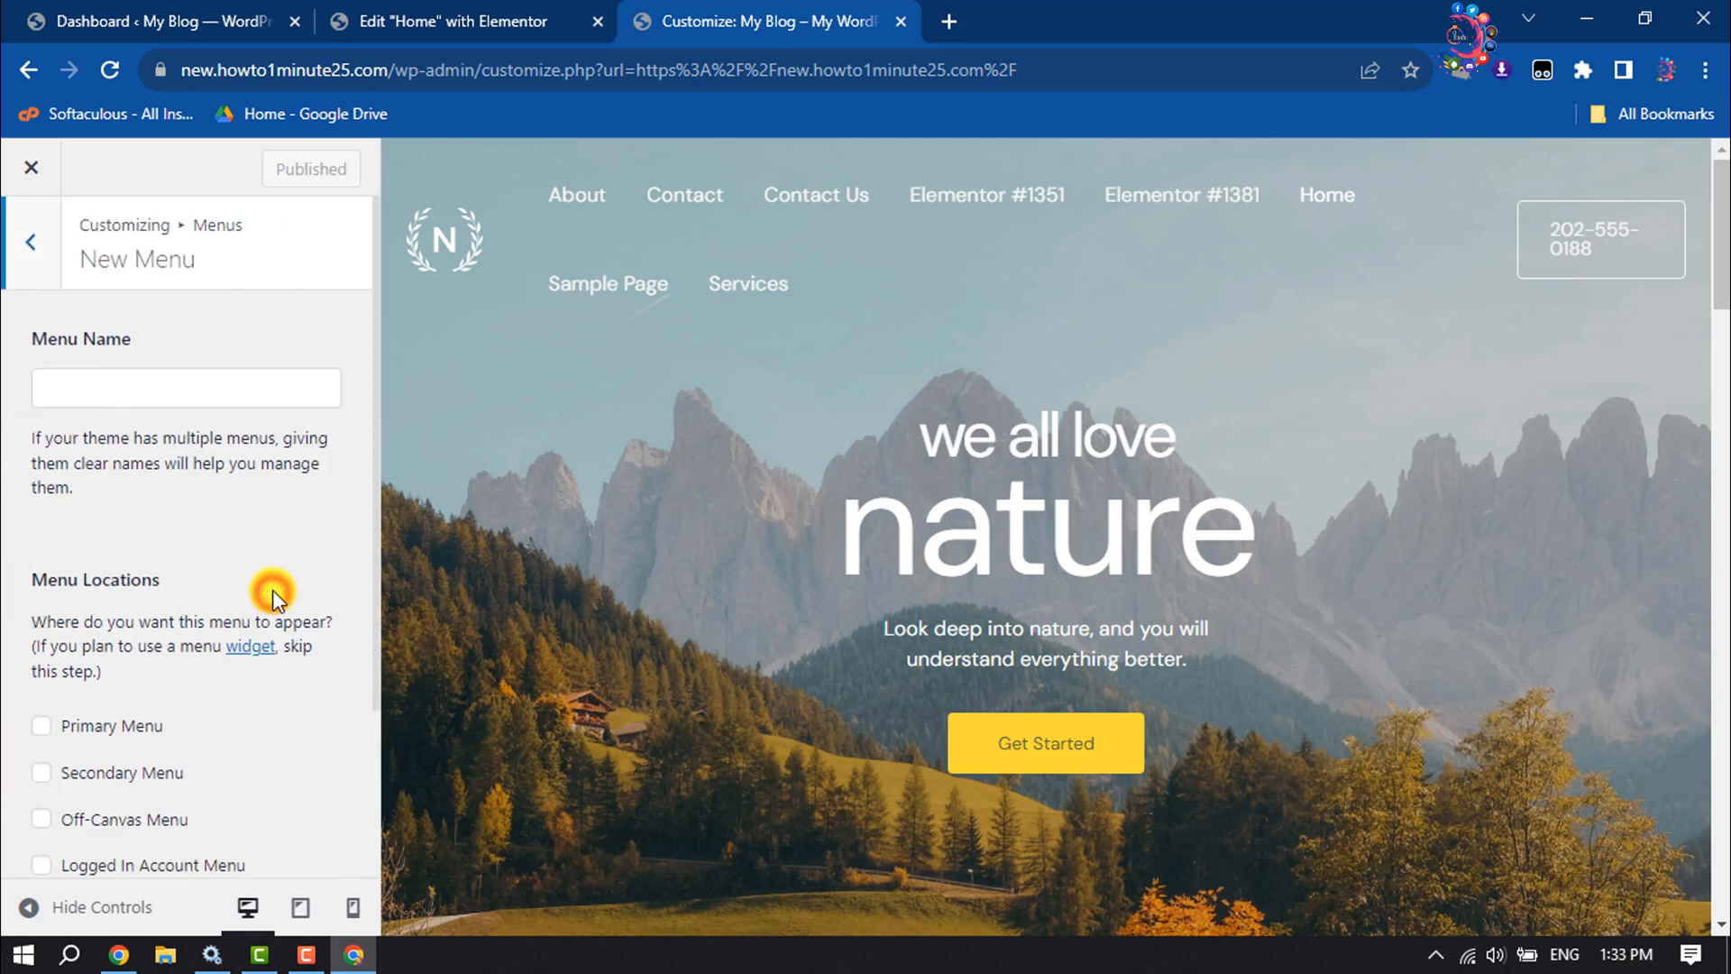
text(mai)
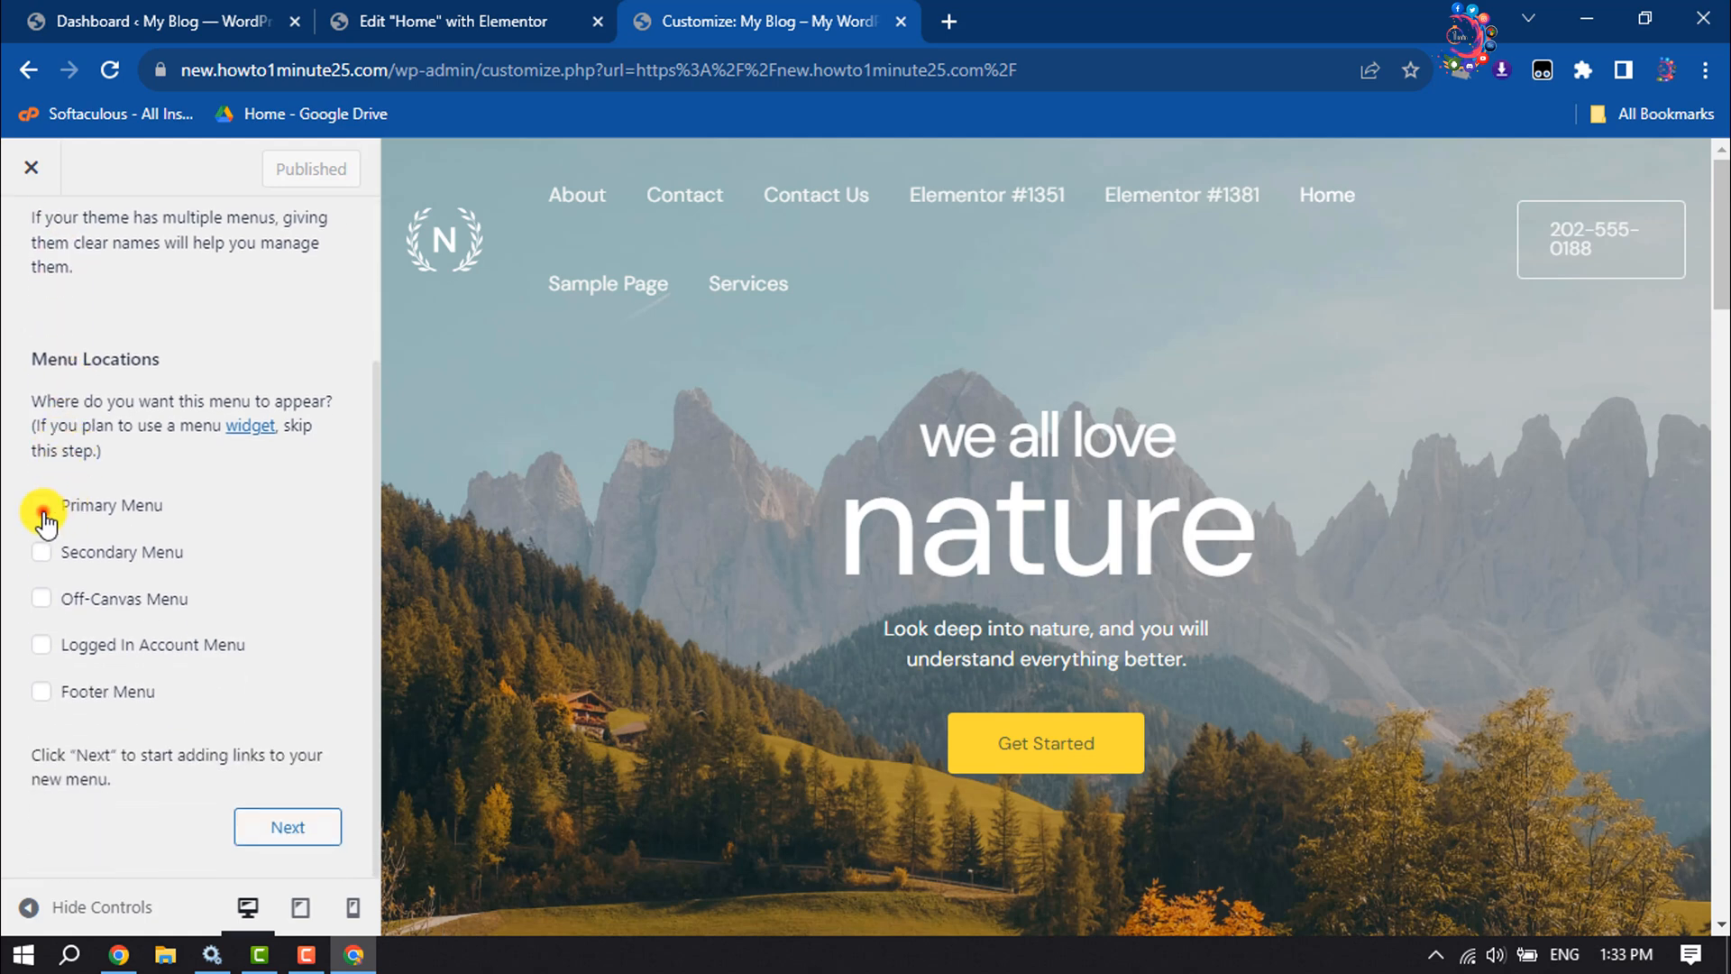
click(41, 505)
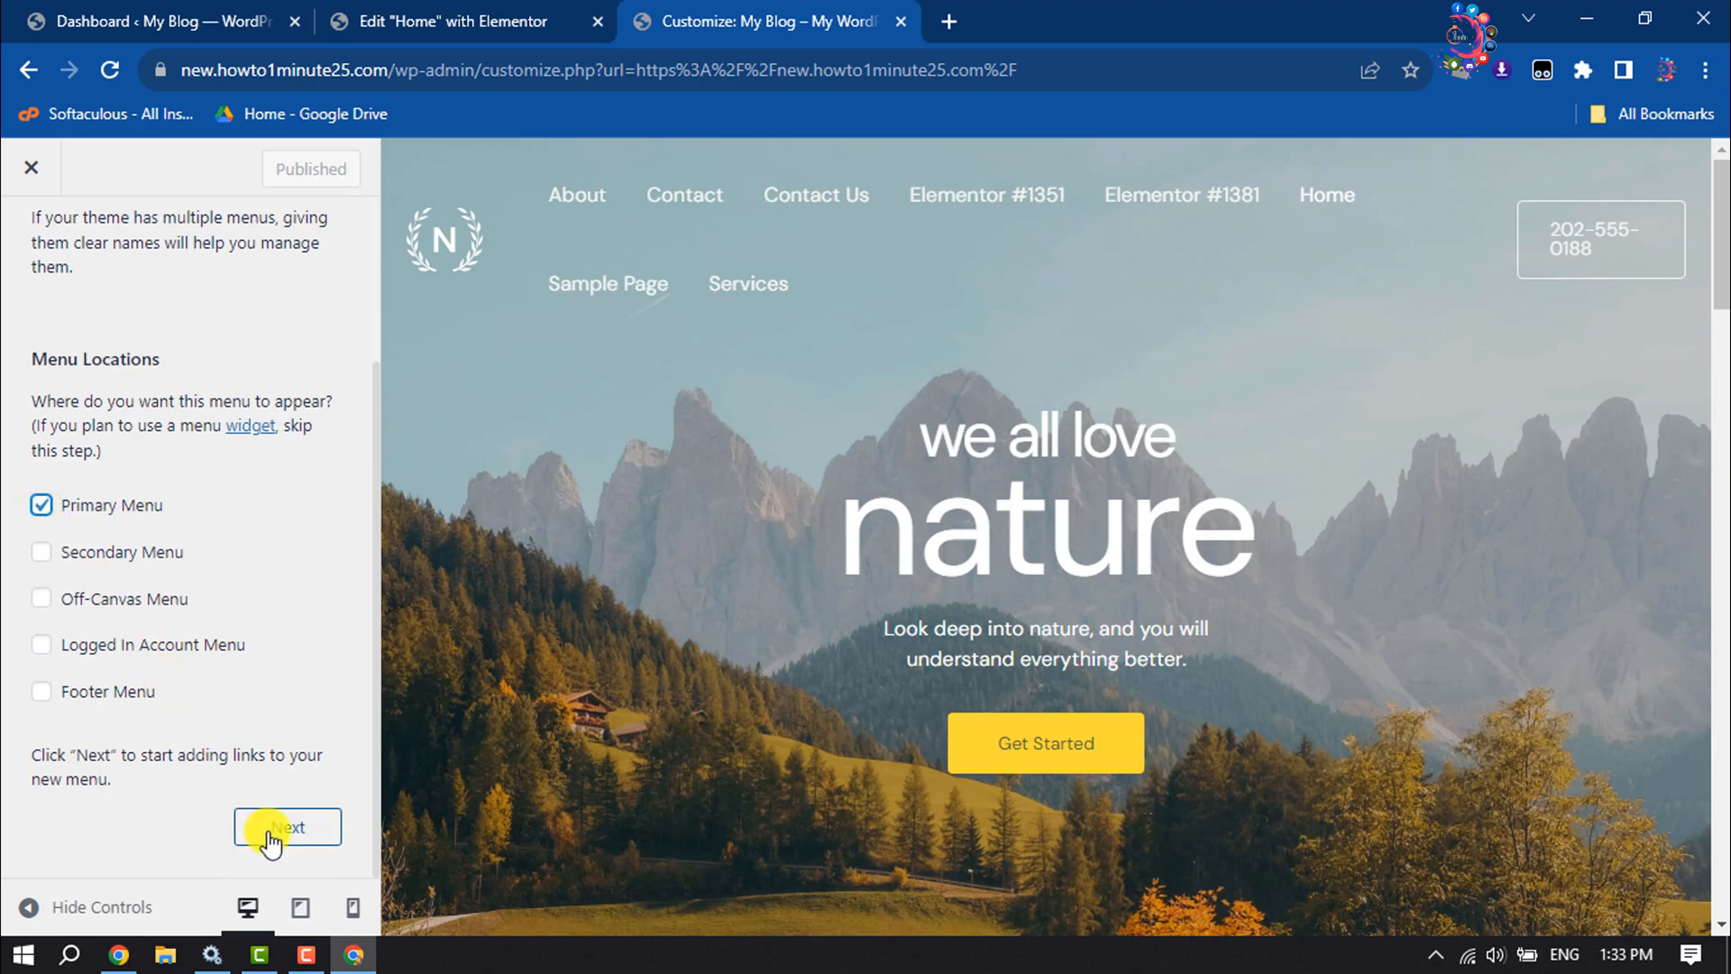
click(286, 827)
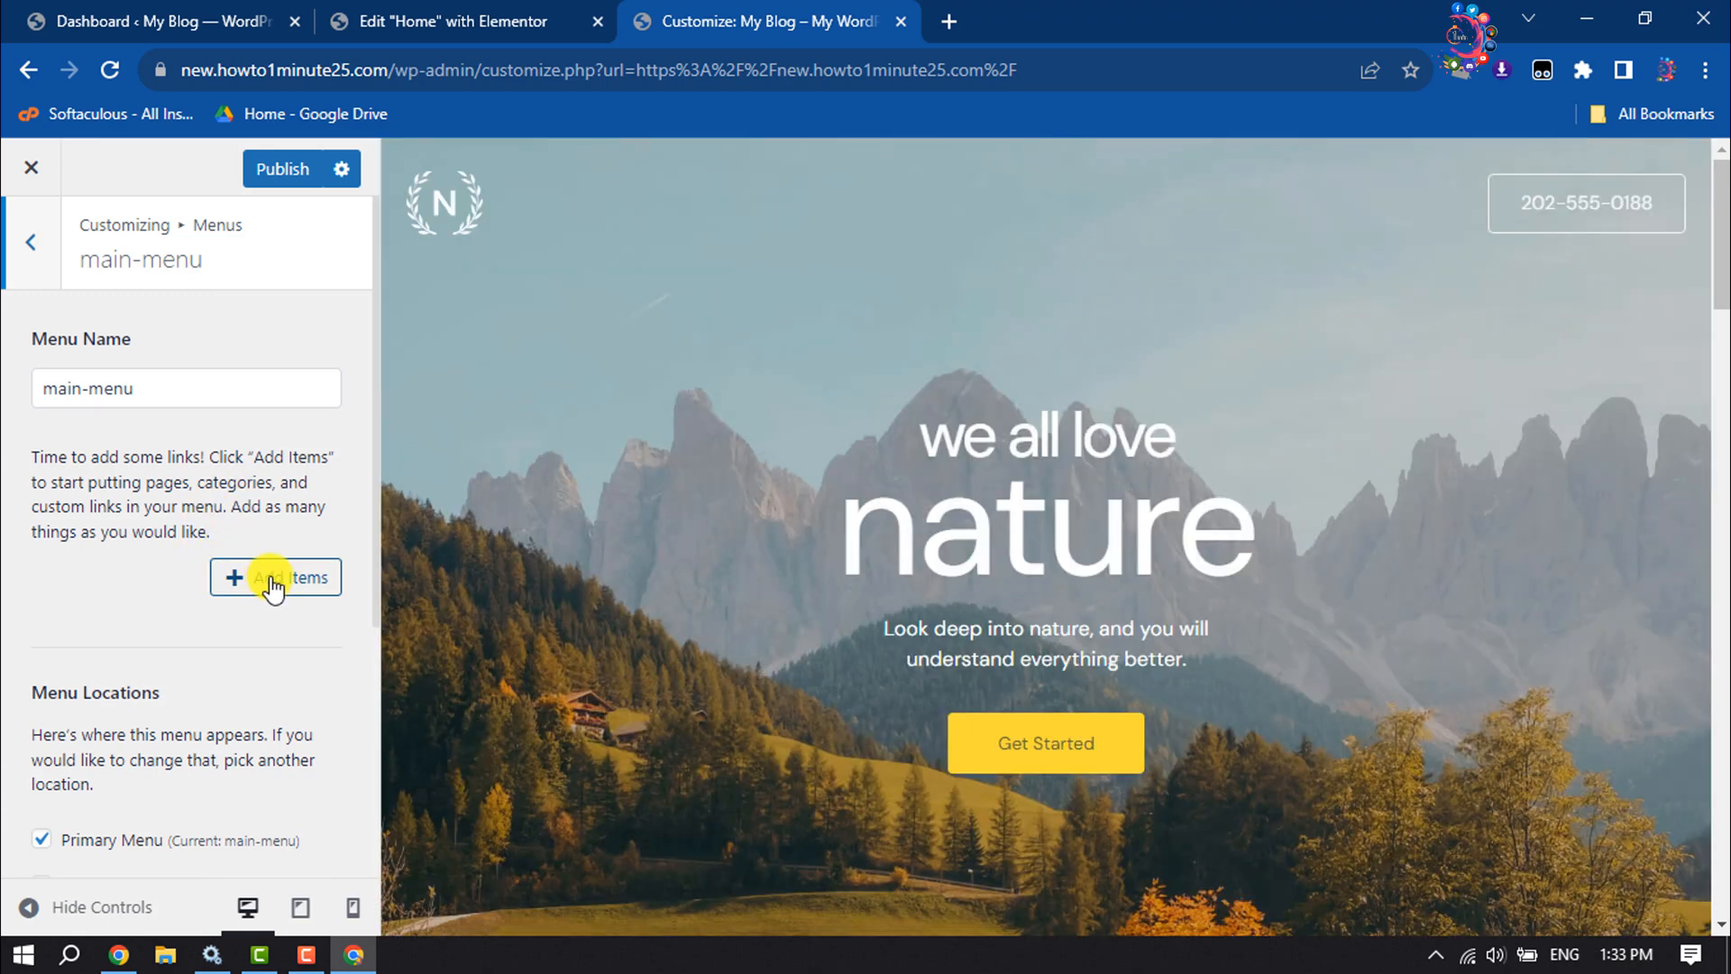
Add the Home page as the first main-menu item and expand Custom Links
click(275, 577)
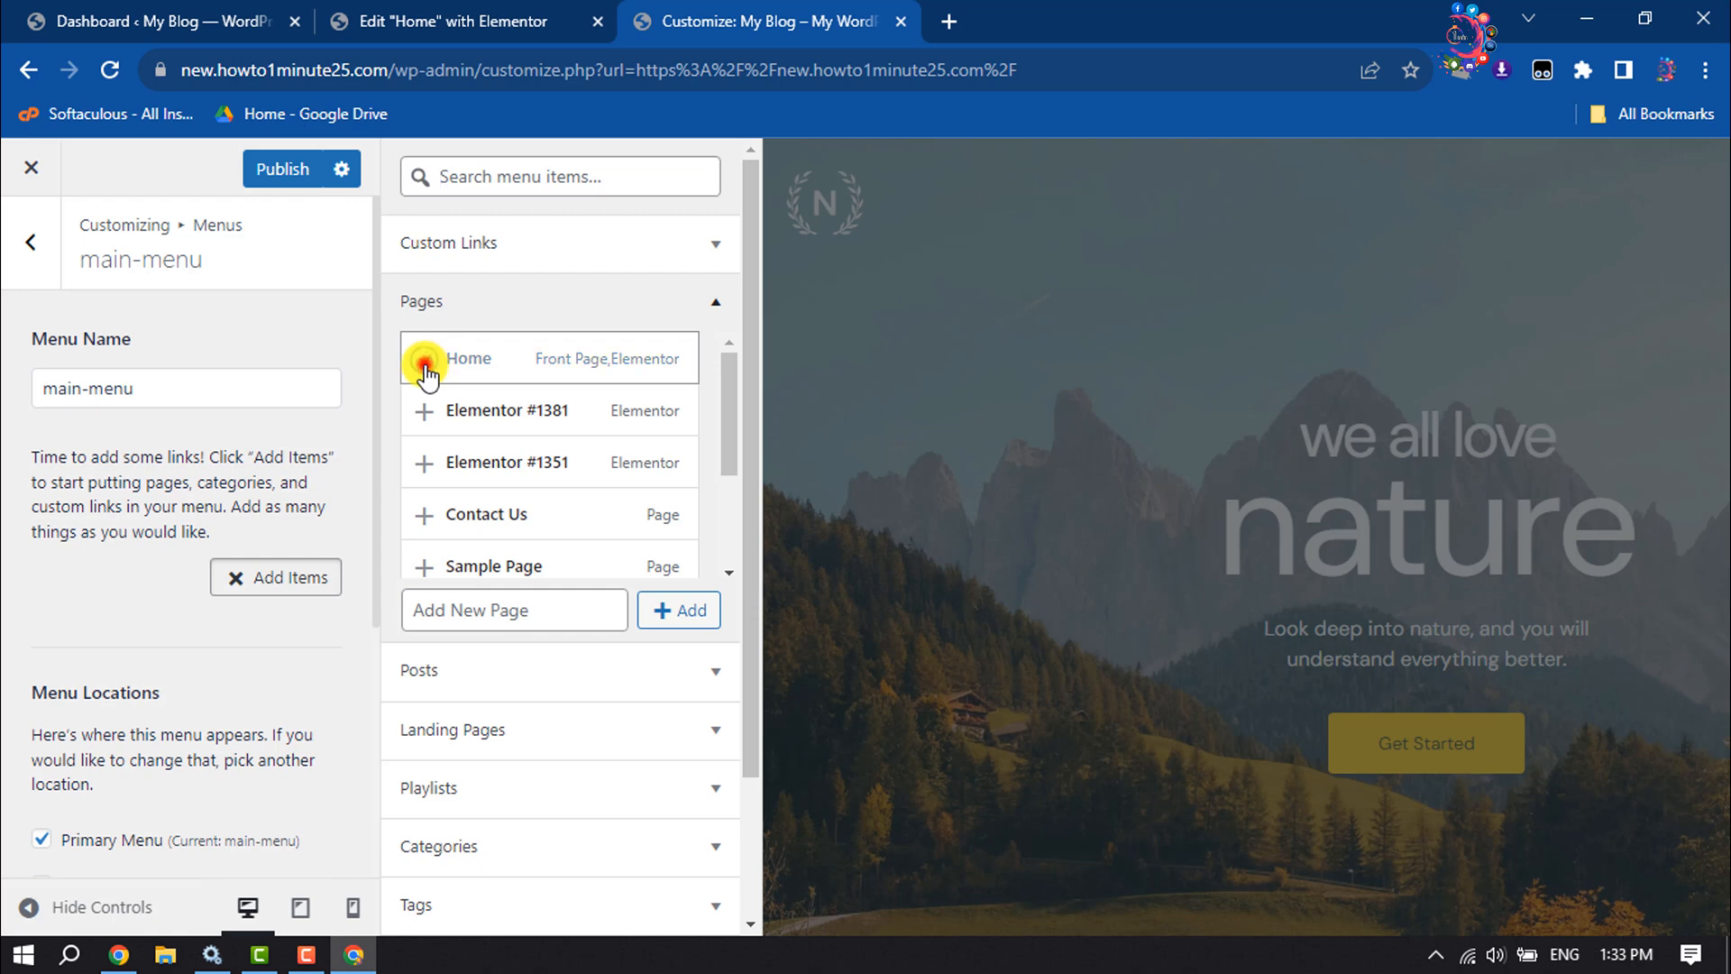
click(424, 357)
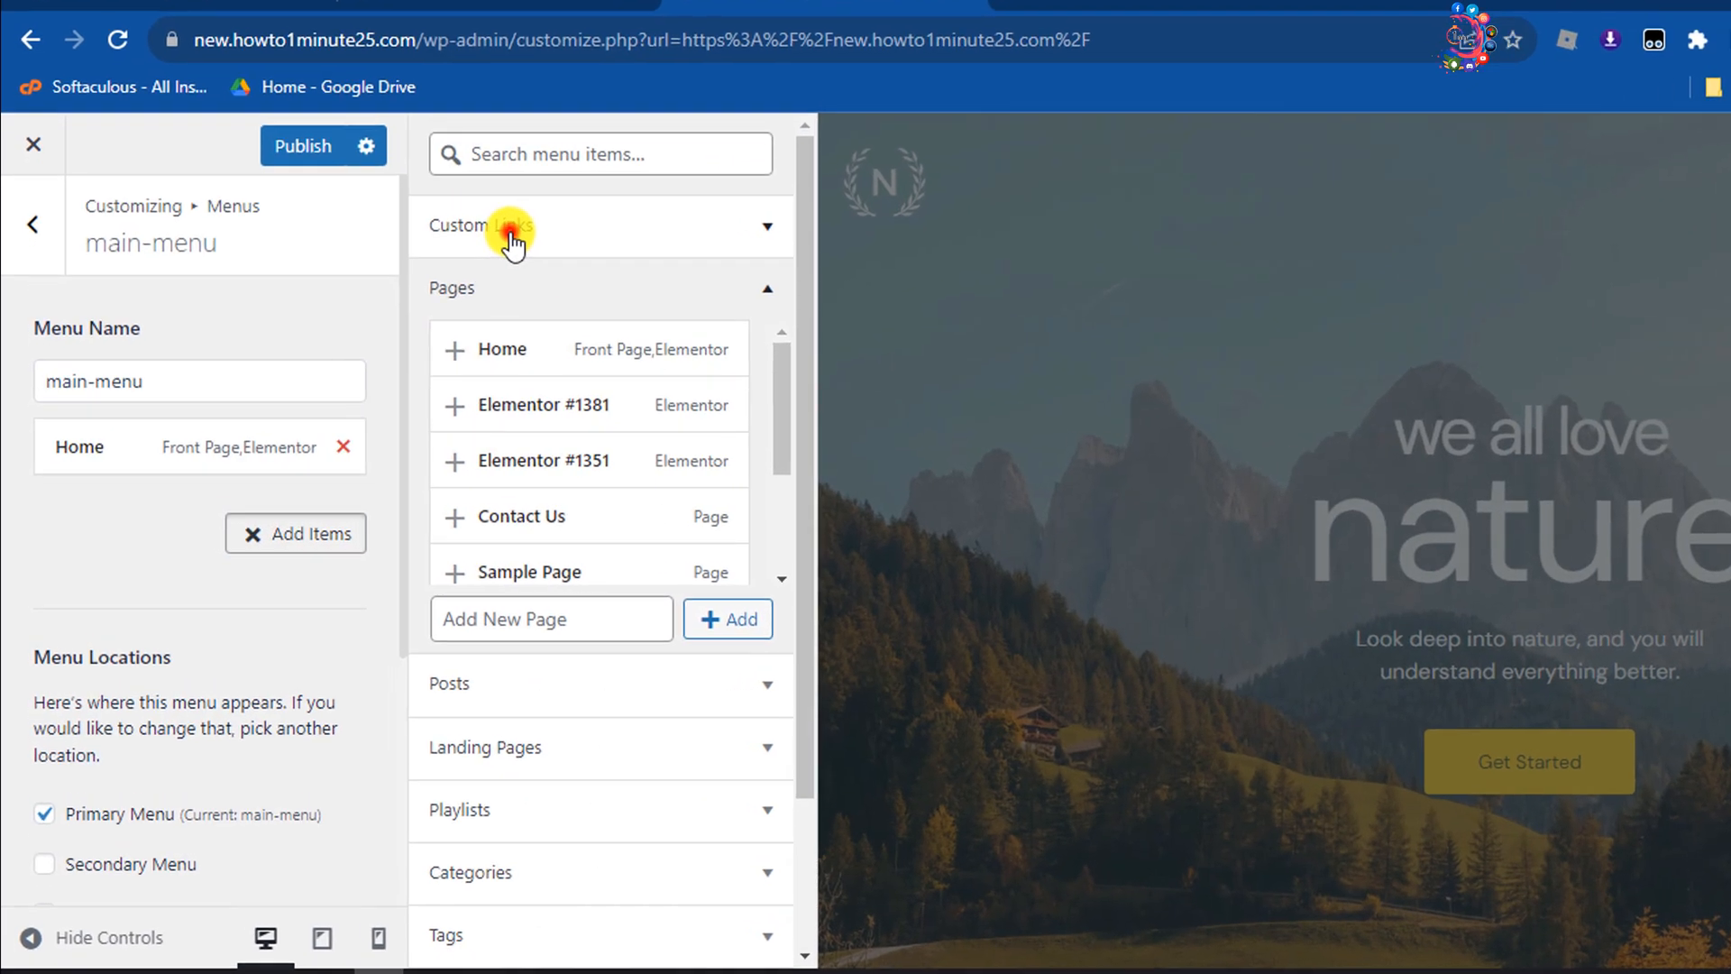
click(519, 226)
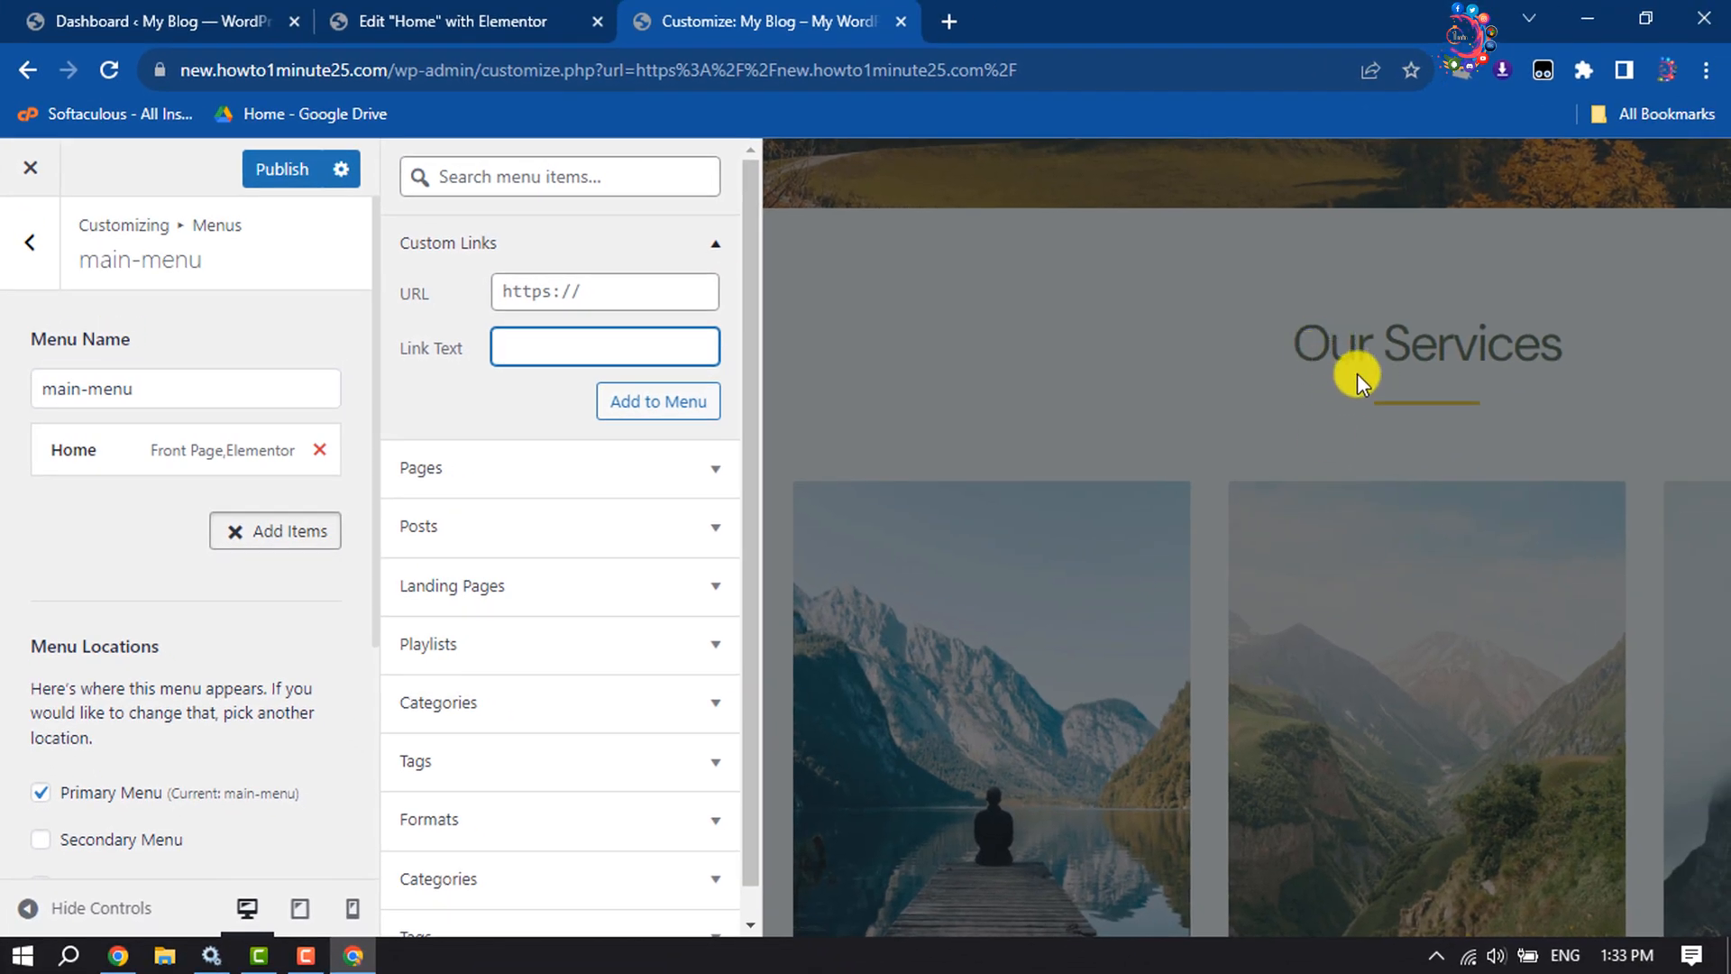
Add a custom link with text Service and URL #service to main-menu
click(604, 346)
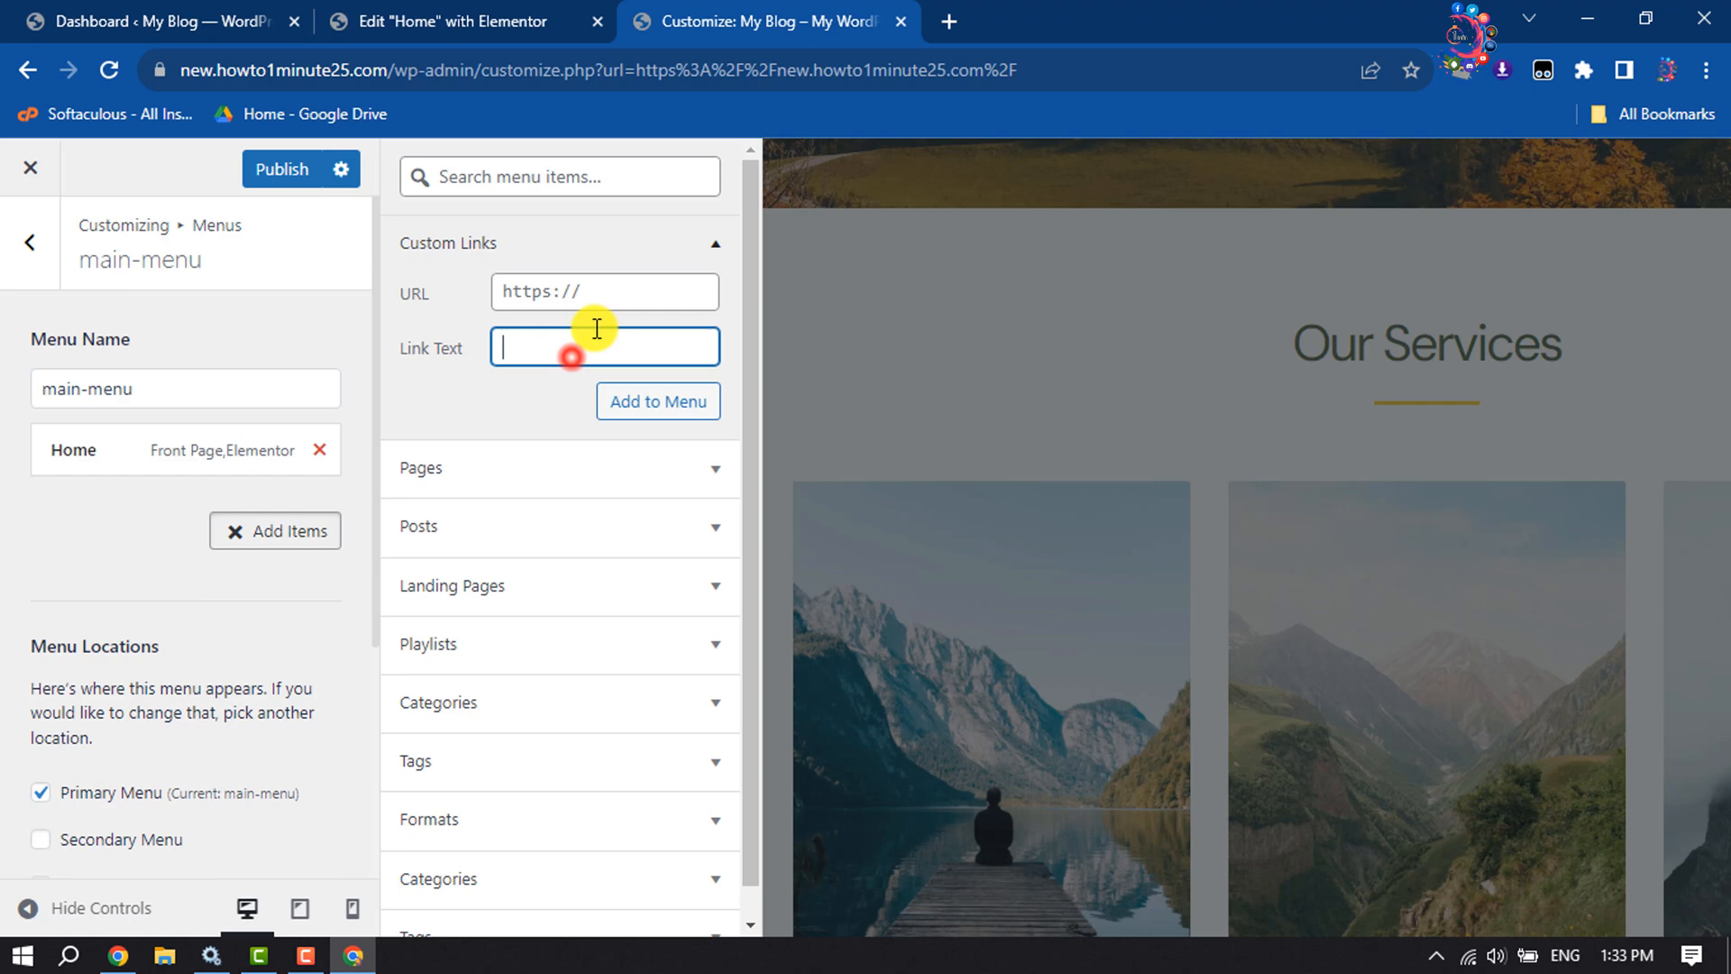
text(S)
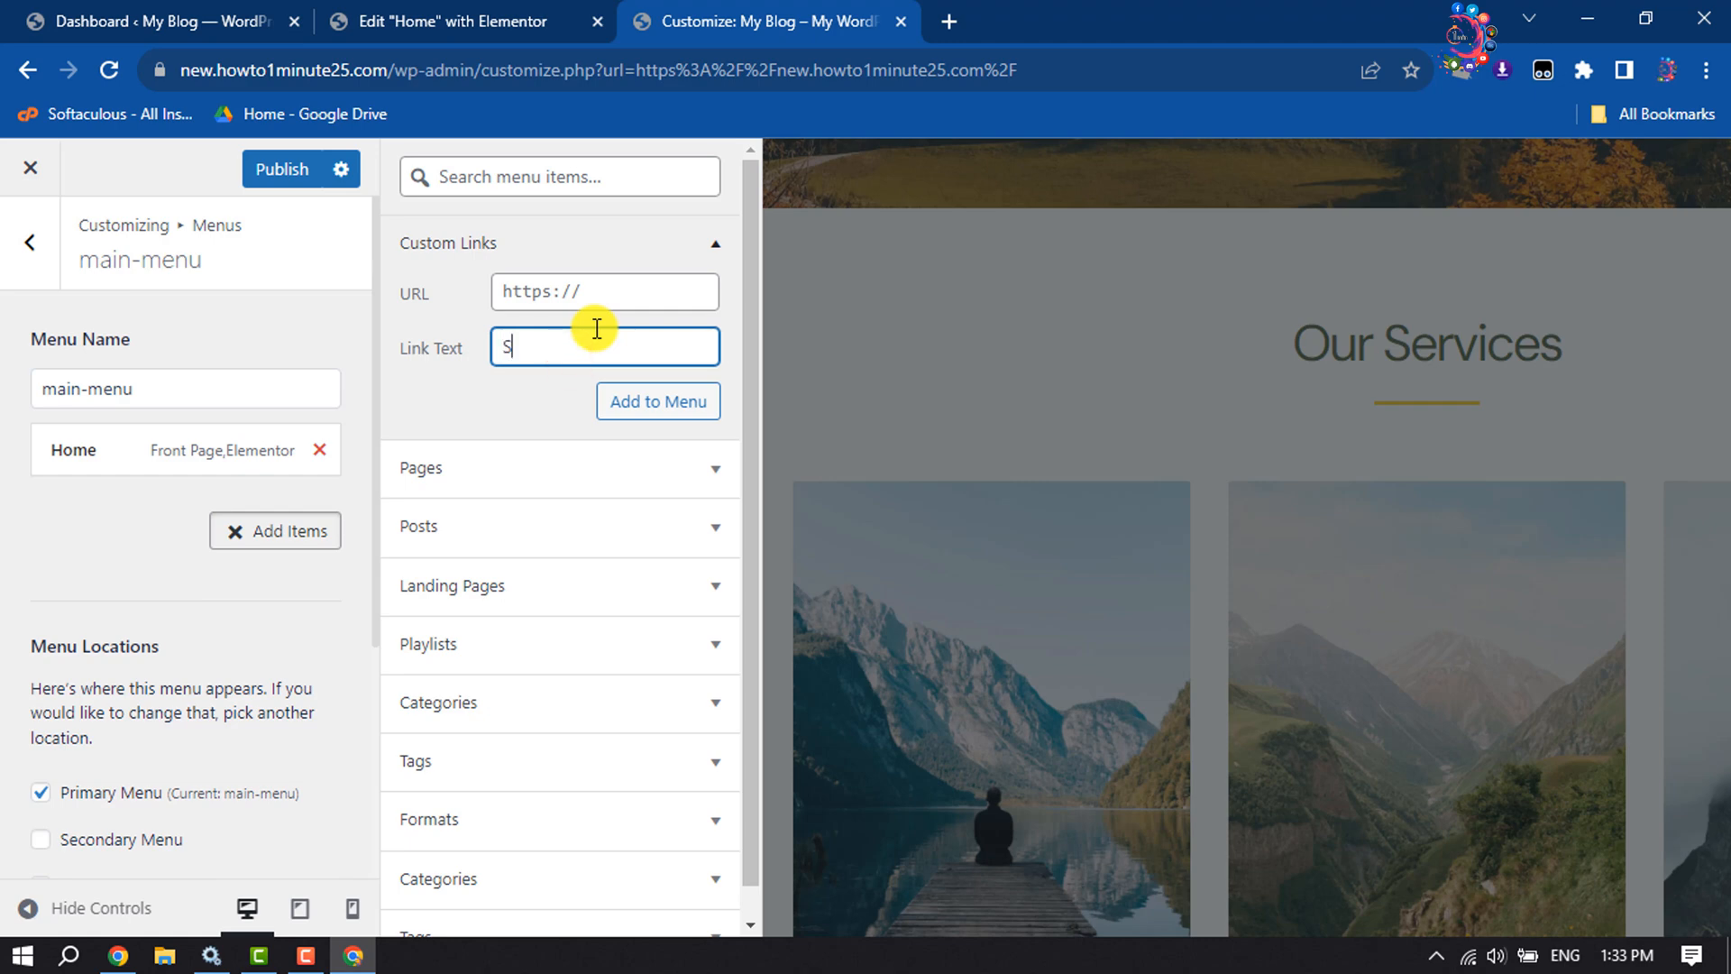
text(ervice)
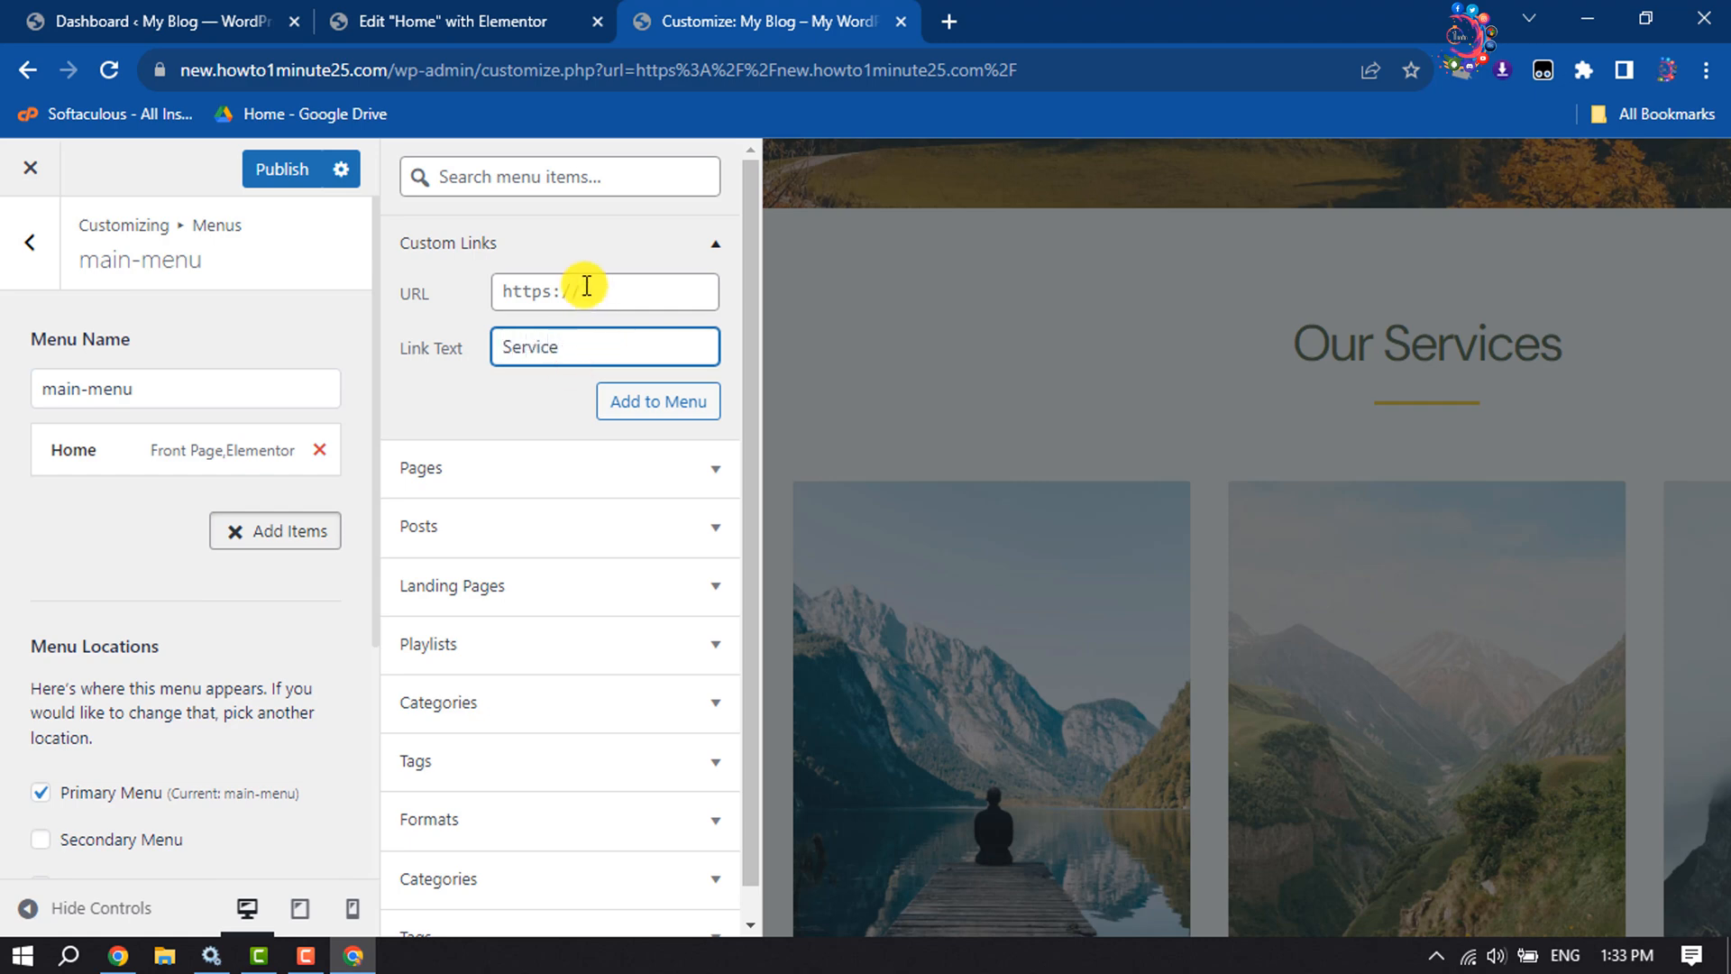
click(604, 293)
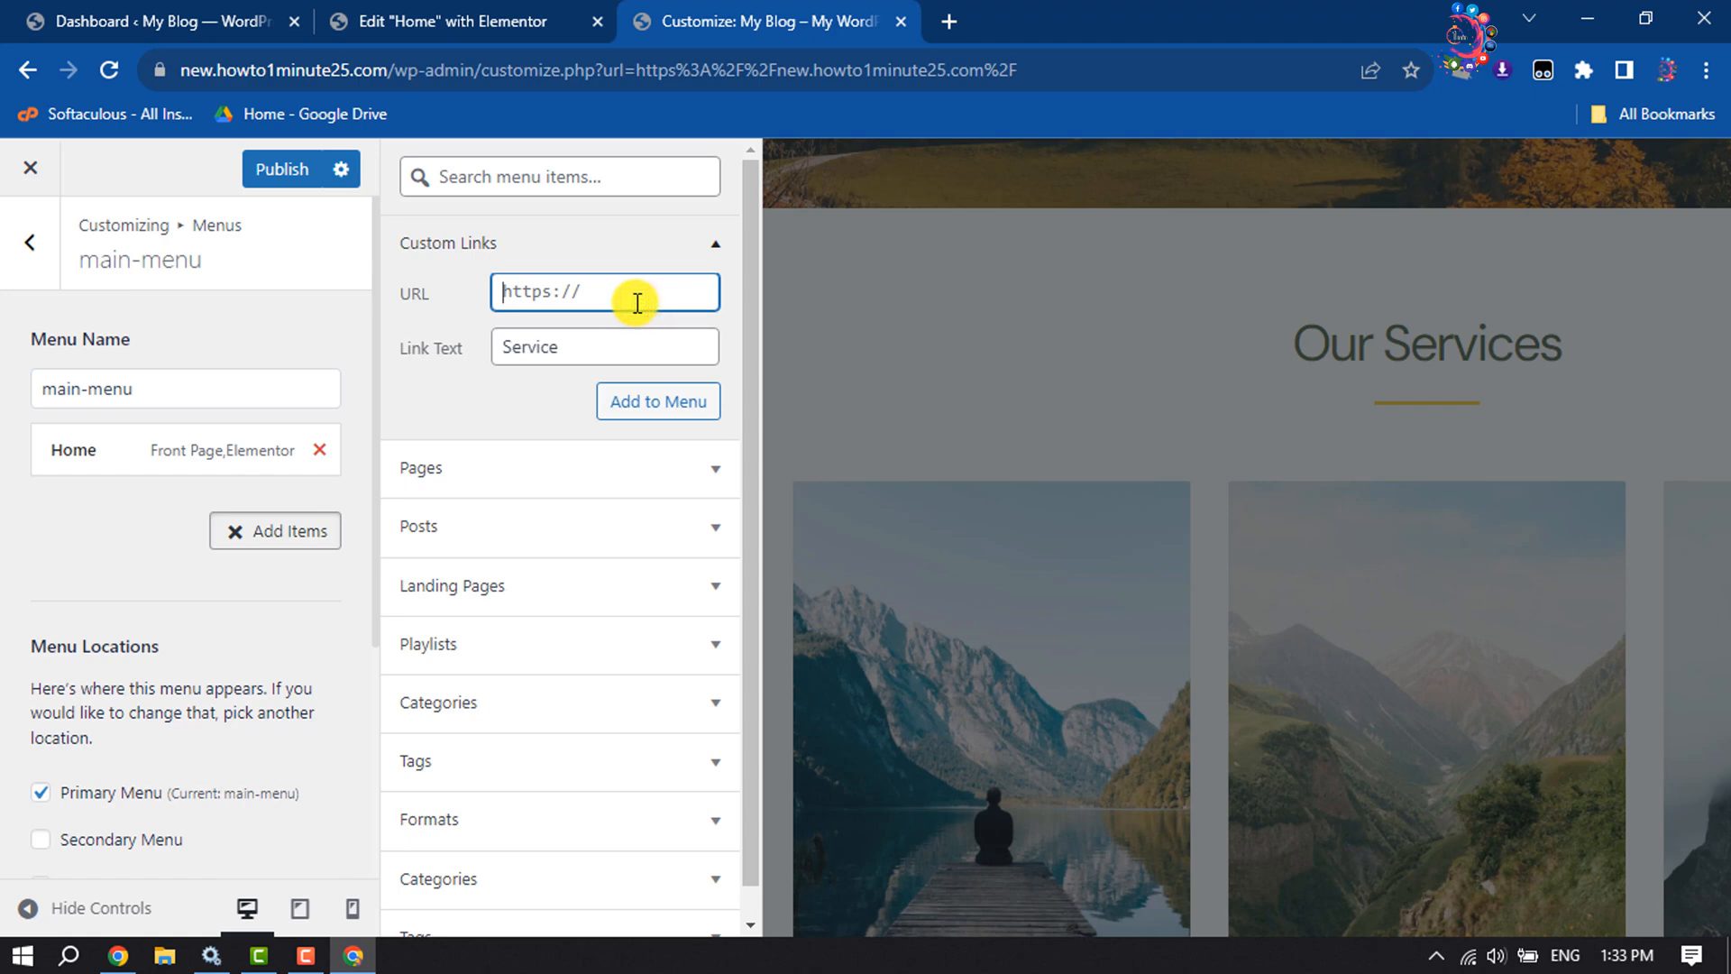
text(#)
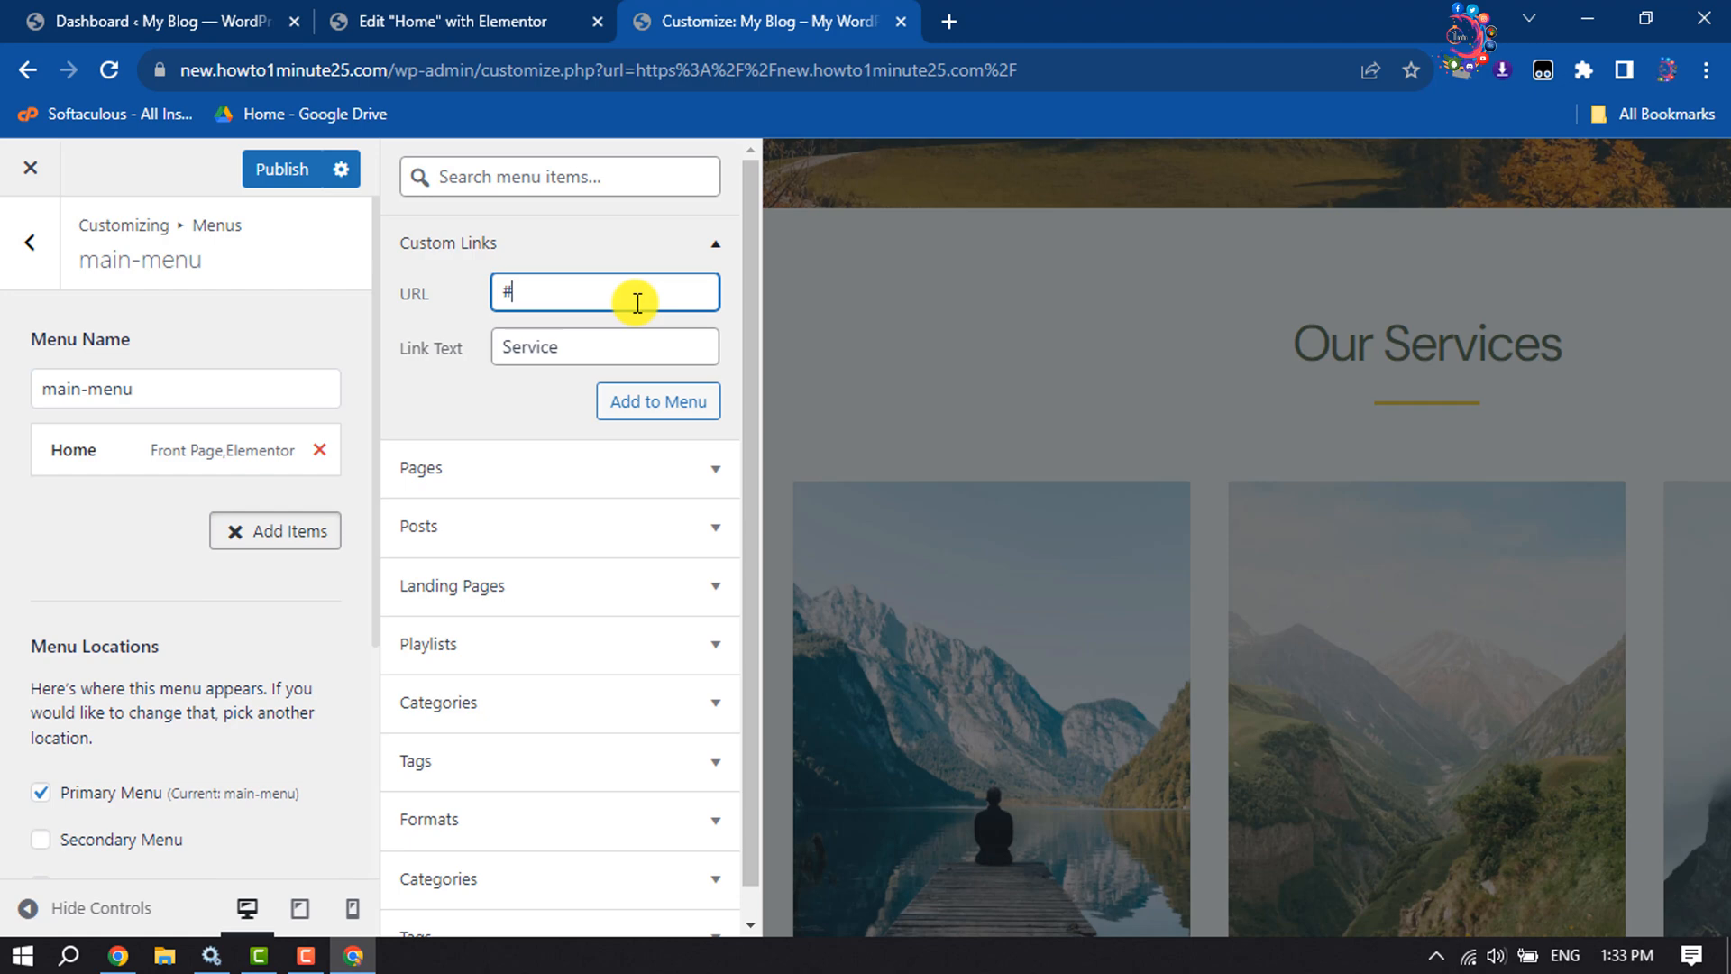
text(service)
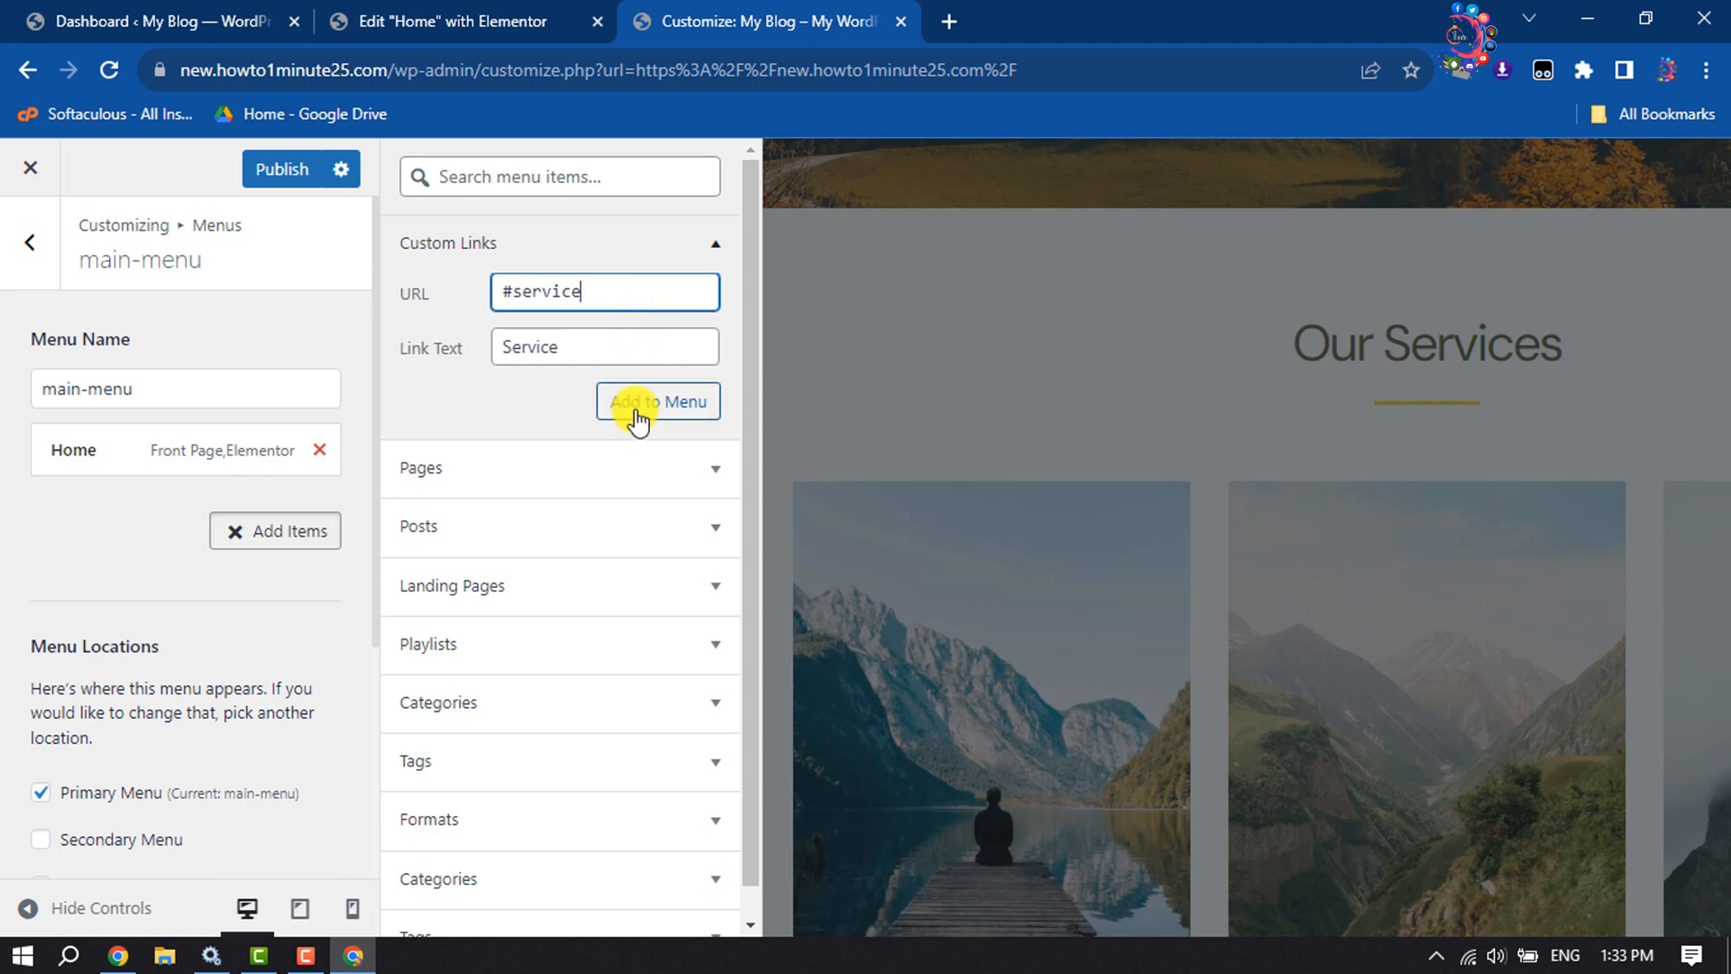
click(656, 400)
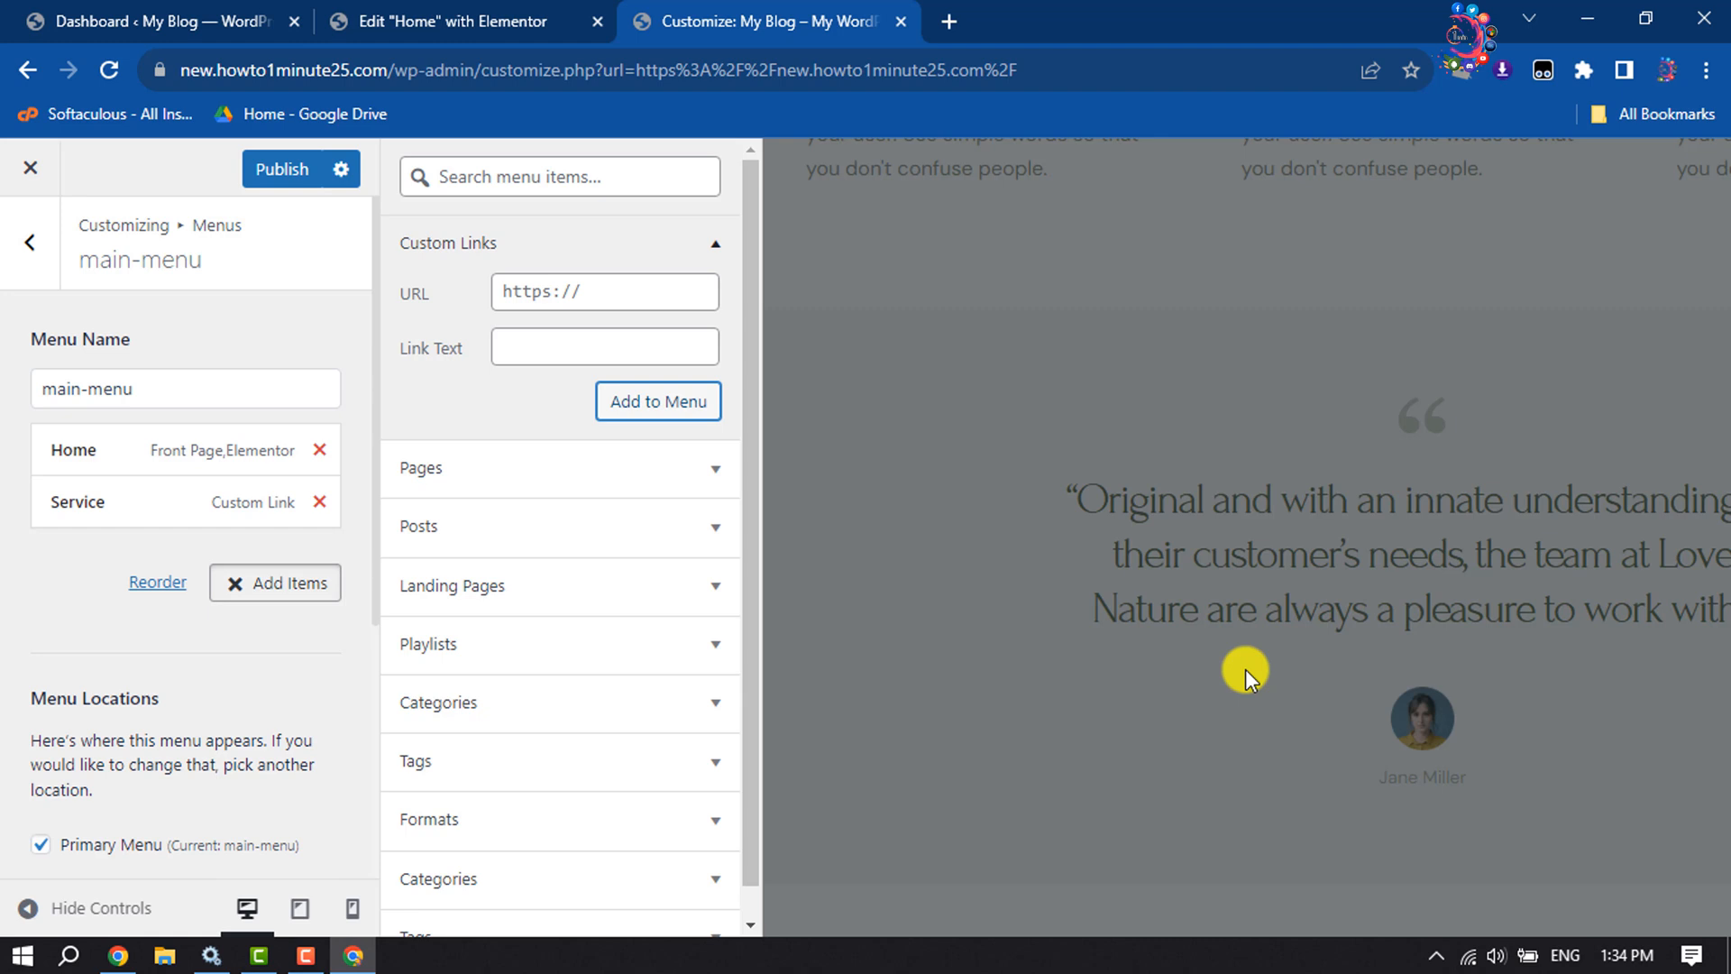
mouse_move(1306, 489)
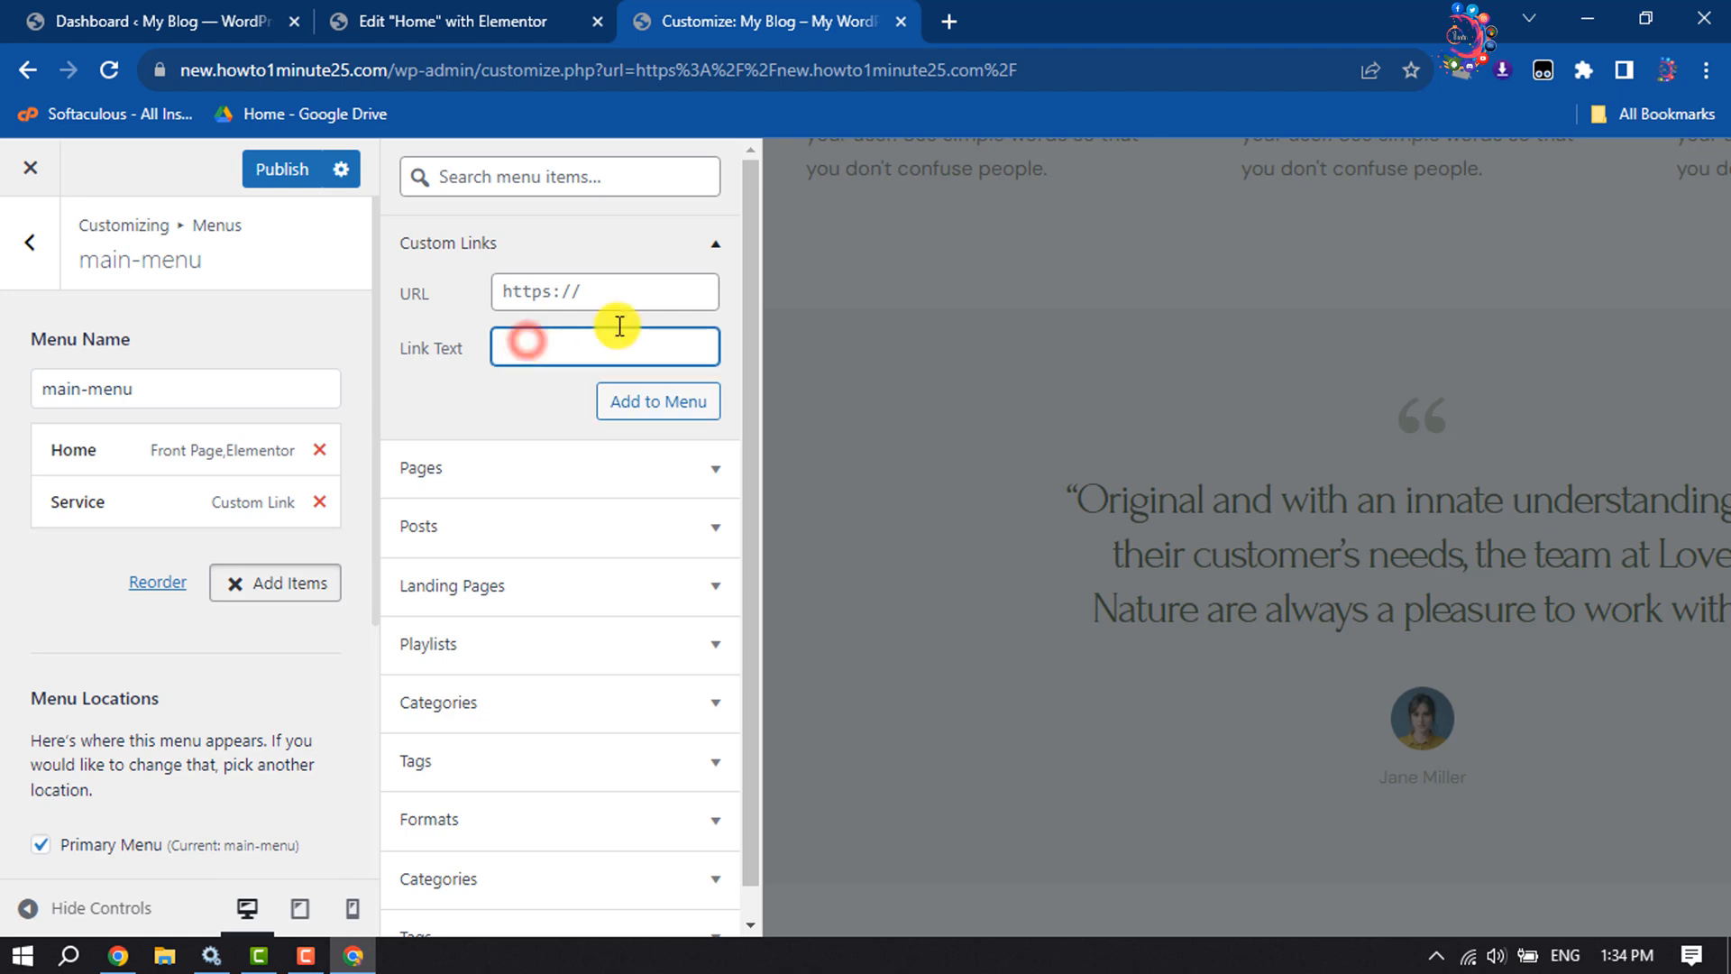
Add a custom link with text Testimonial and URL #testimonial to main-menu
text(Tes)
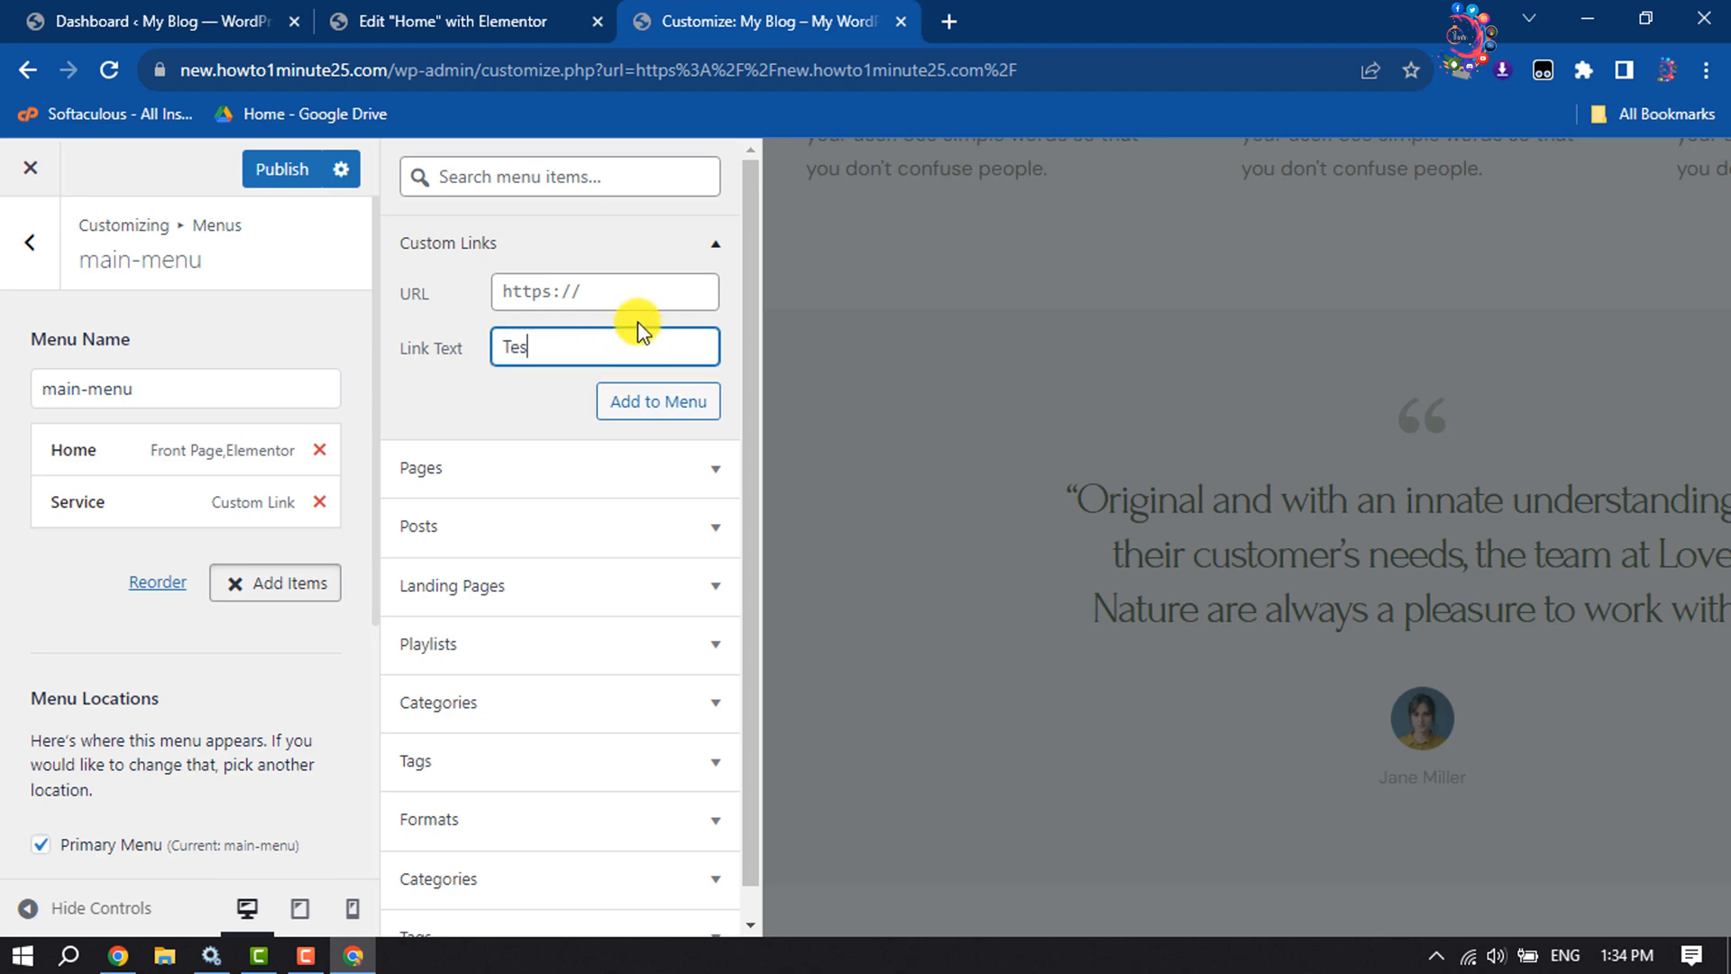
text(timonial)
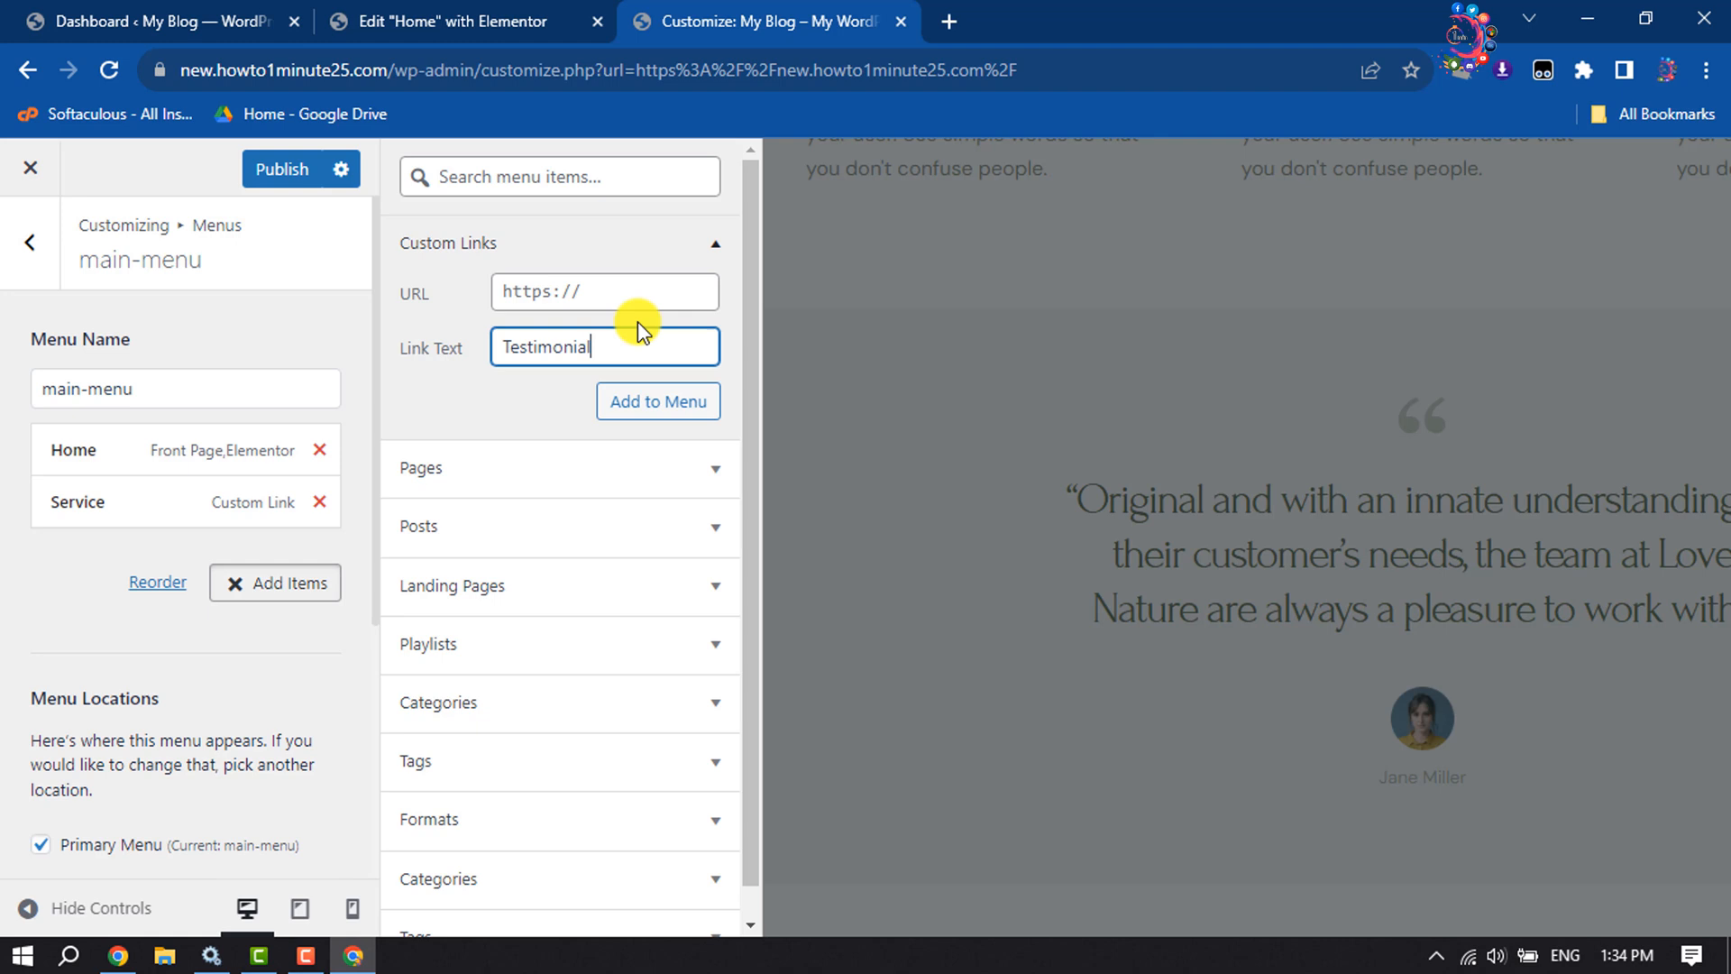
click(604, 292)
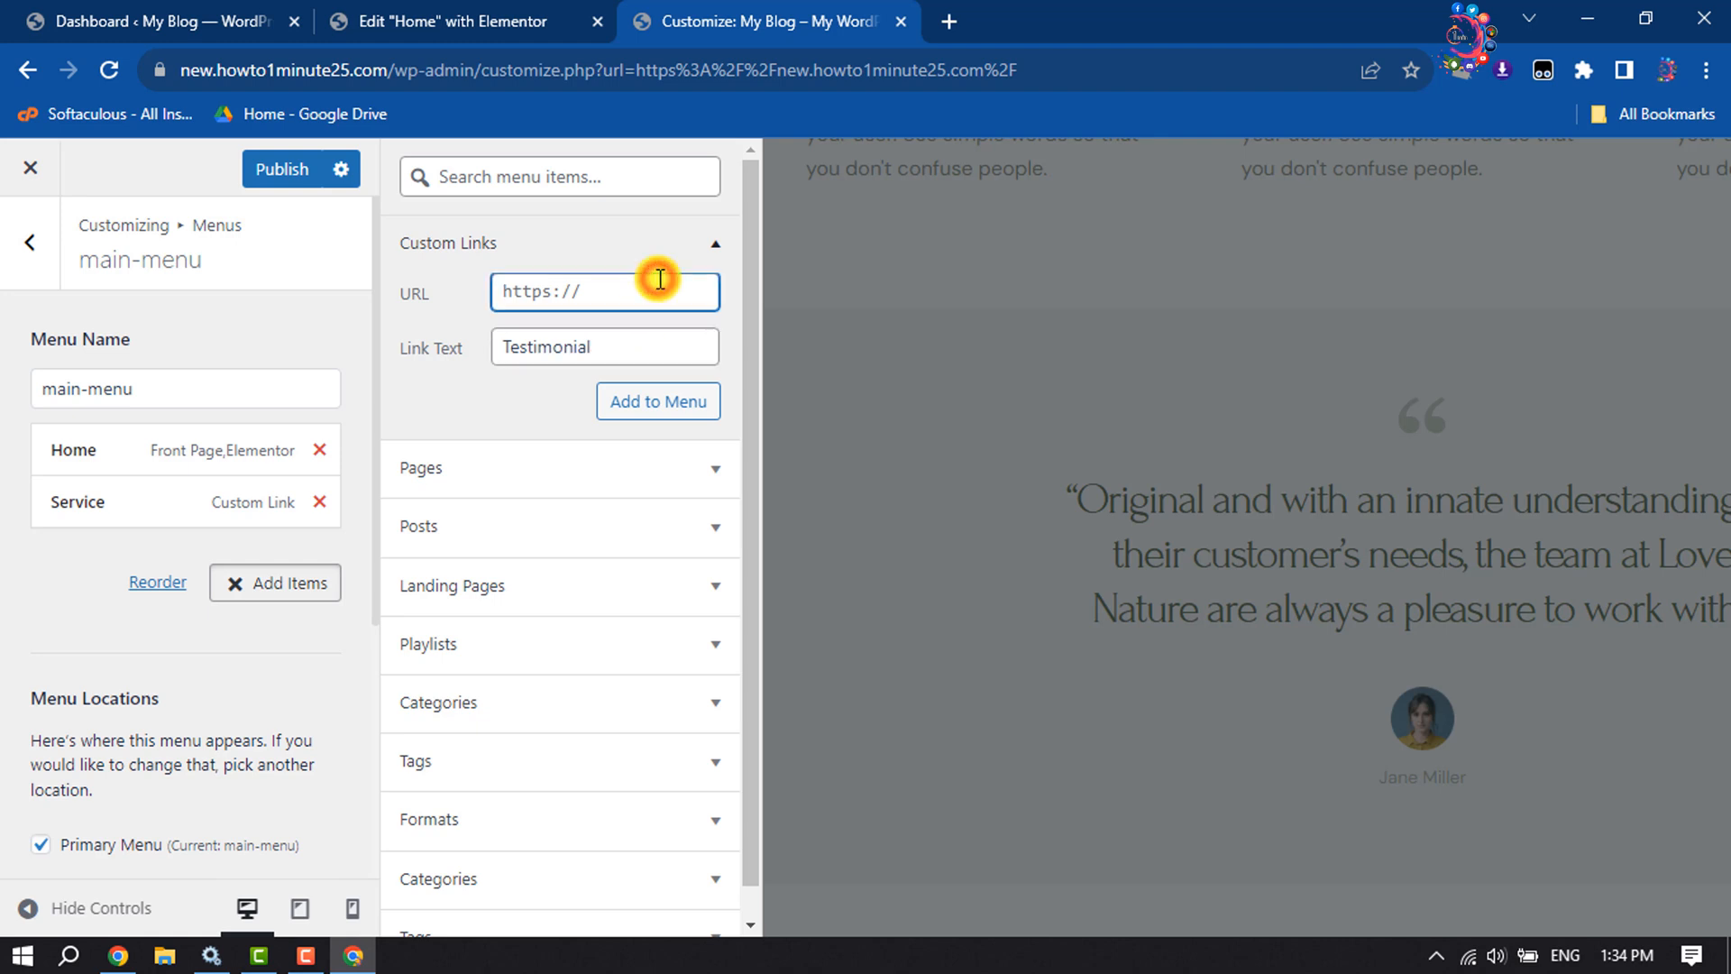
text(#tes)
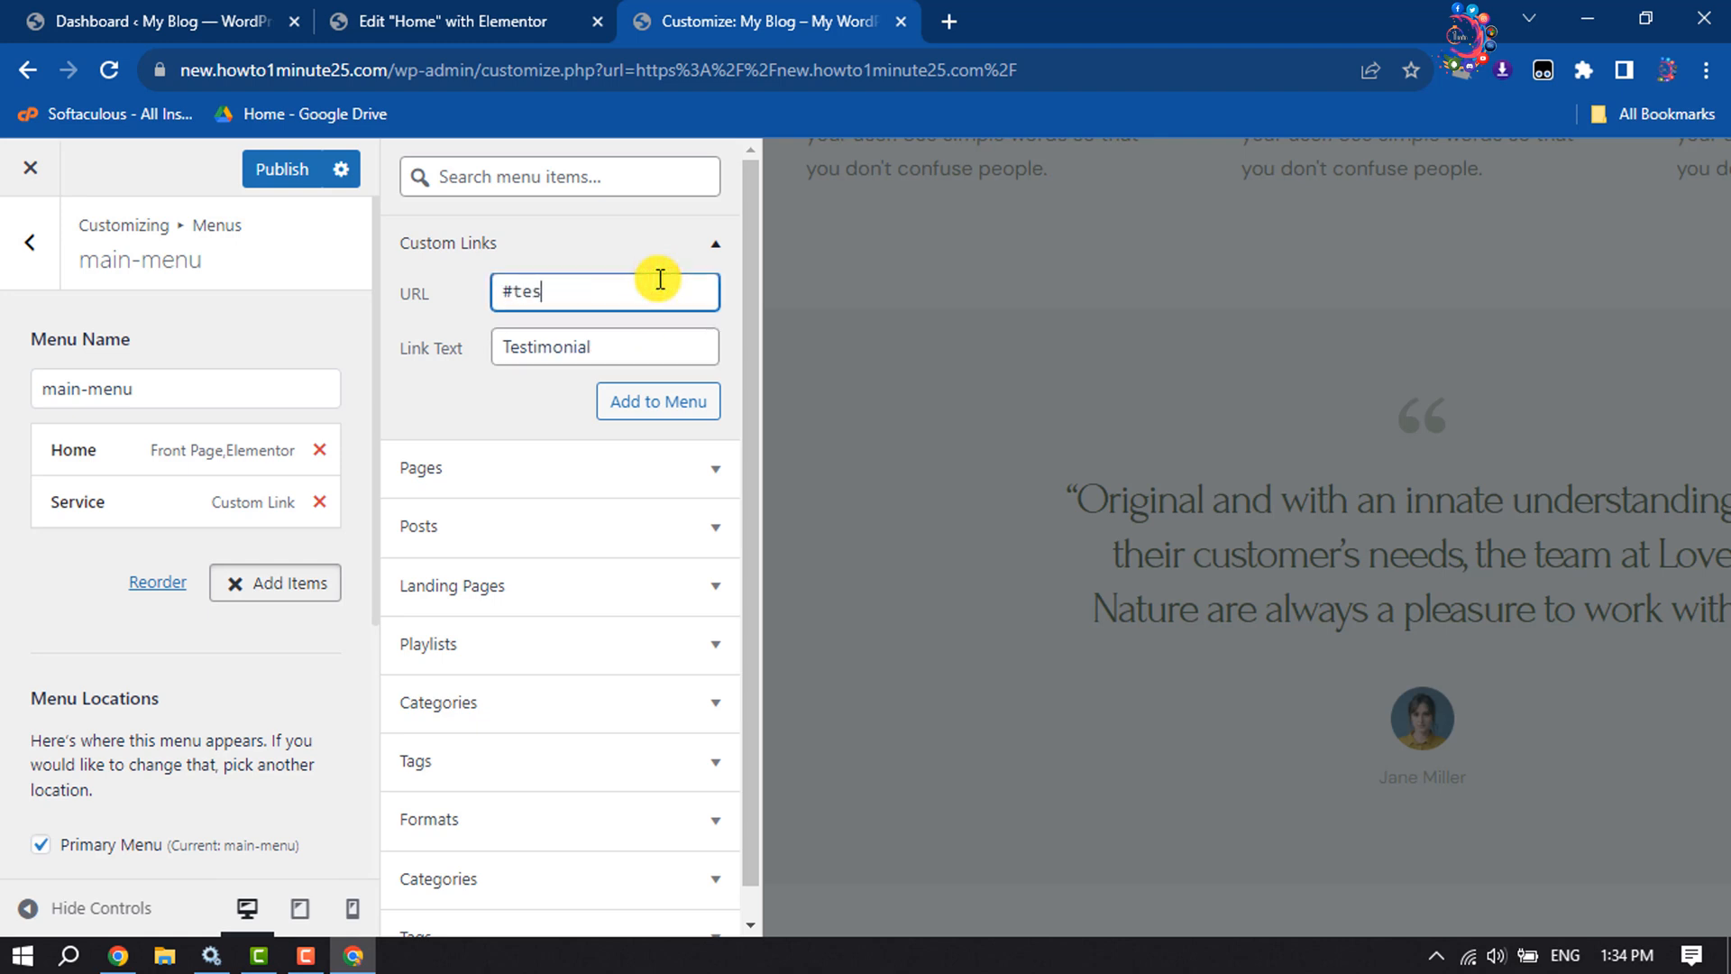
text(timonial)
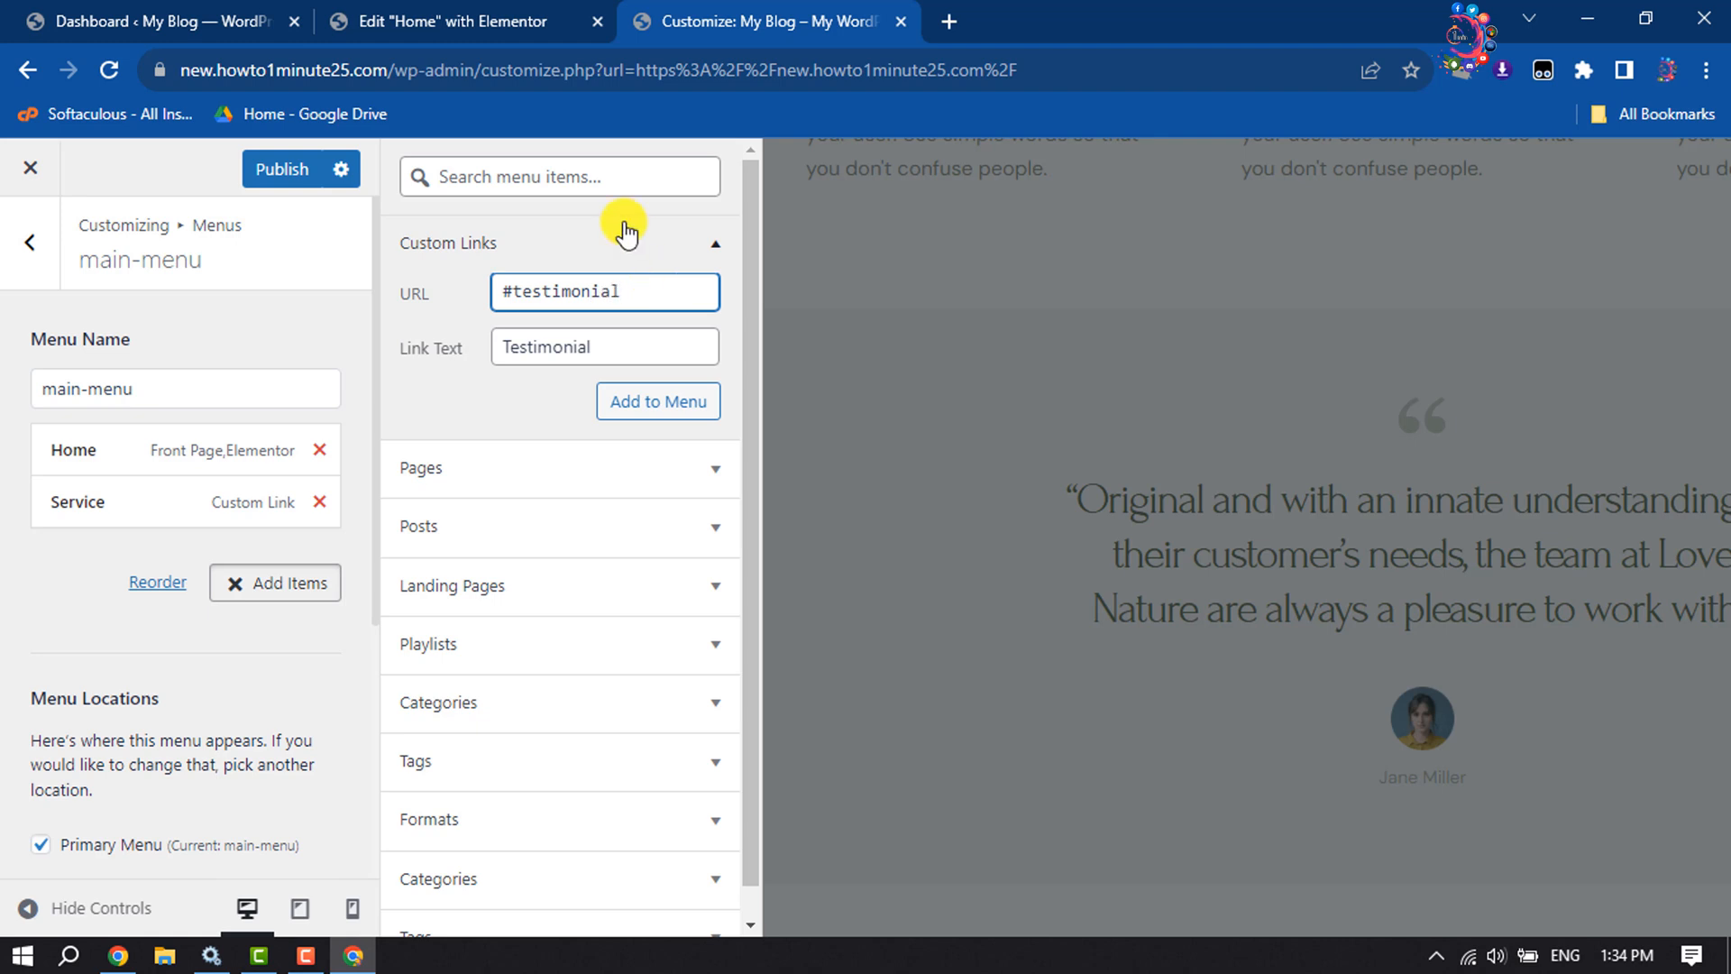
click(656, 400)
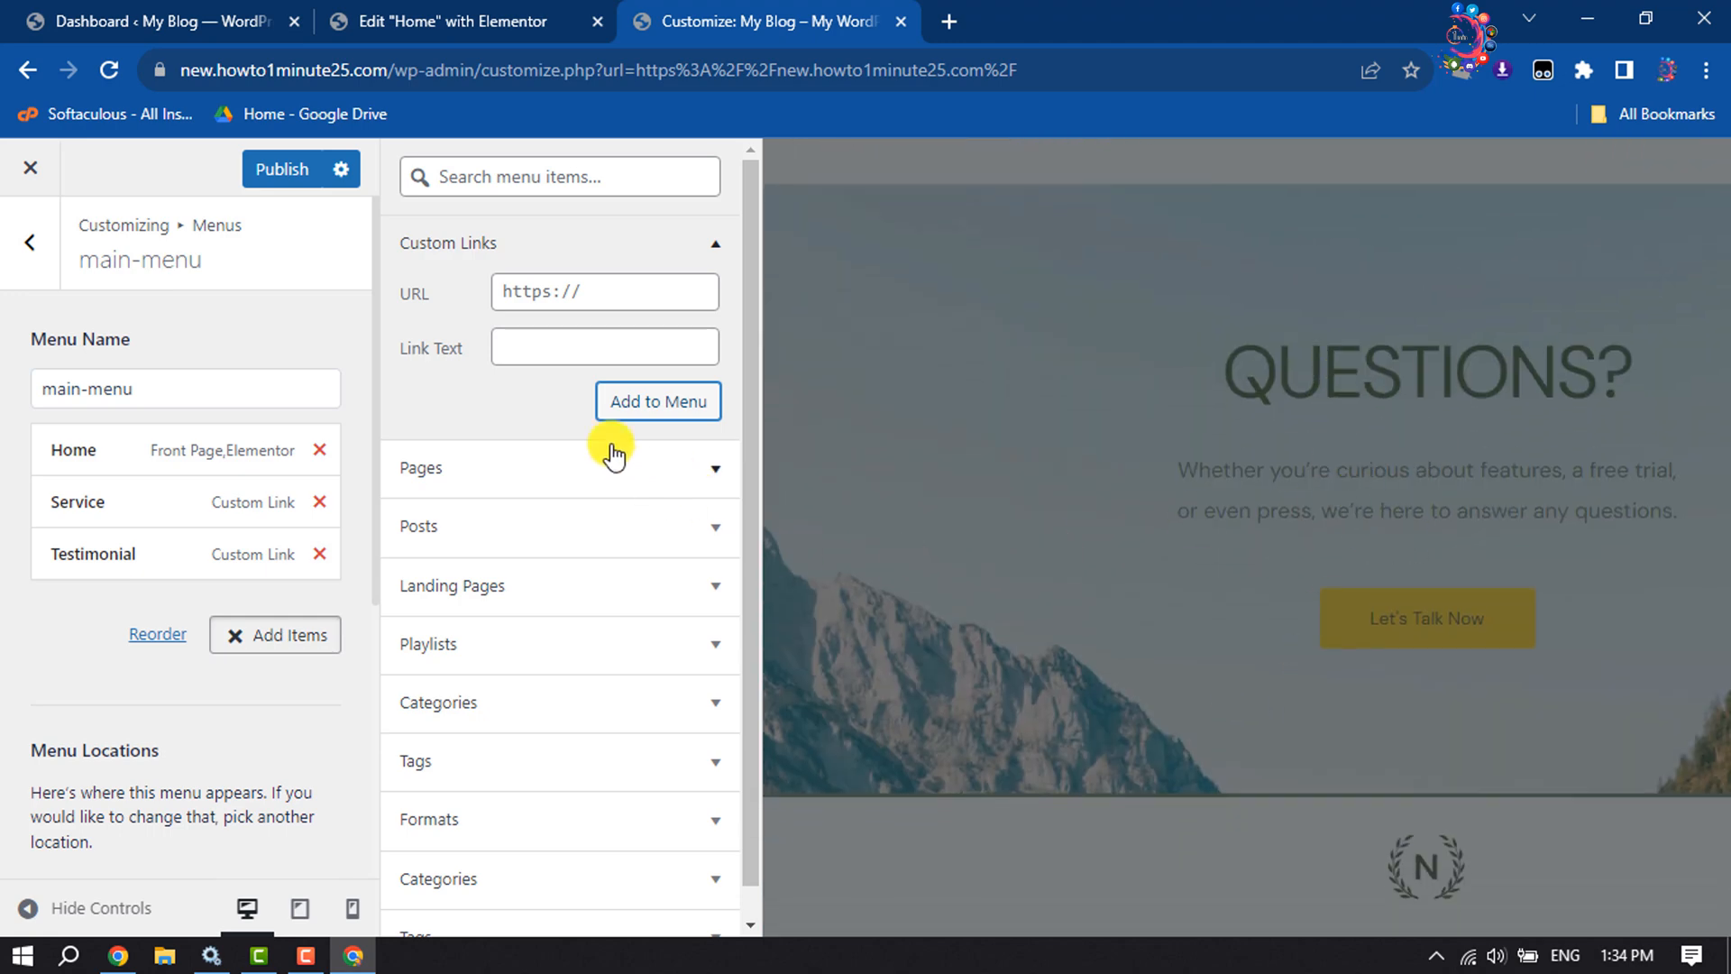
Add a custom link with text Contact Us and URL #contact to main-menu
text(Contact)
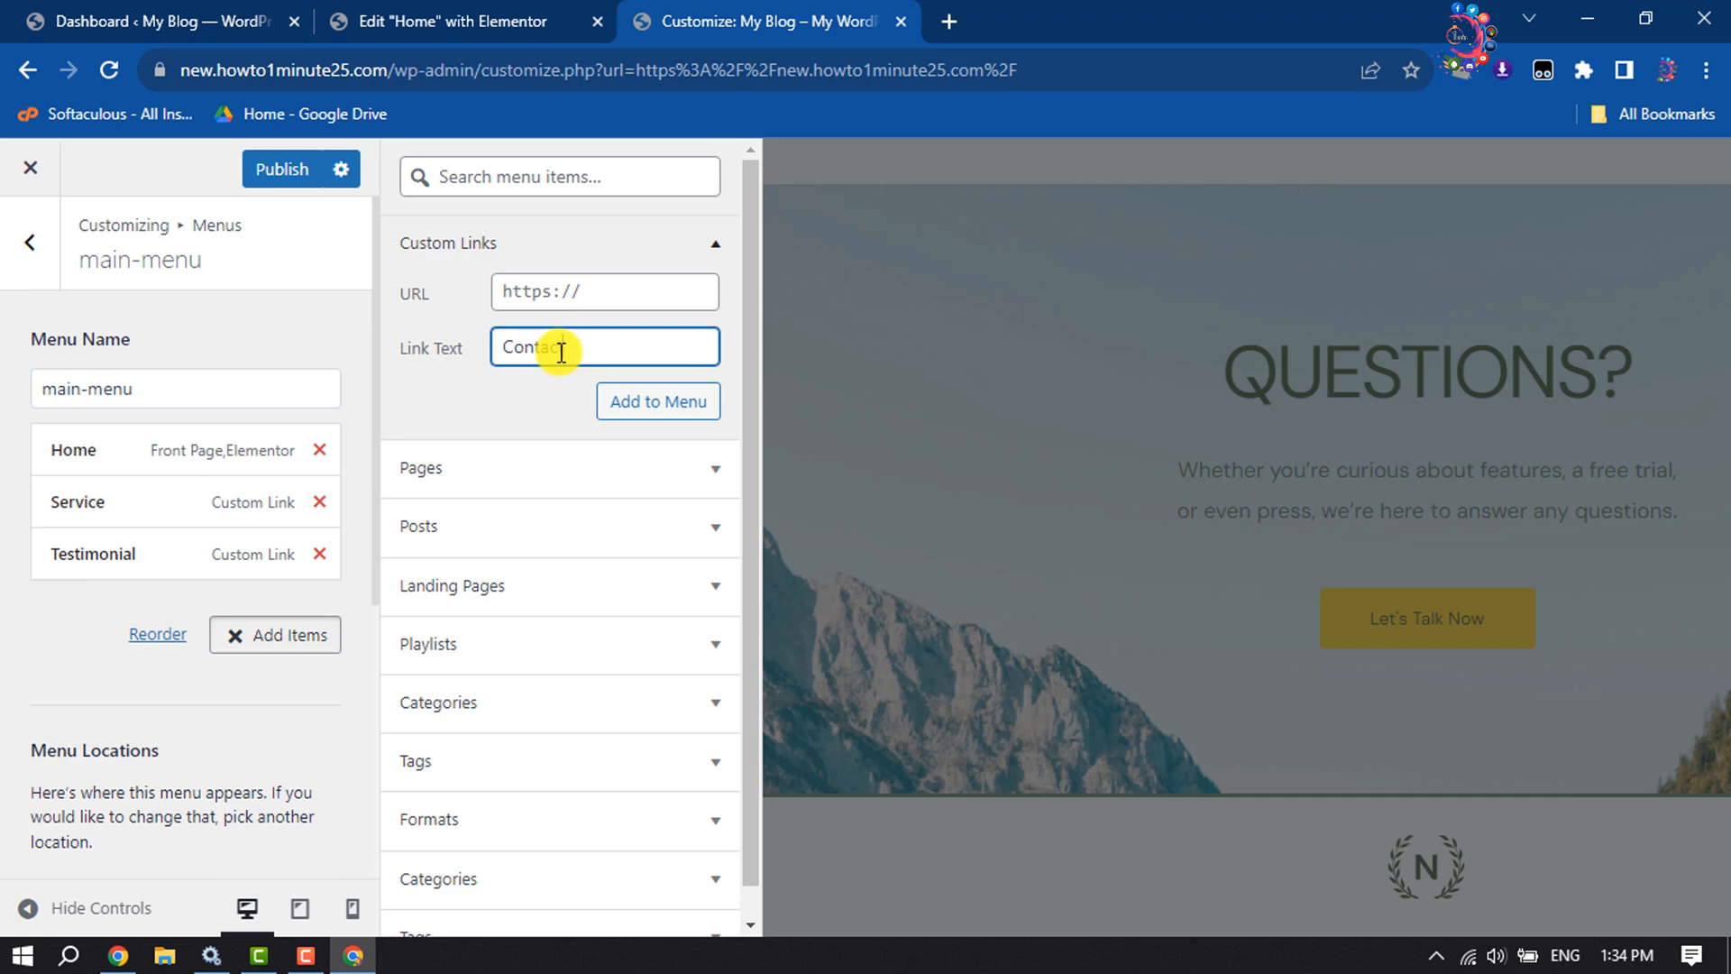
click(604, 293)
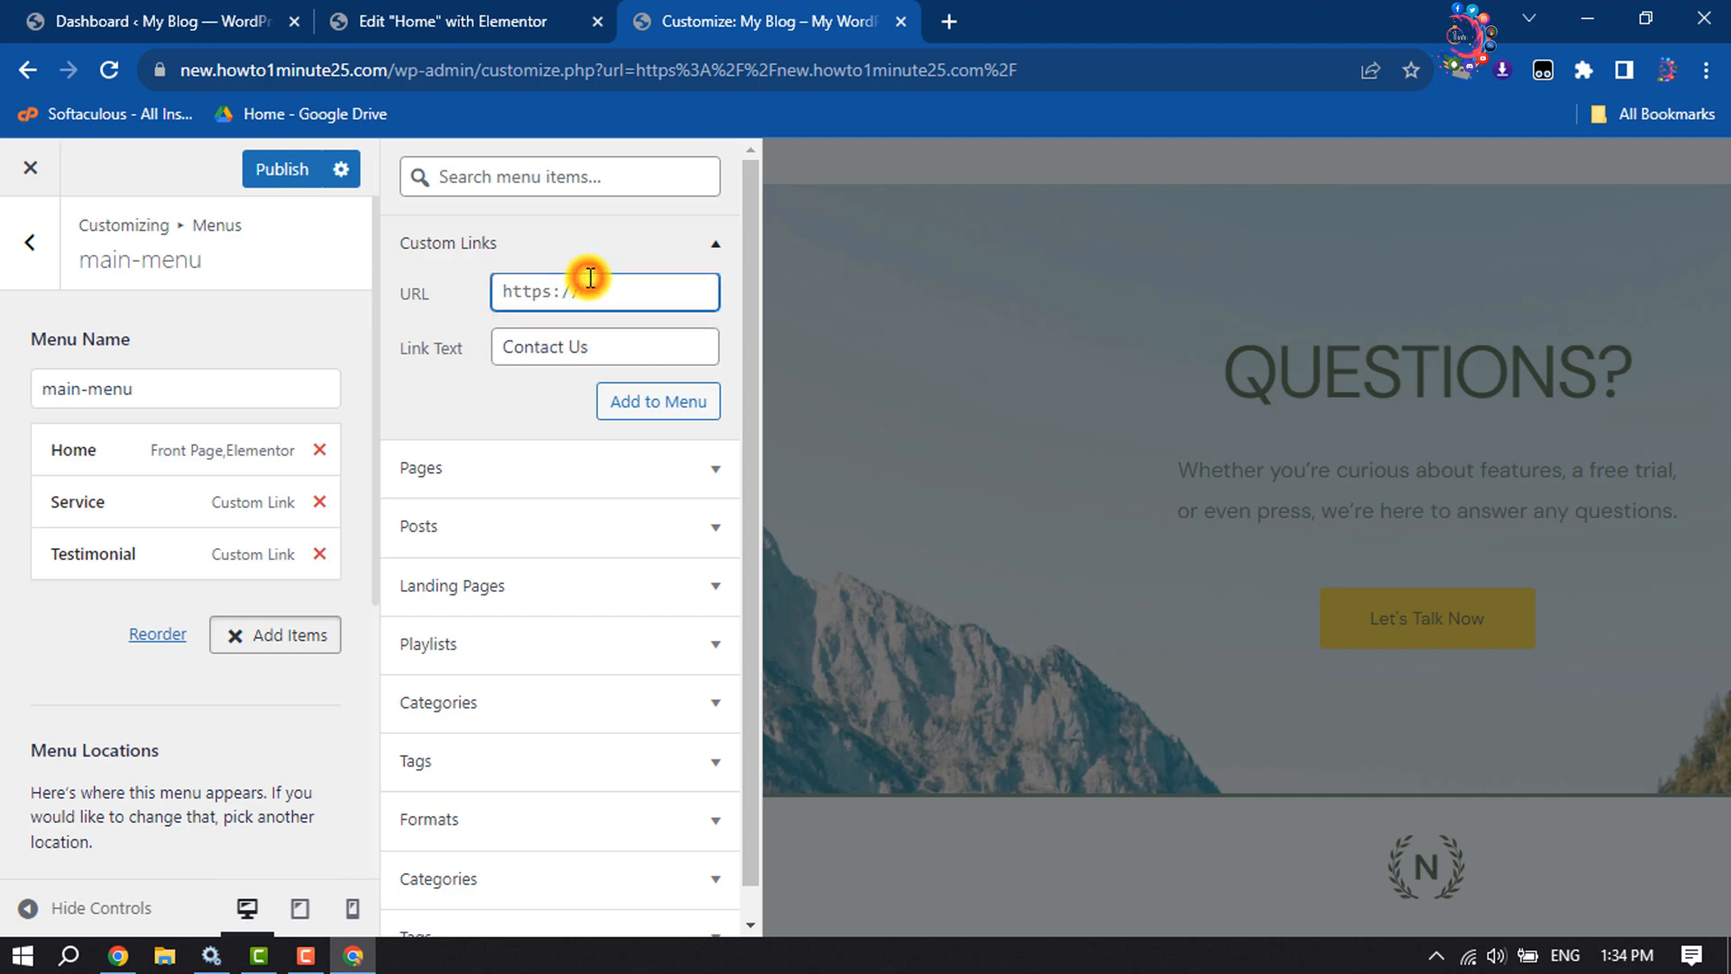
text(#conta)
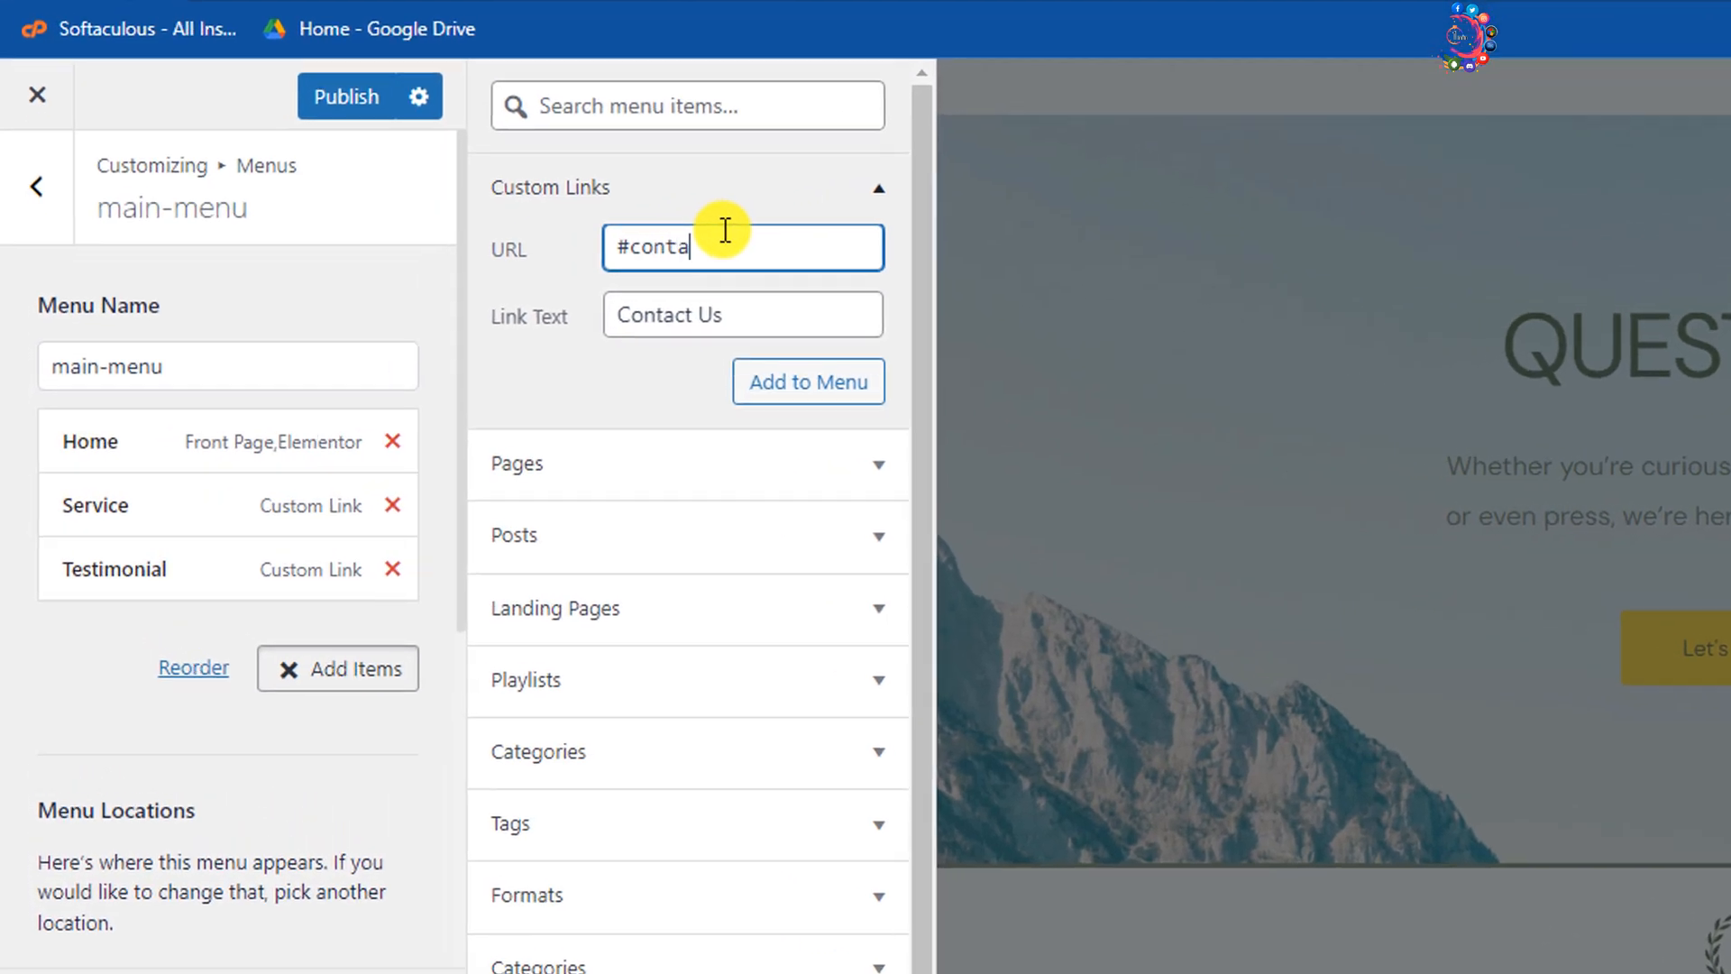
click(808, 381)
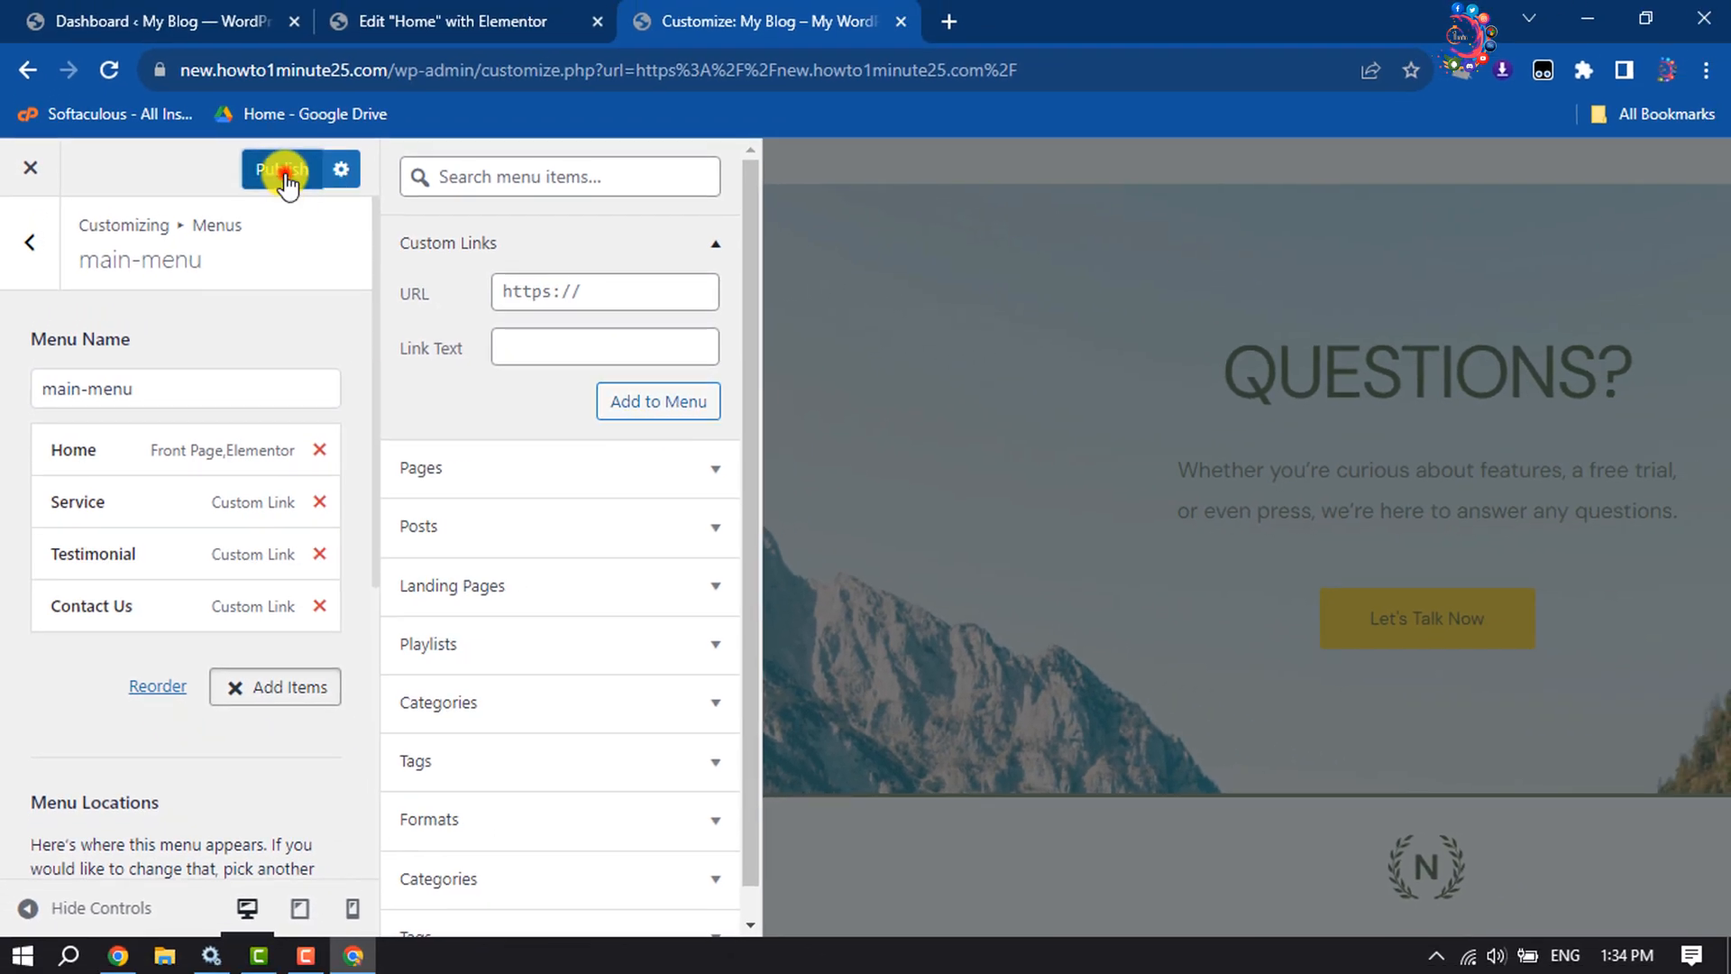
Publish the main-menu changes and exit the Customizer to the live site
click(281, 170)
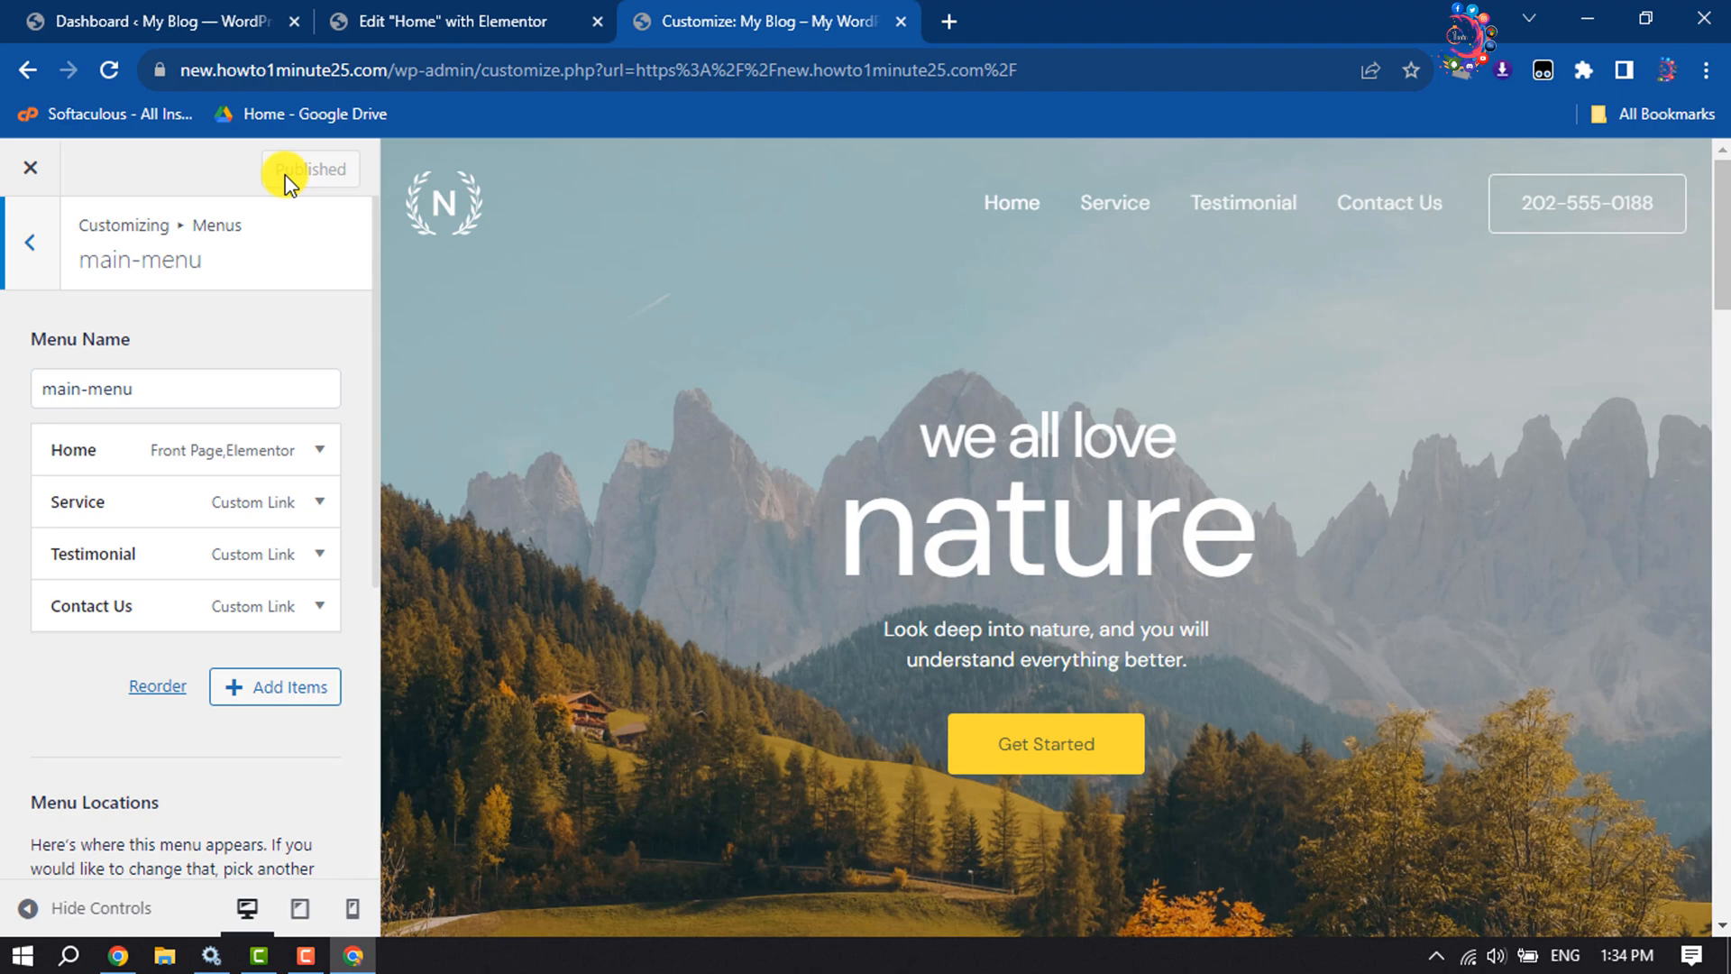
click(310, 170)
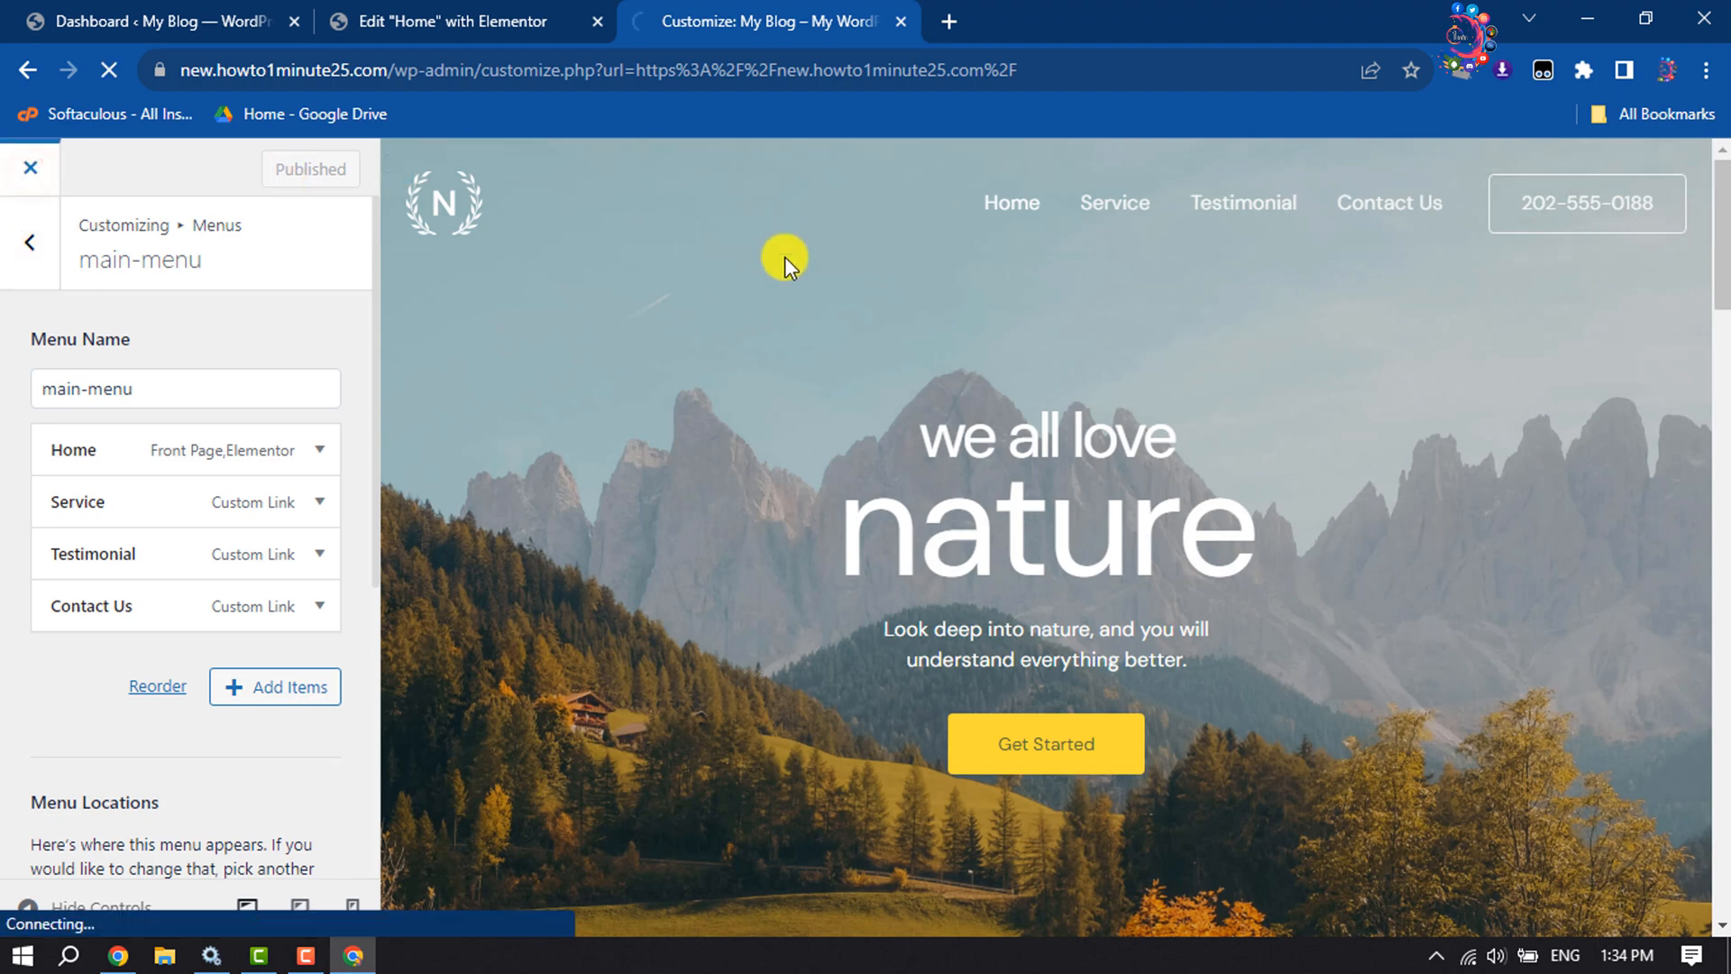
click(31, 168)
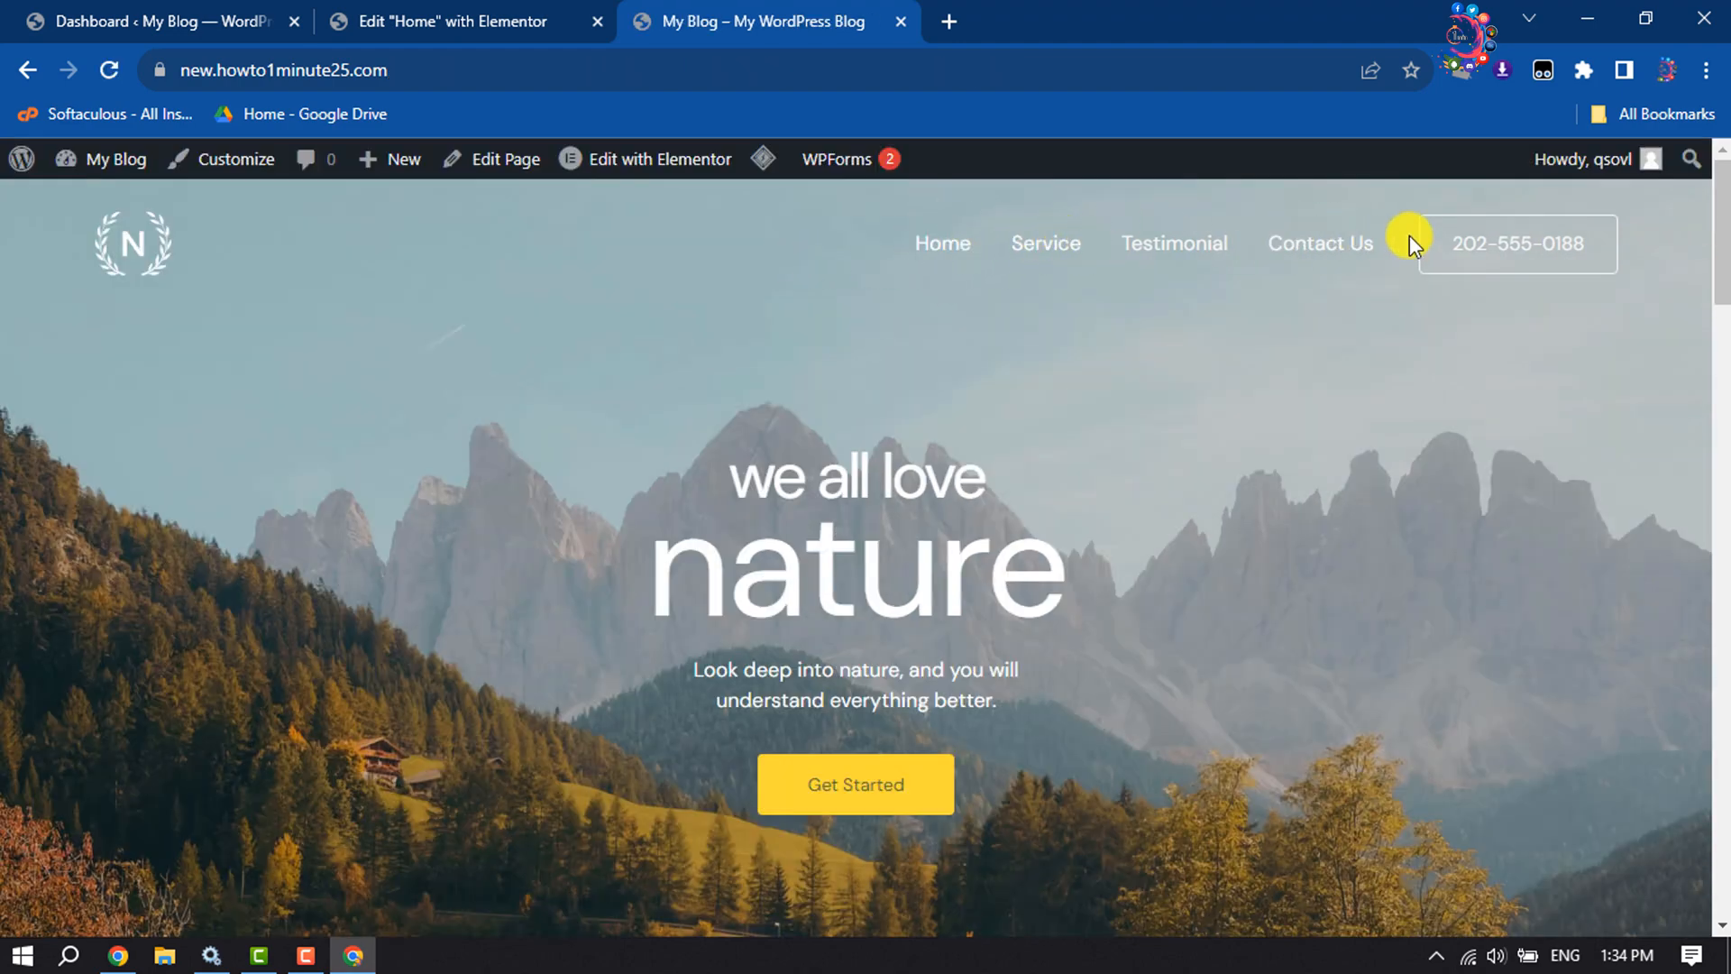
scroll(down, 3)
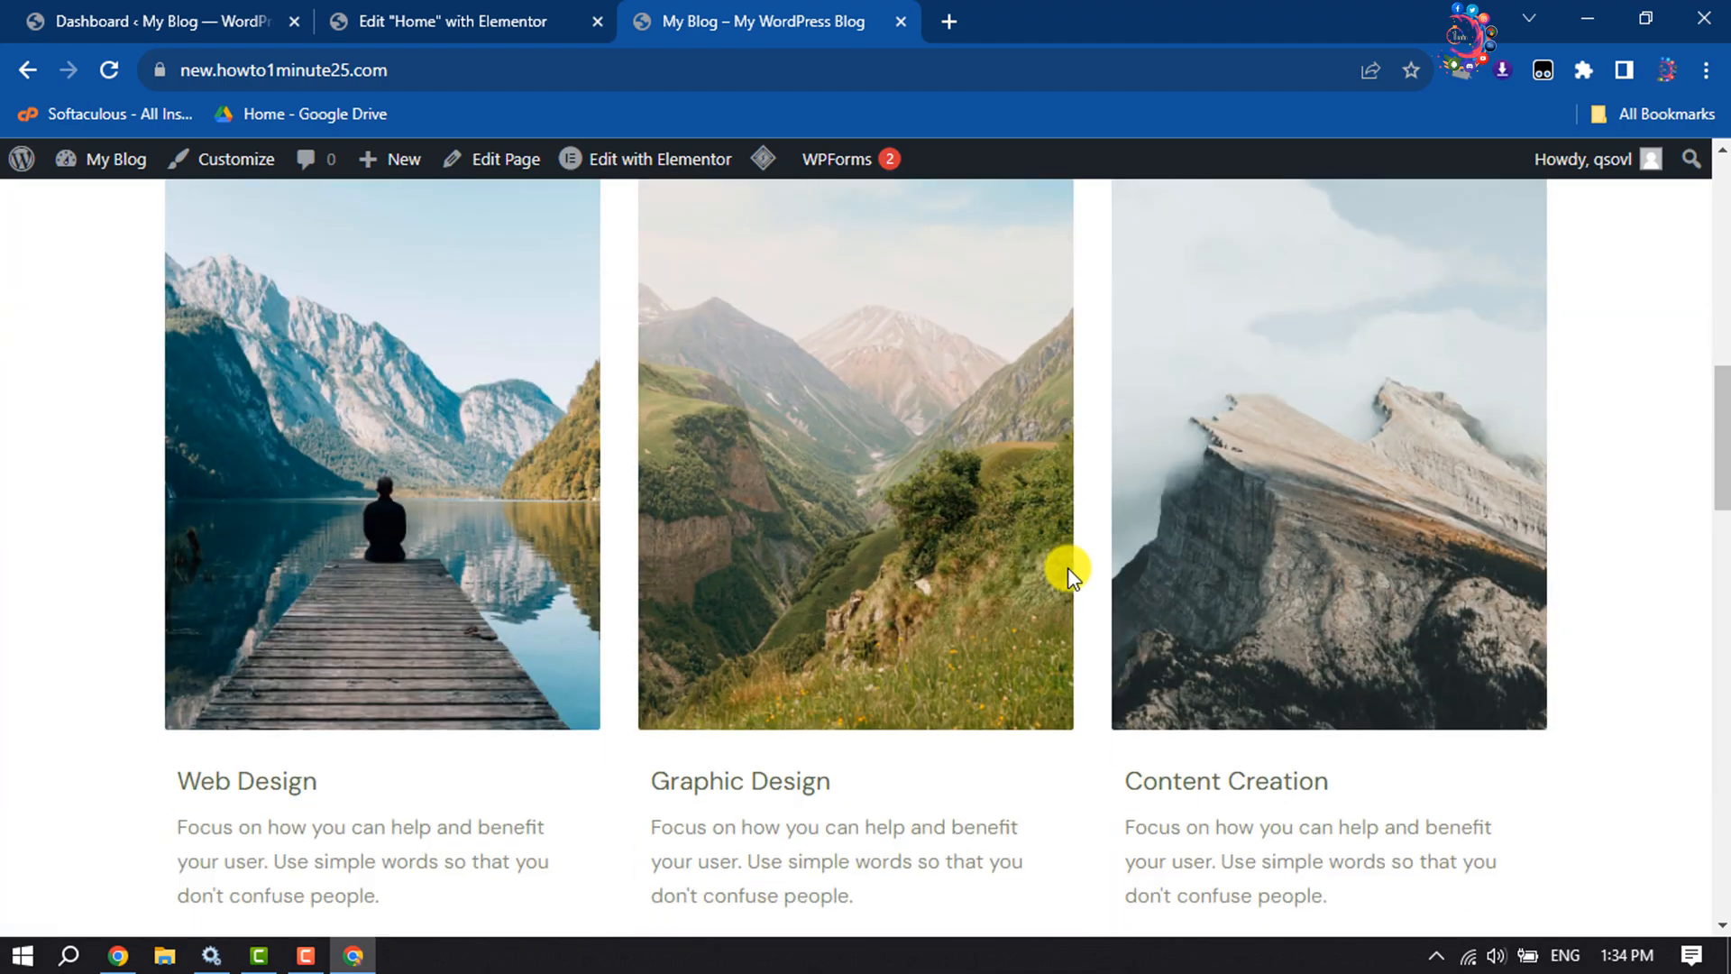
scroll(up, 3)
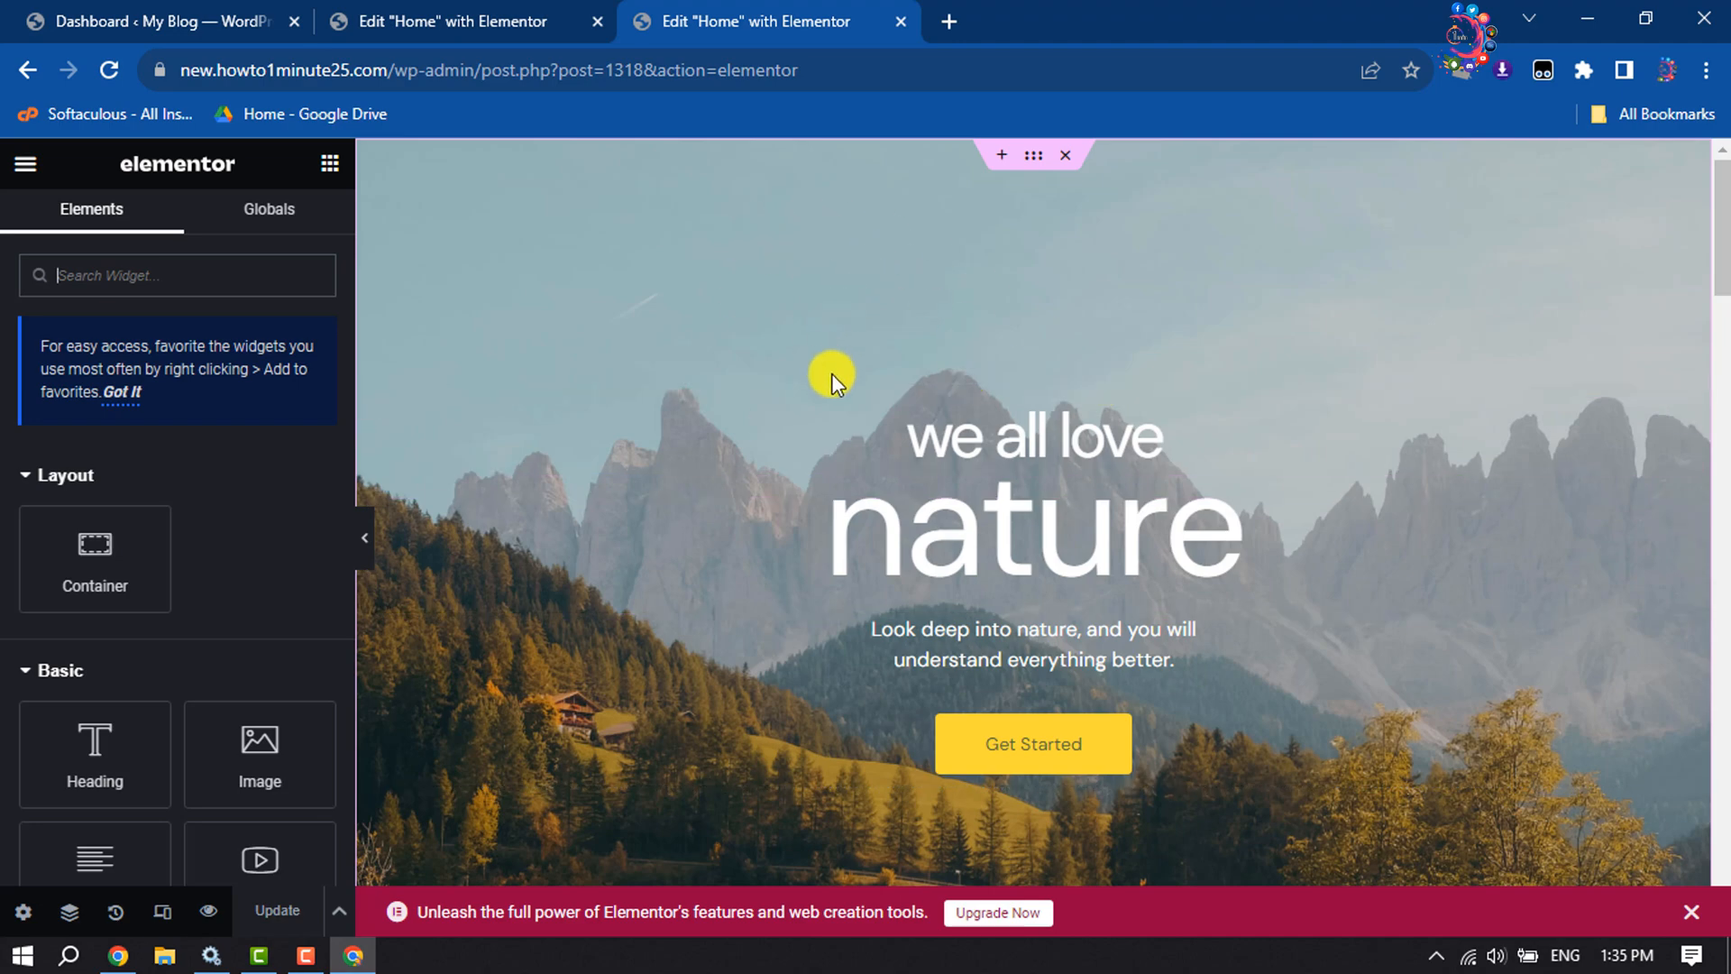
mouse_move(1031, 155)
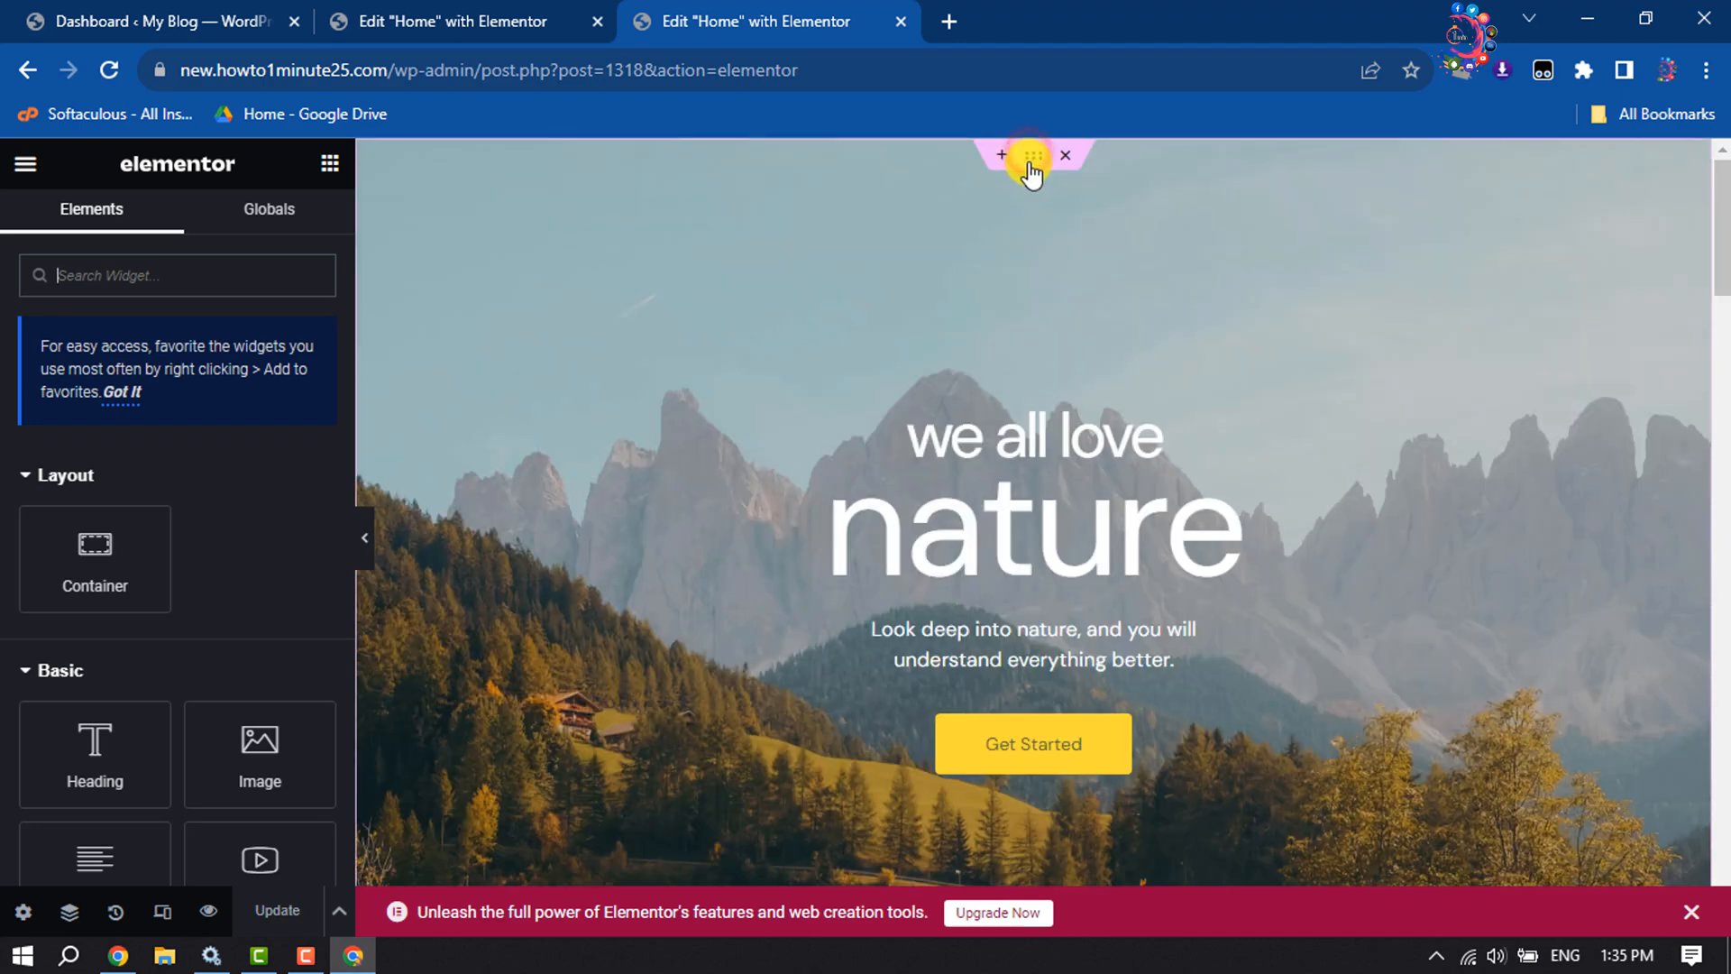
Set the hero section's CSS ID to home in its Advanced settings
click(1031, 155)
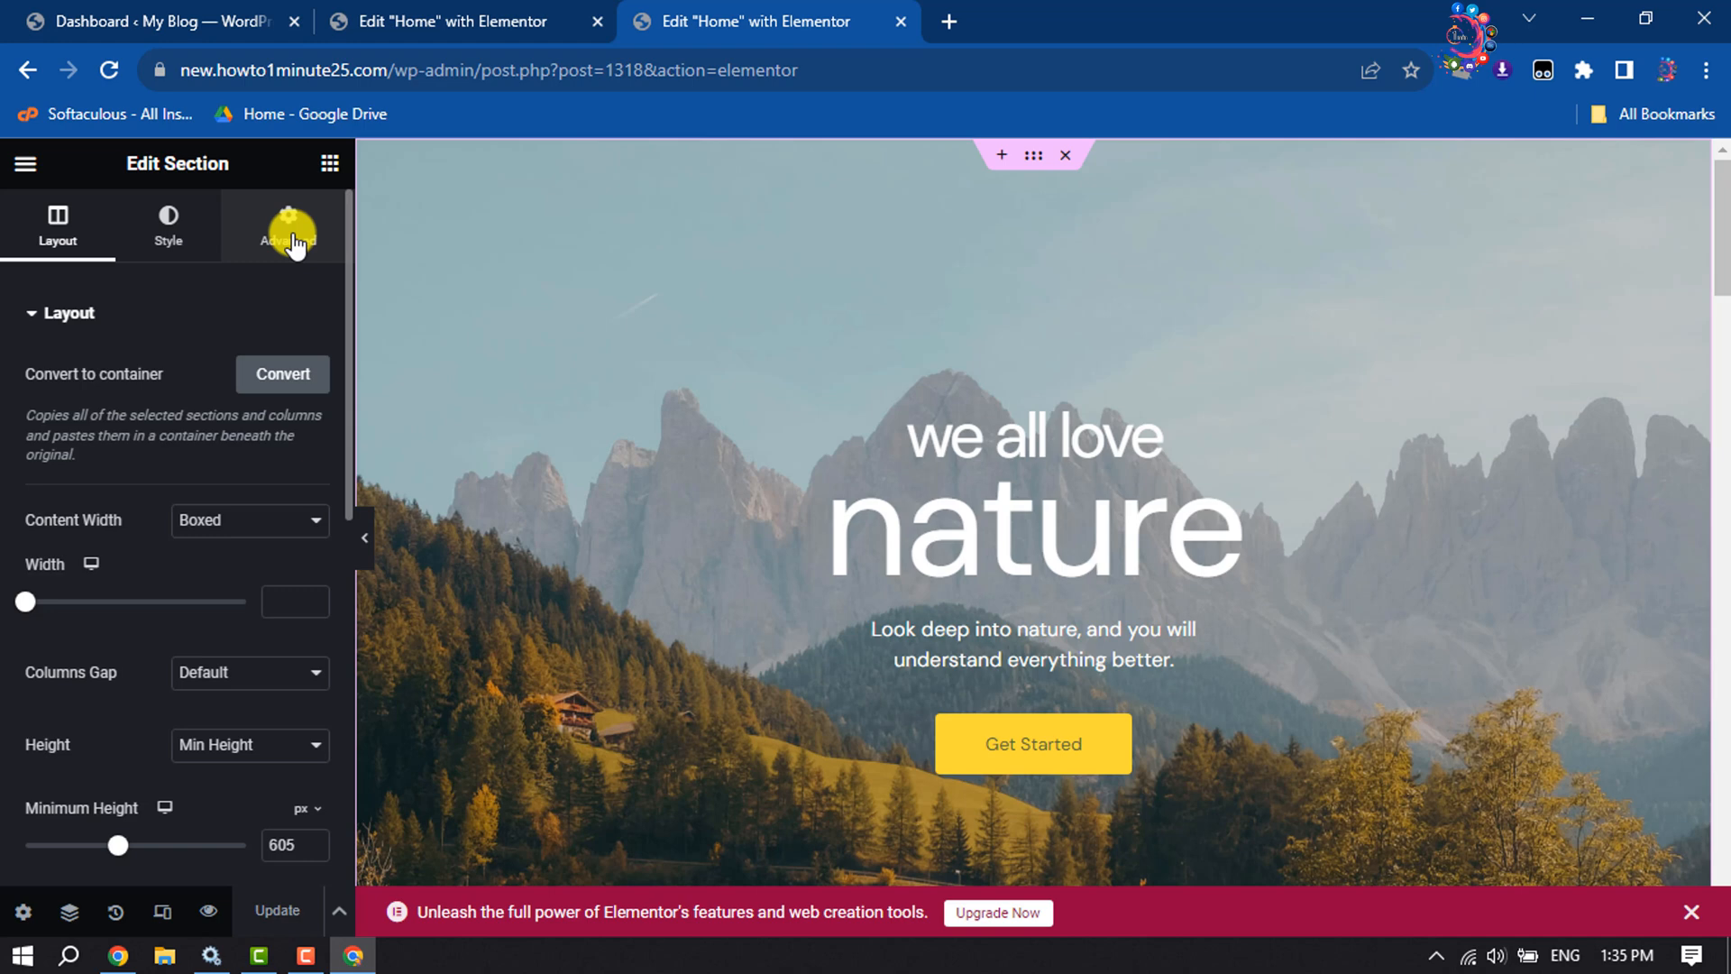
click(287, 225)
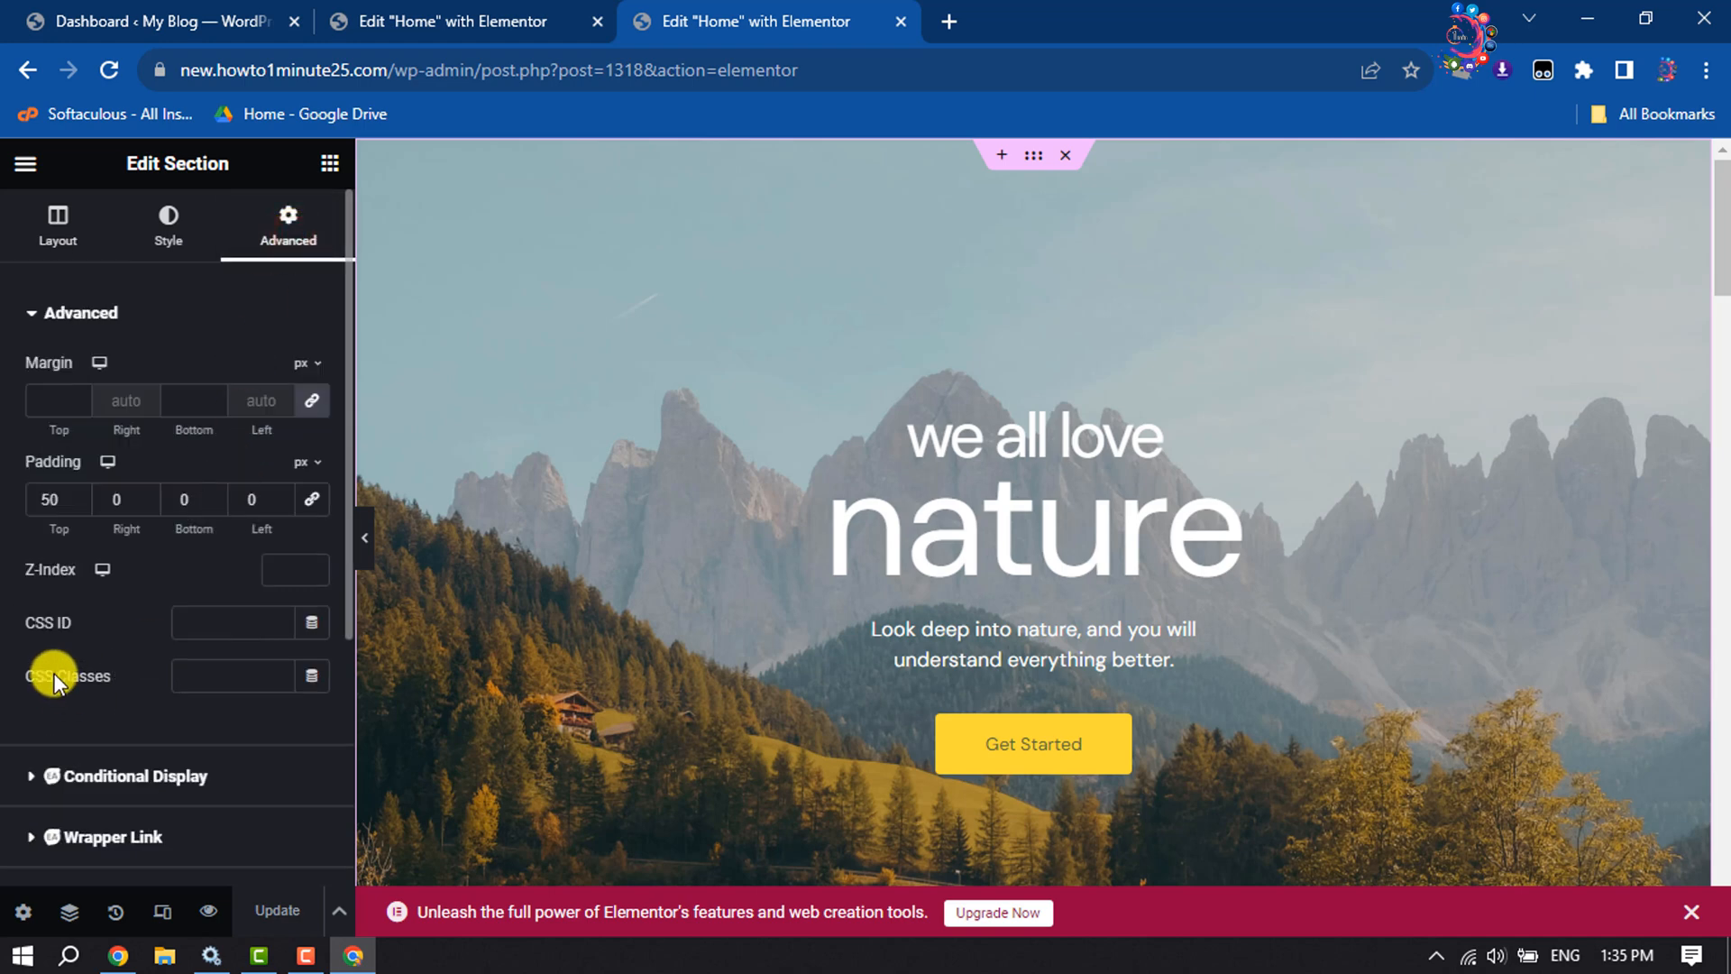
click(231, 622)
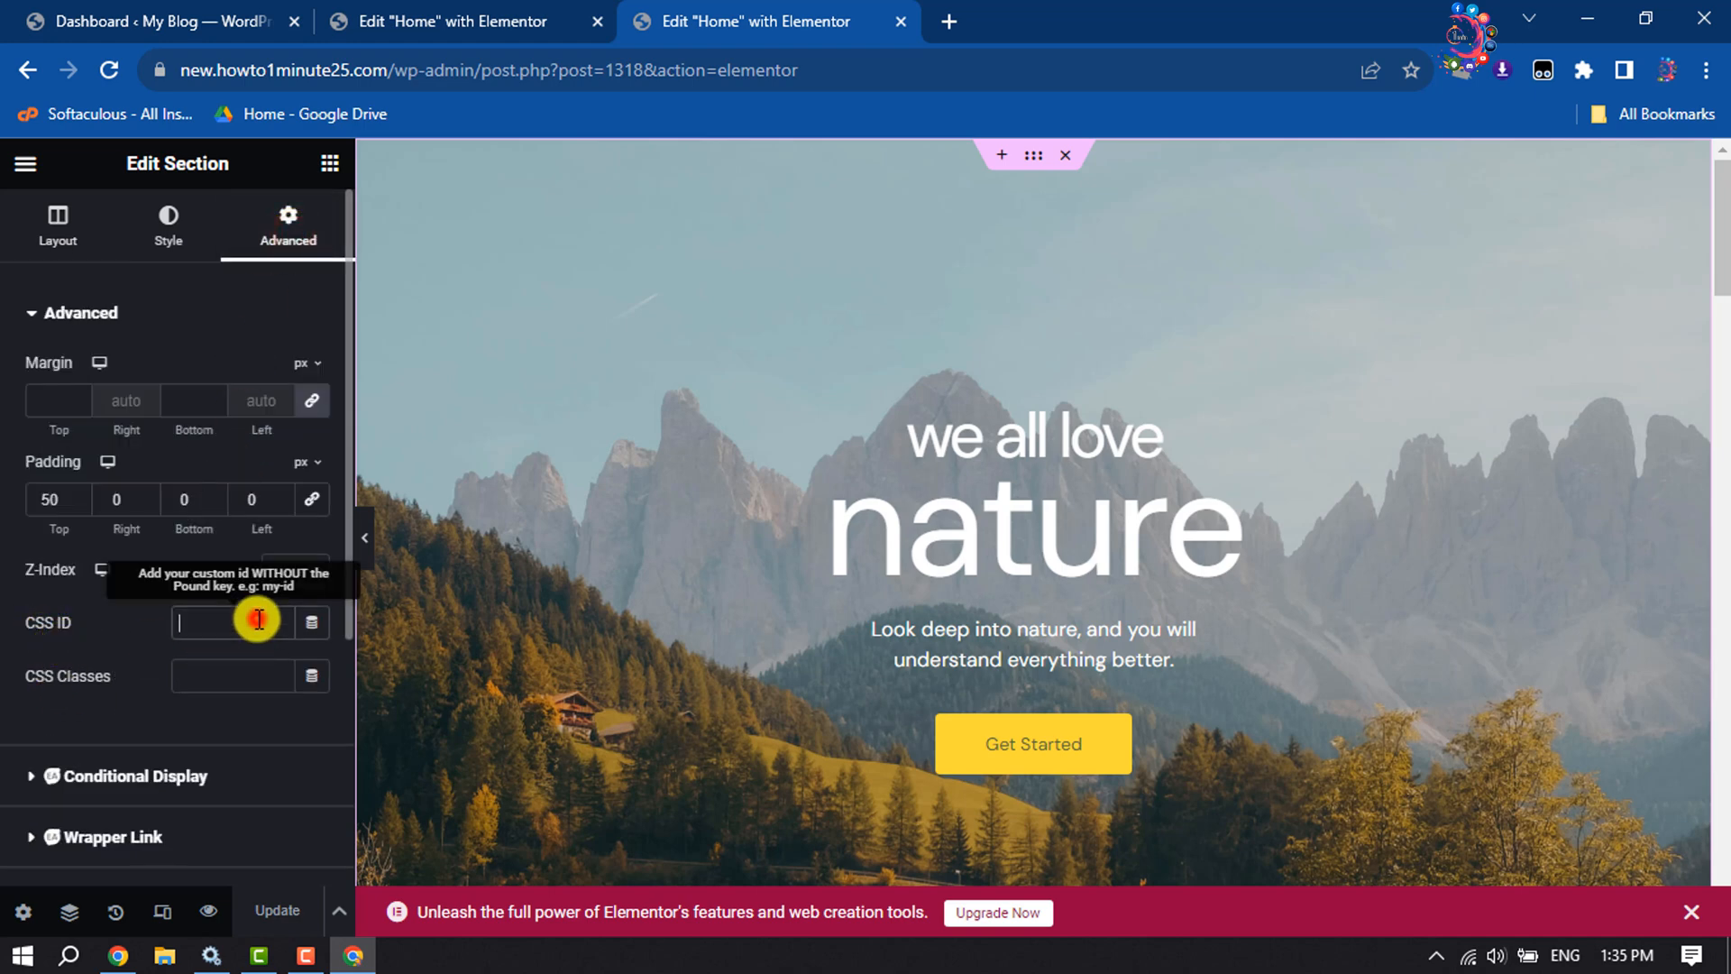
text(h)
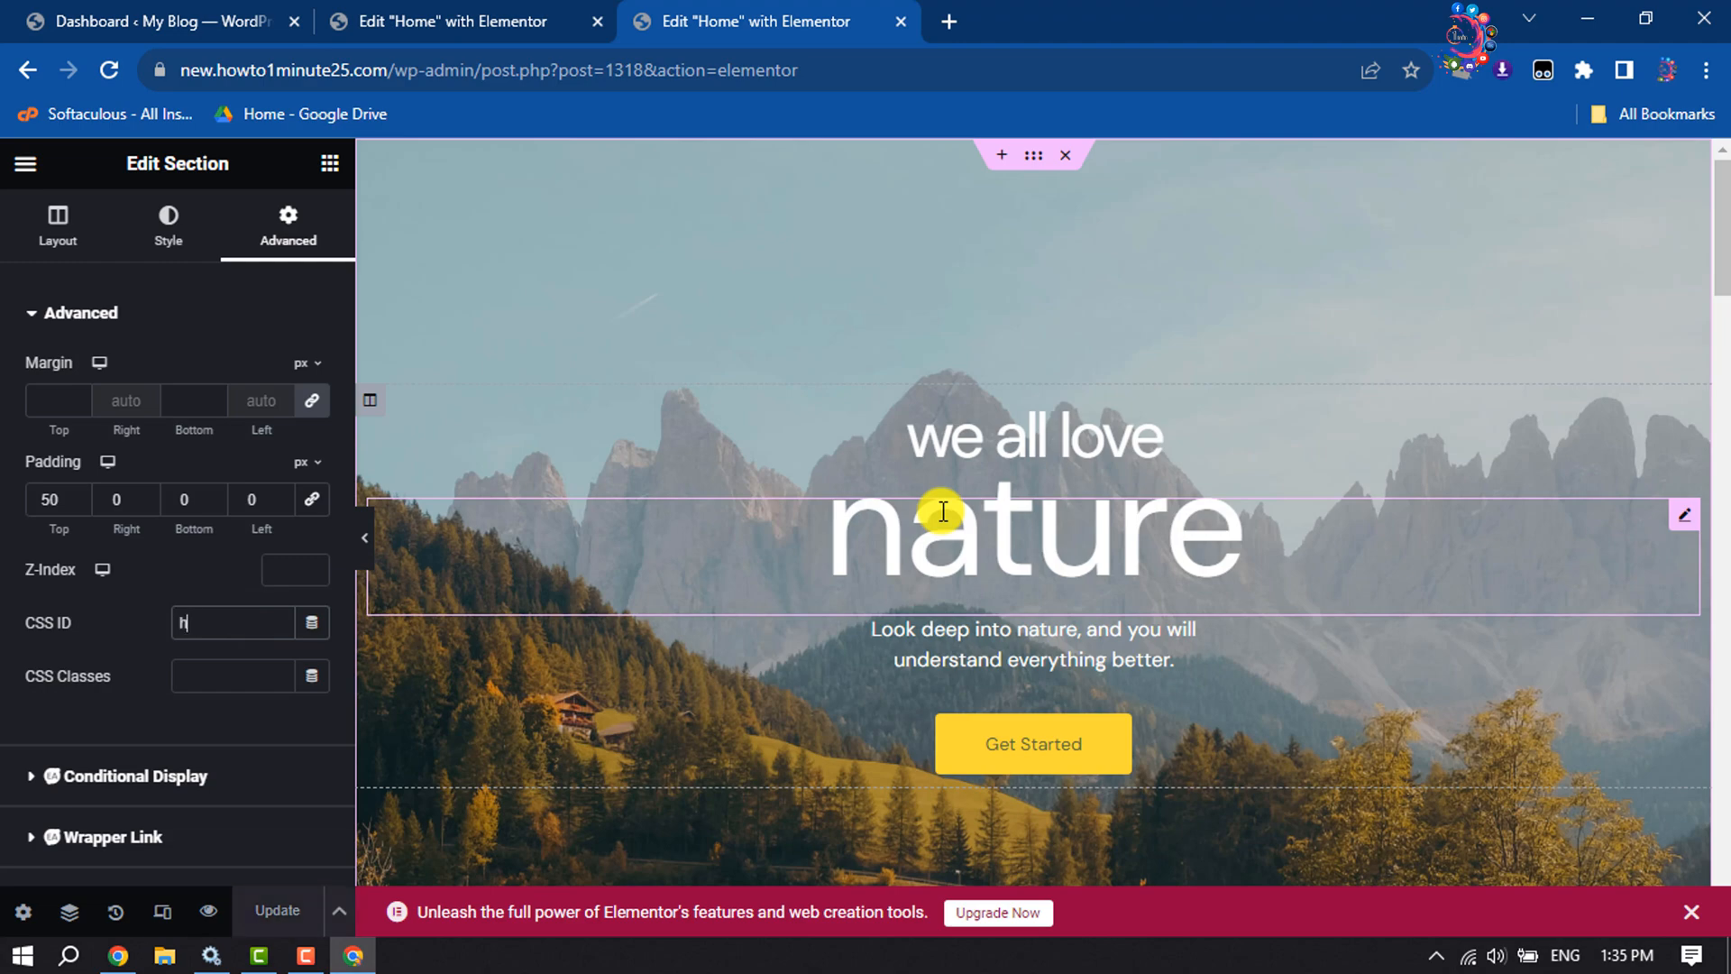
text(ome)
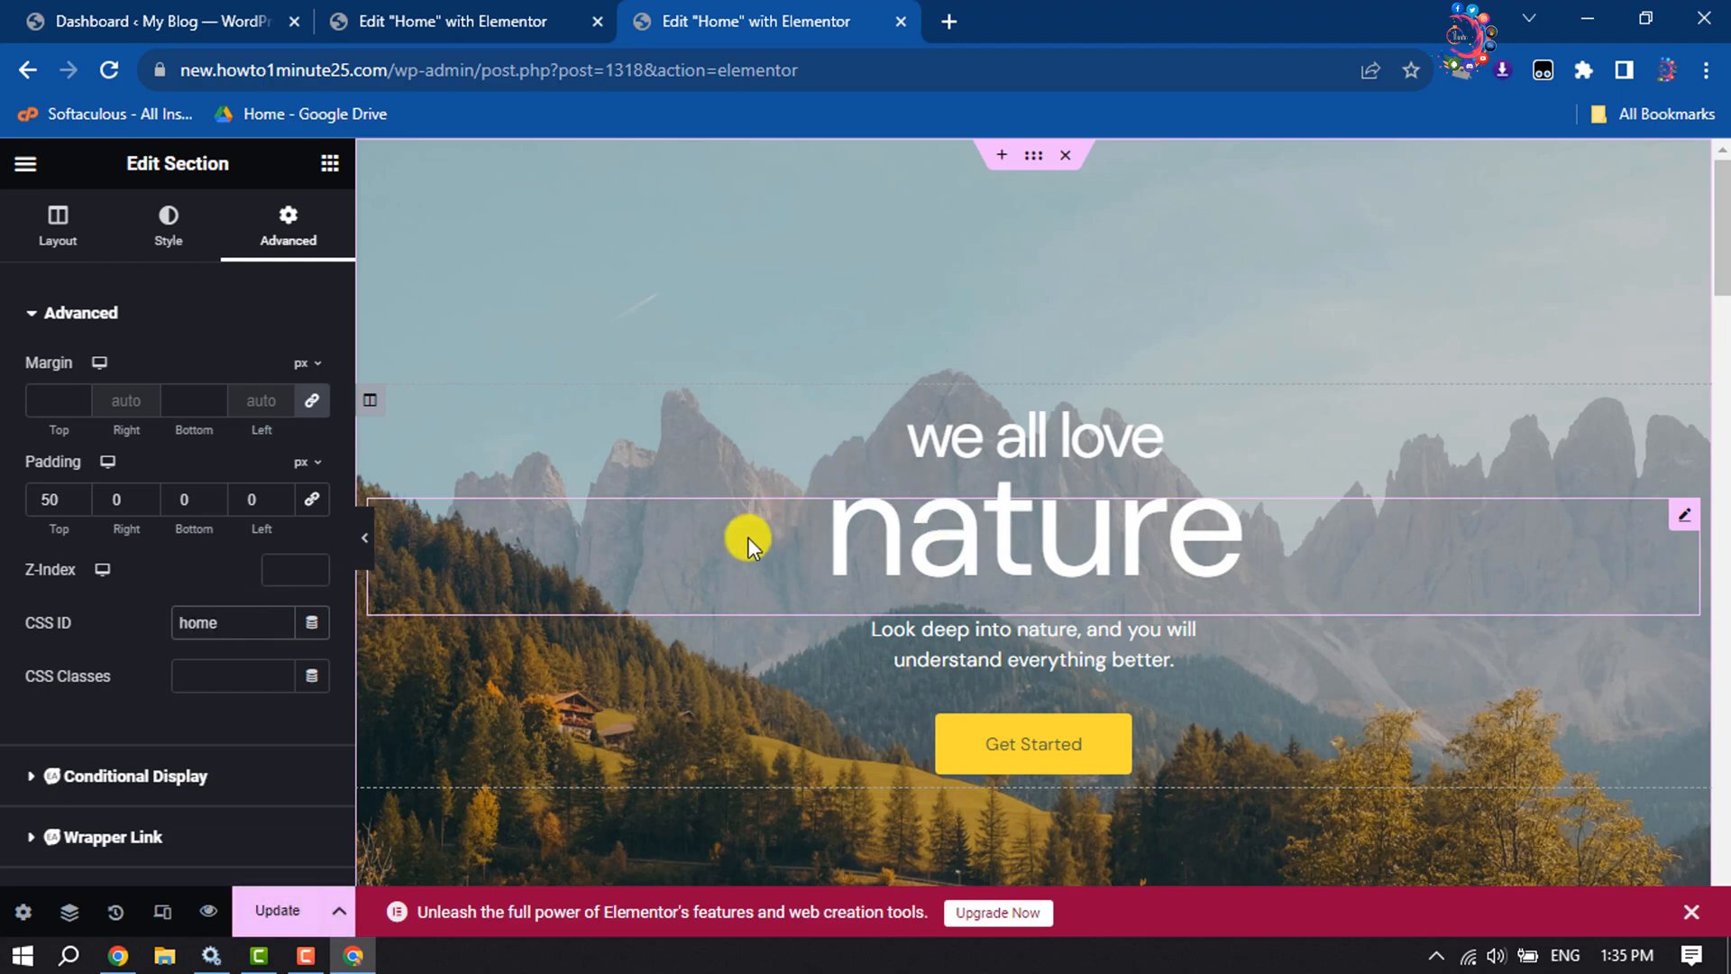
scroll(down, 3)
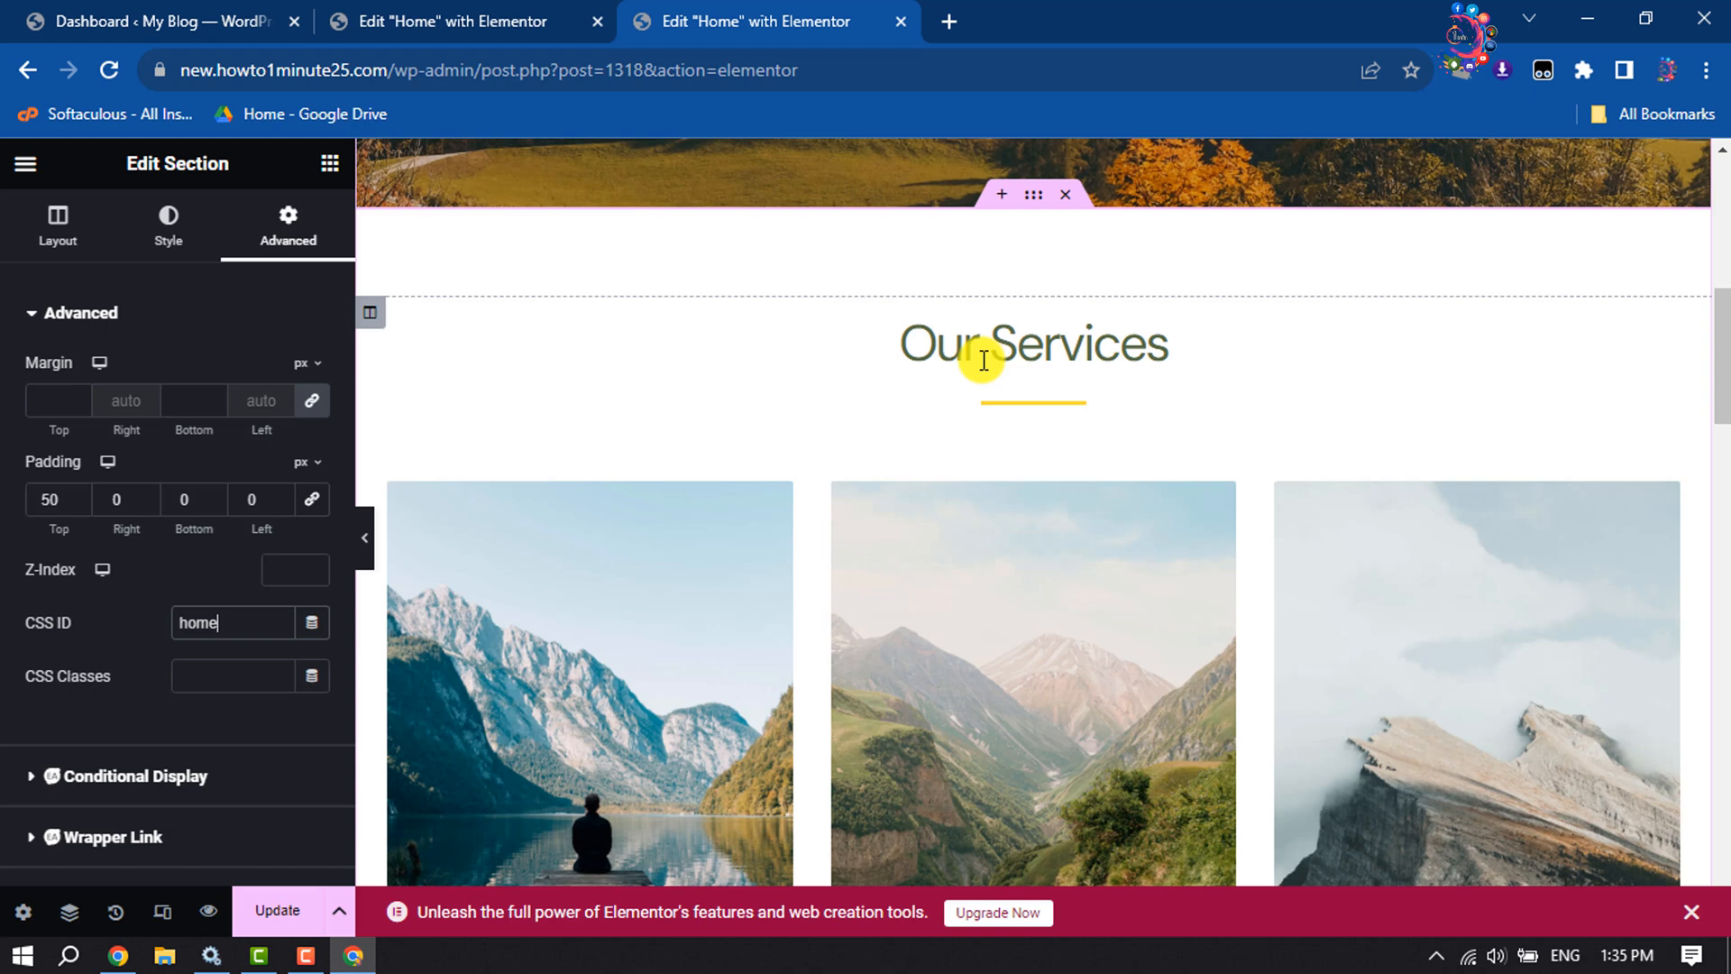
mouse_move(1033, 195)
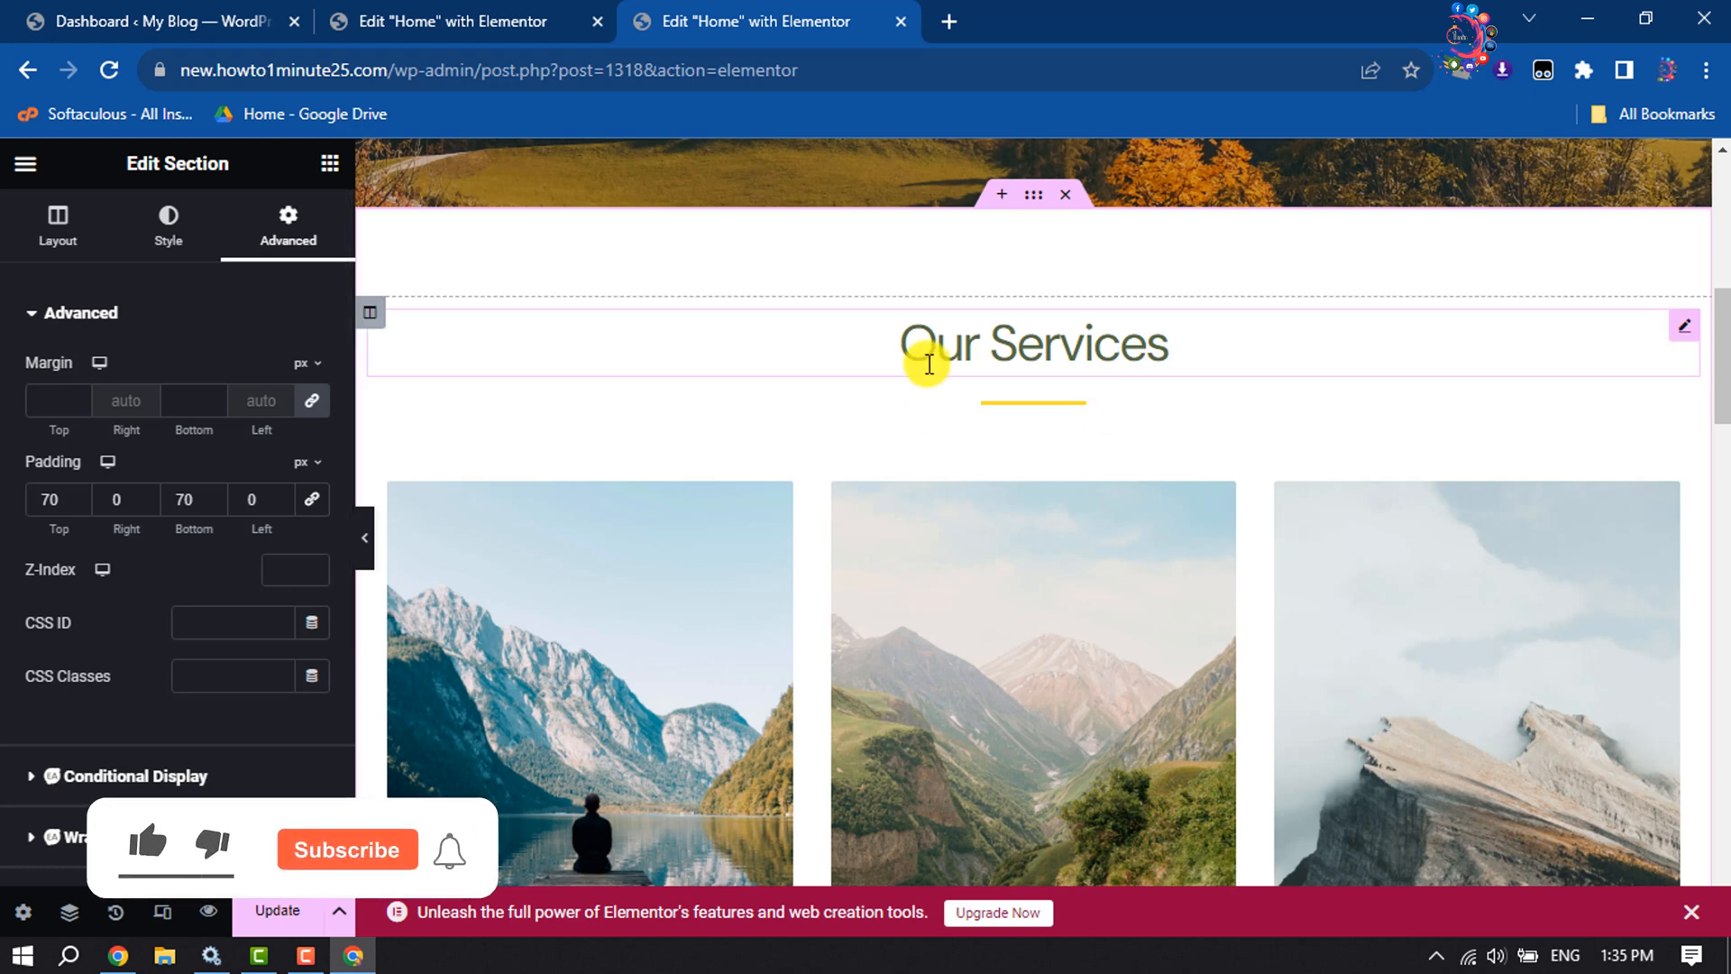
Set the Our Services section's CSS ID to service
click(232, 622)
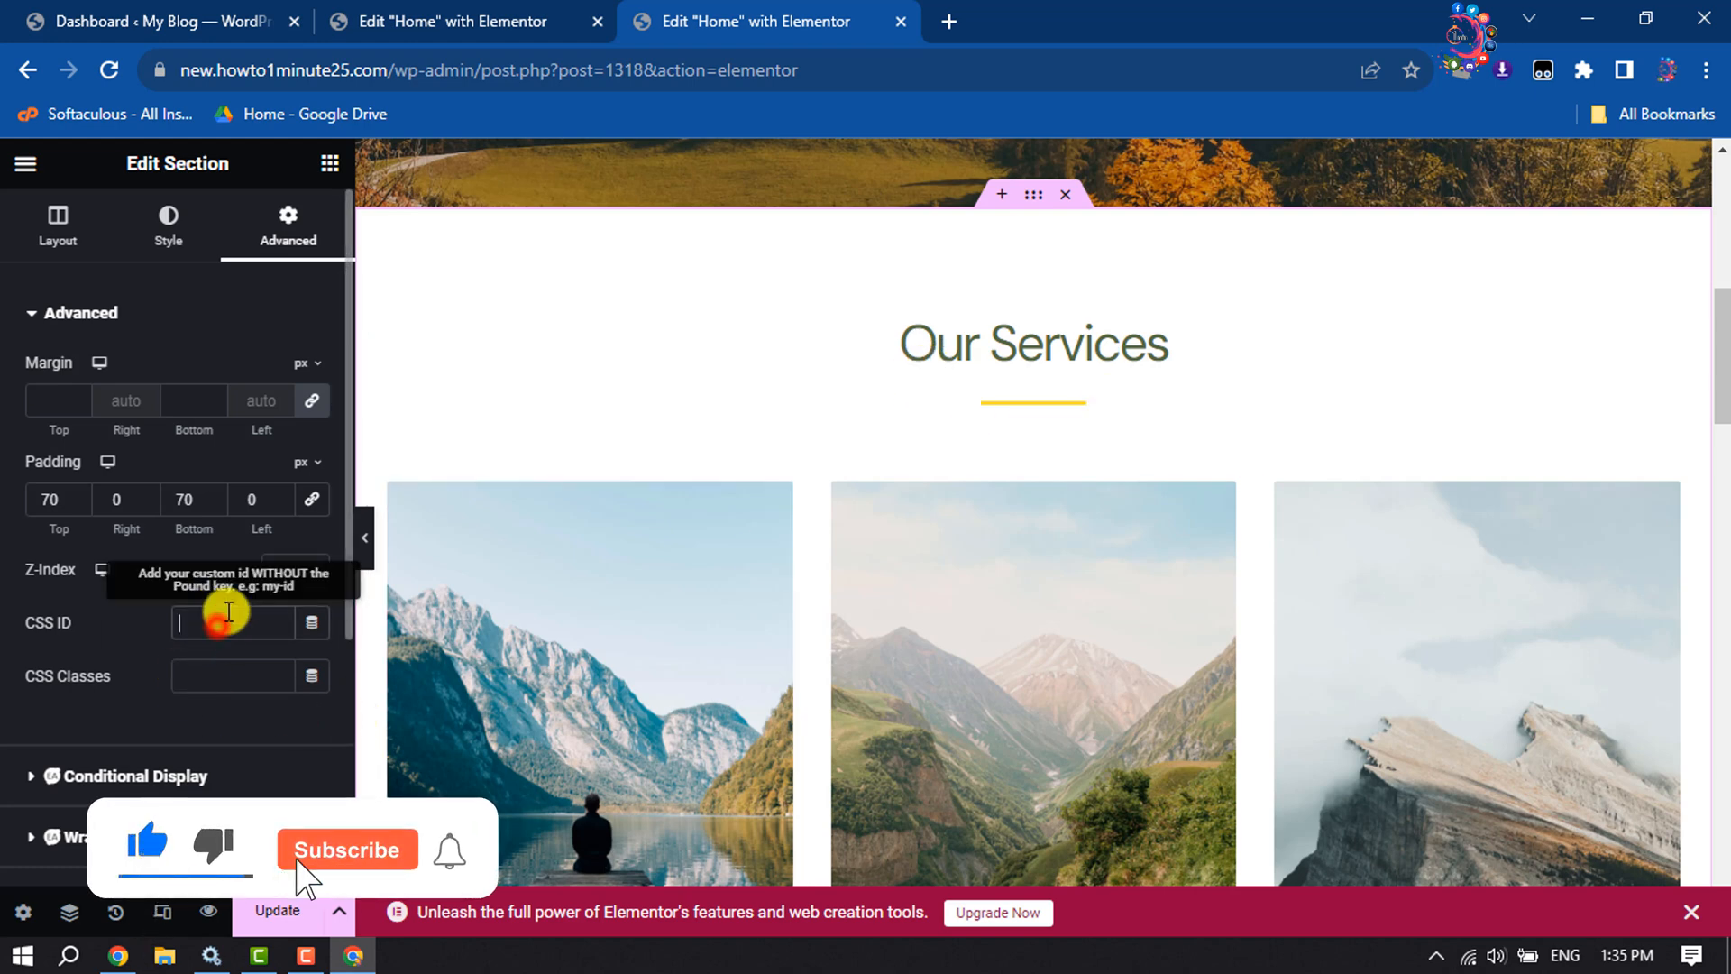
text(service)
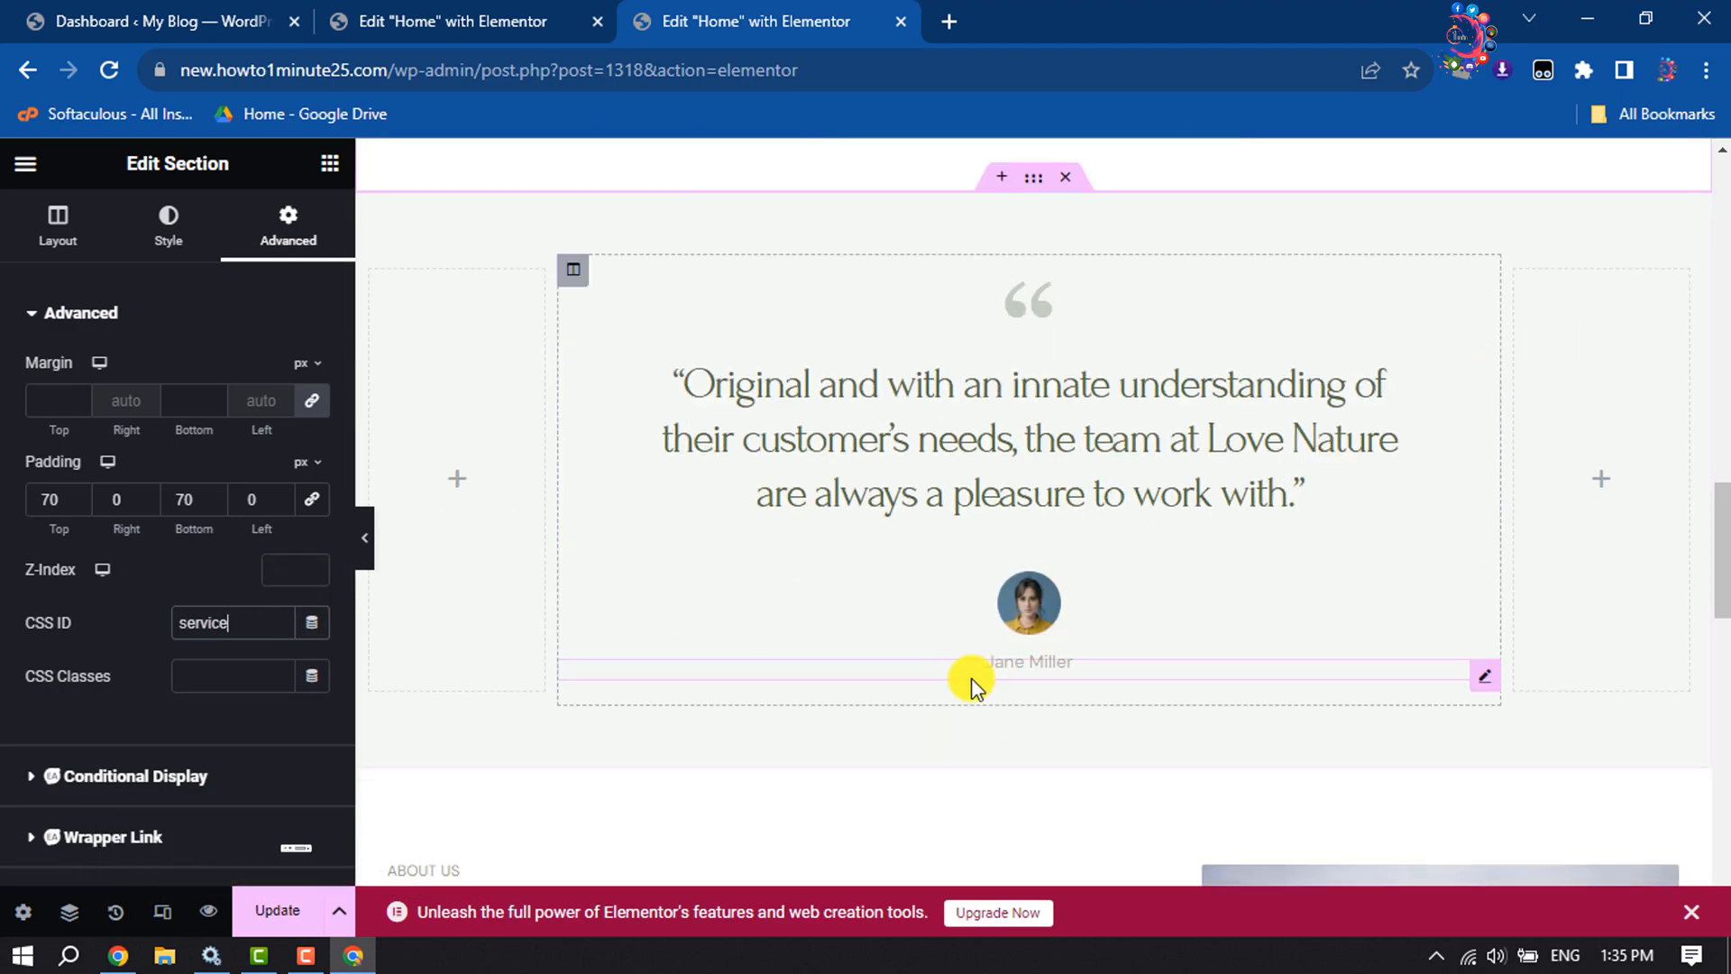
scroll(down, 3)
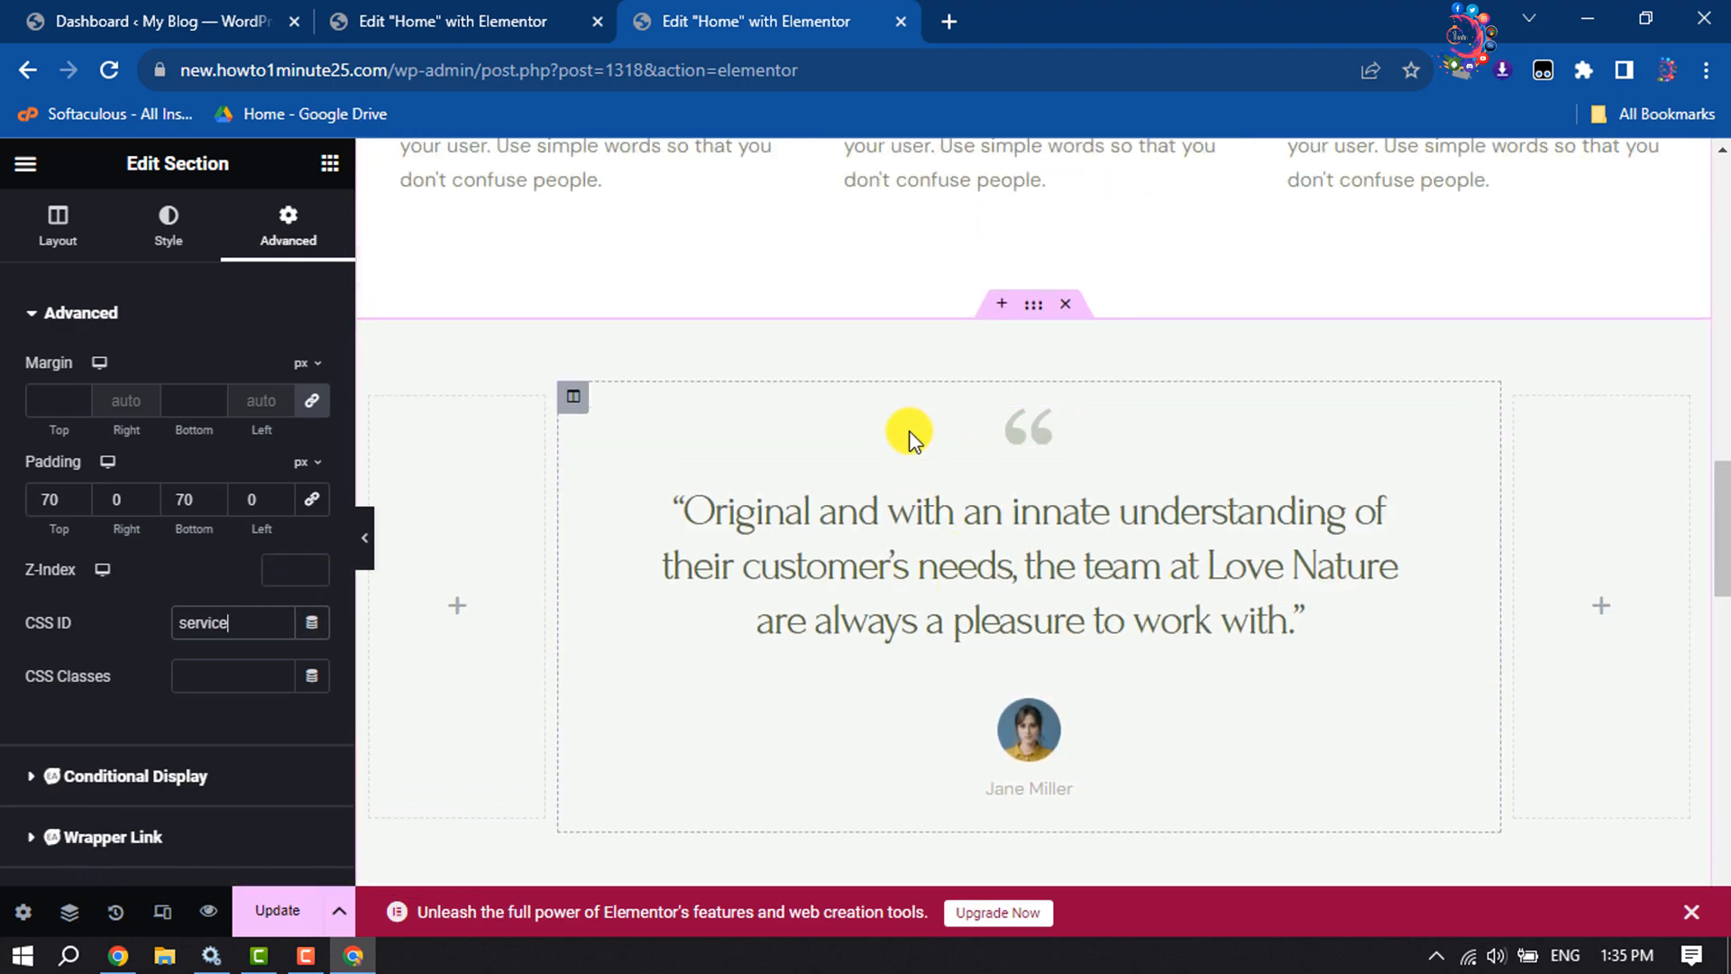
Set the testimonial section's CSS ID to testimonial in its Advanced settings
click(1031, 303)
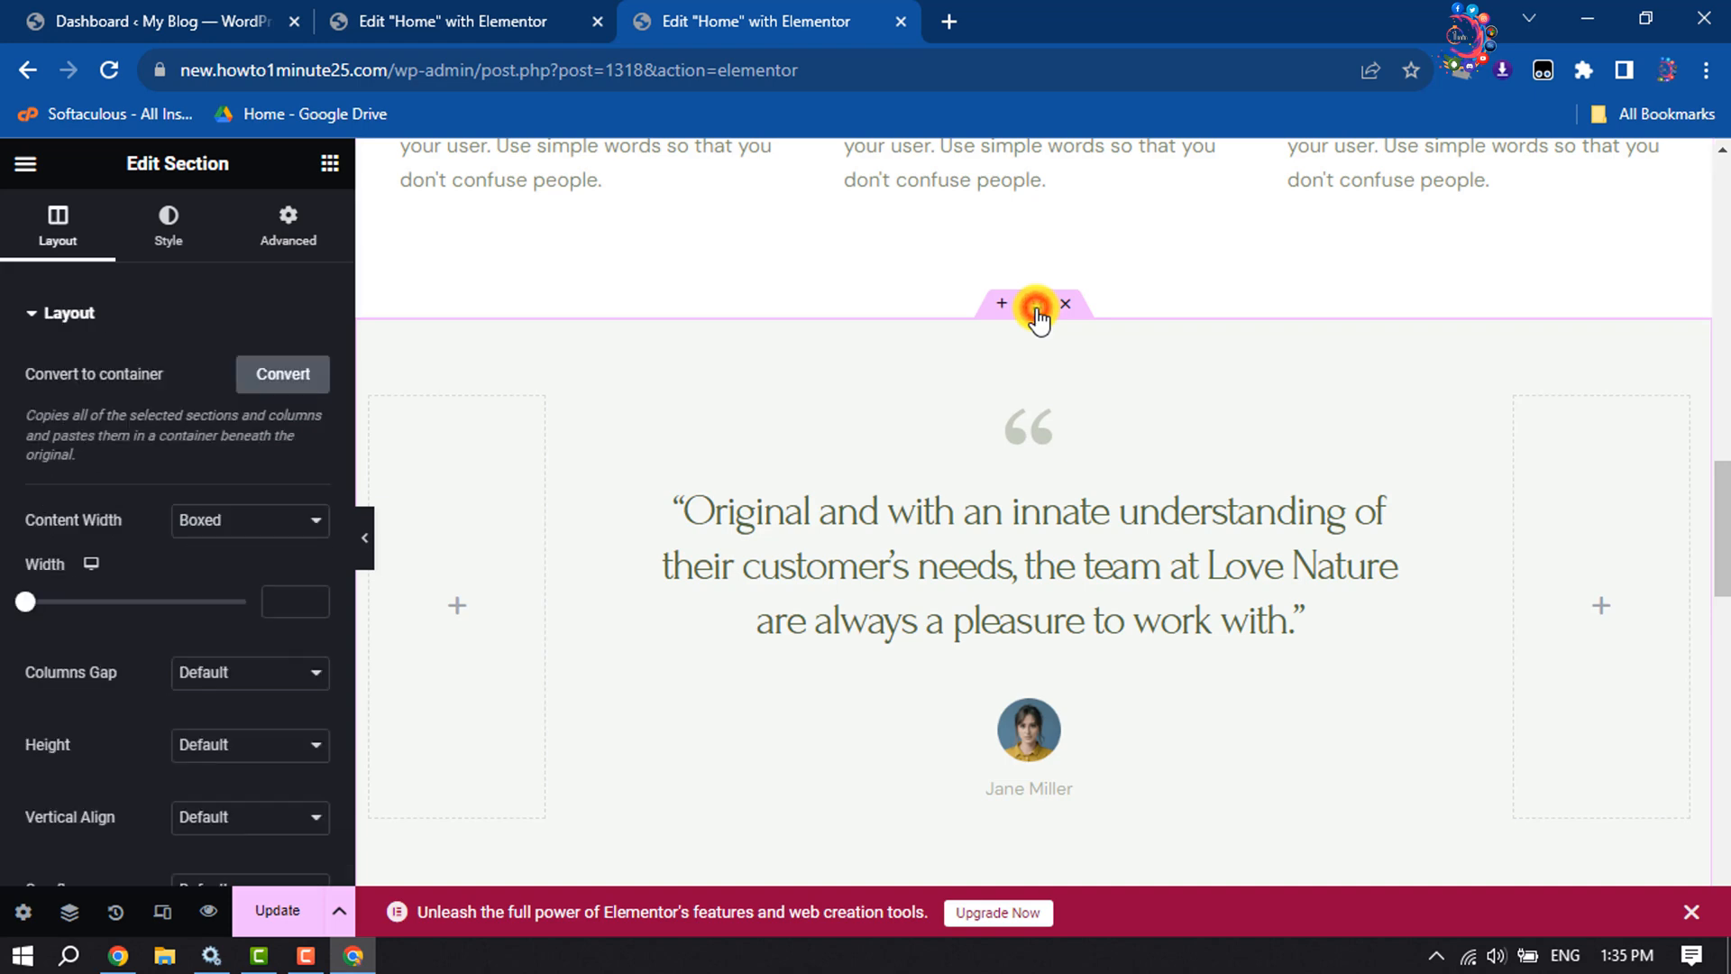
click(286, 224)
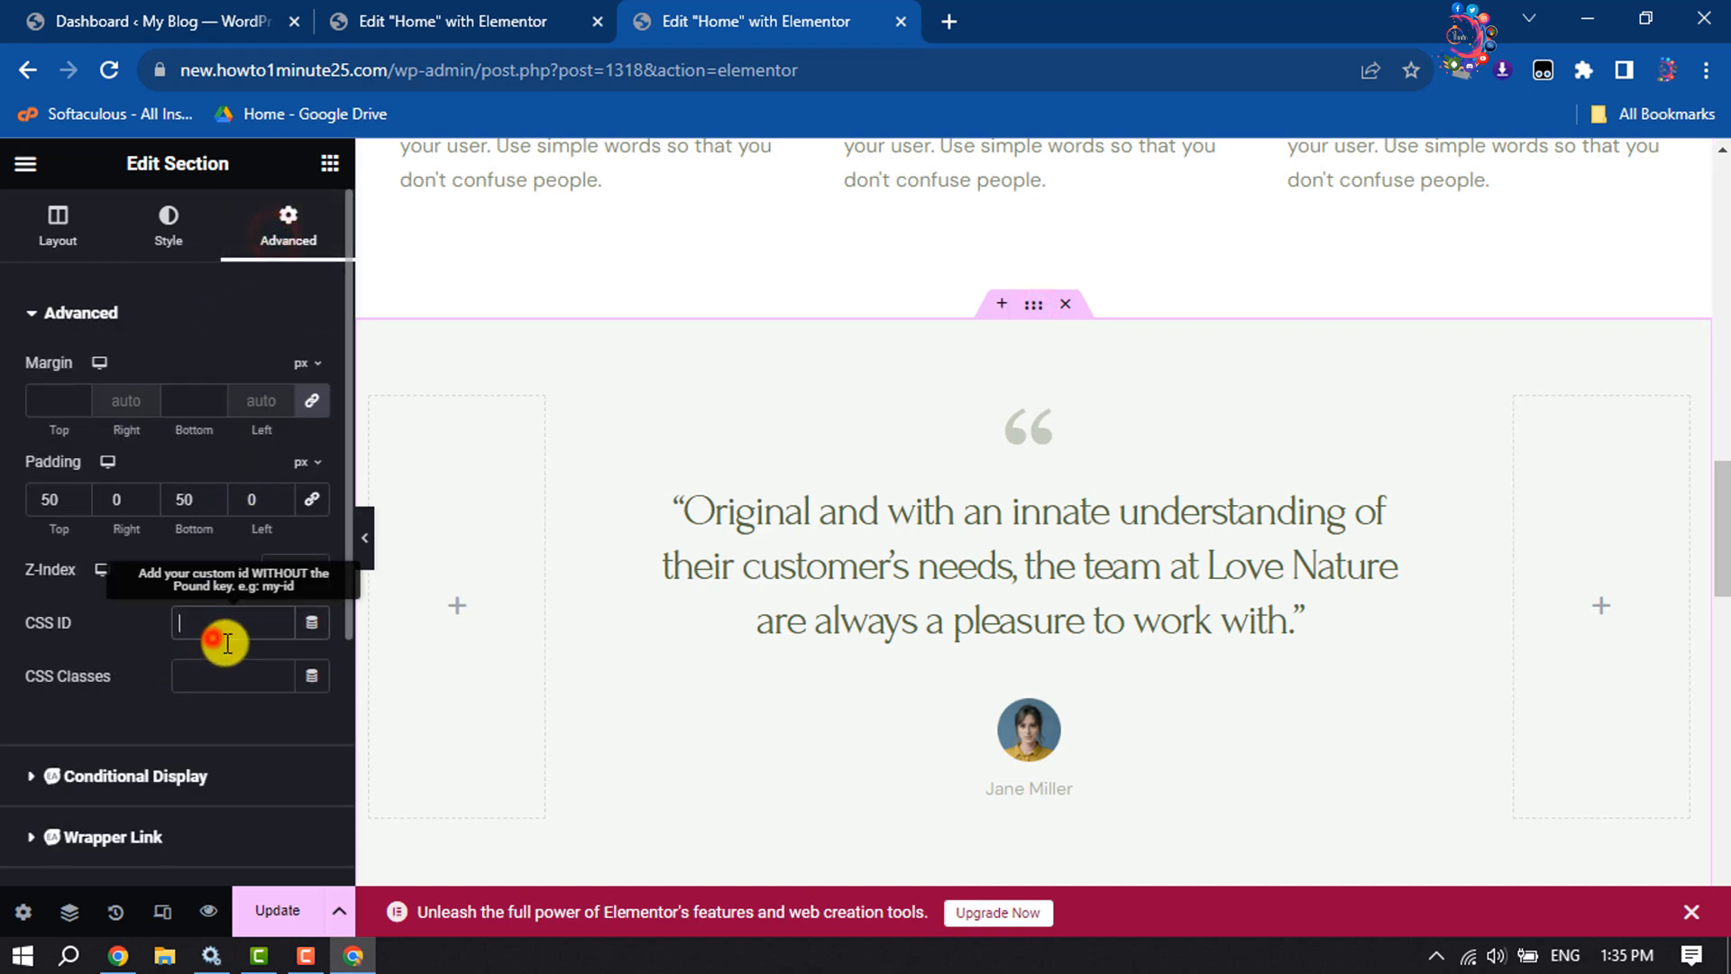
text(testimonial)
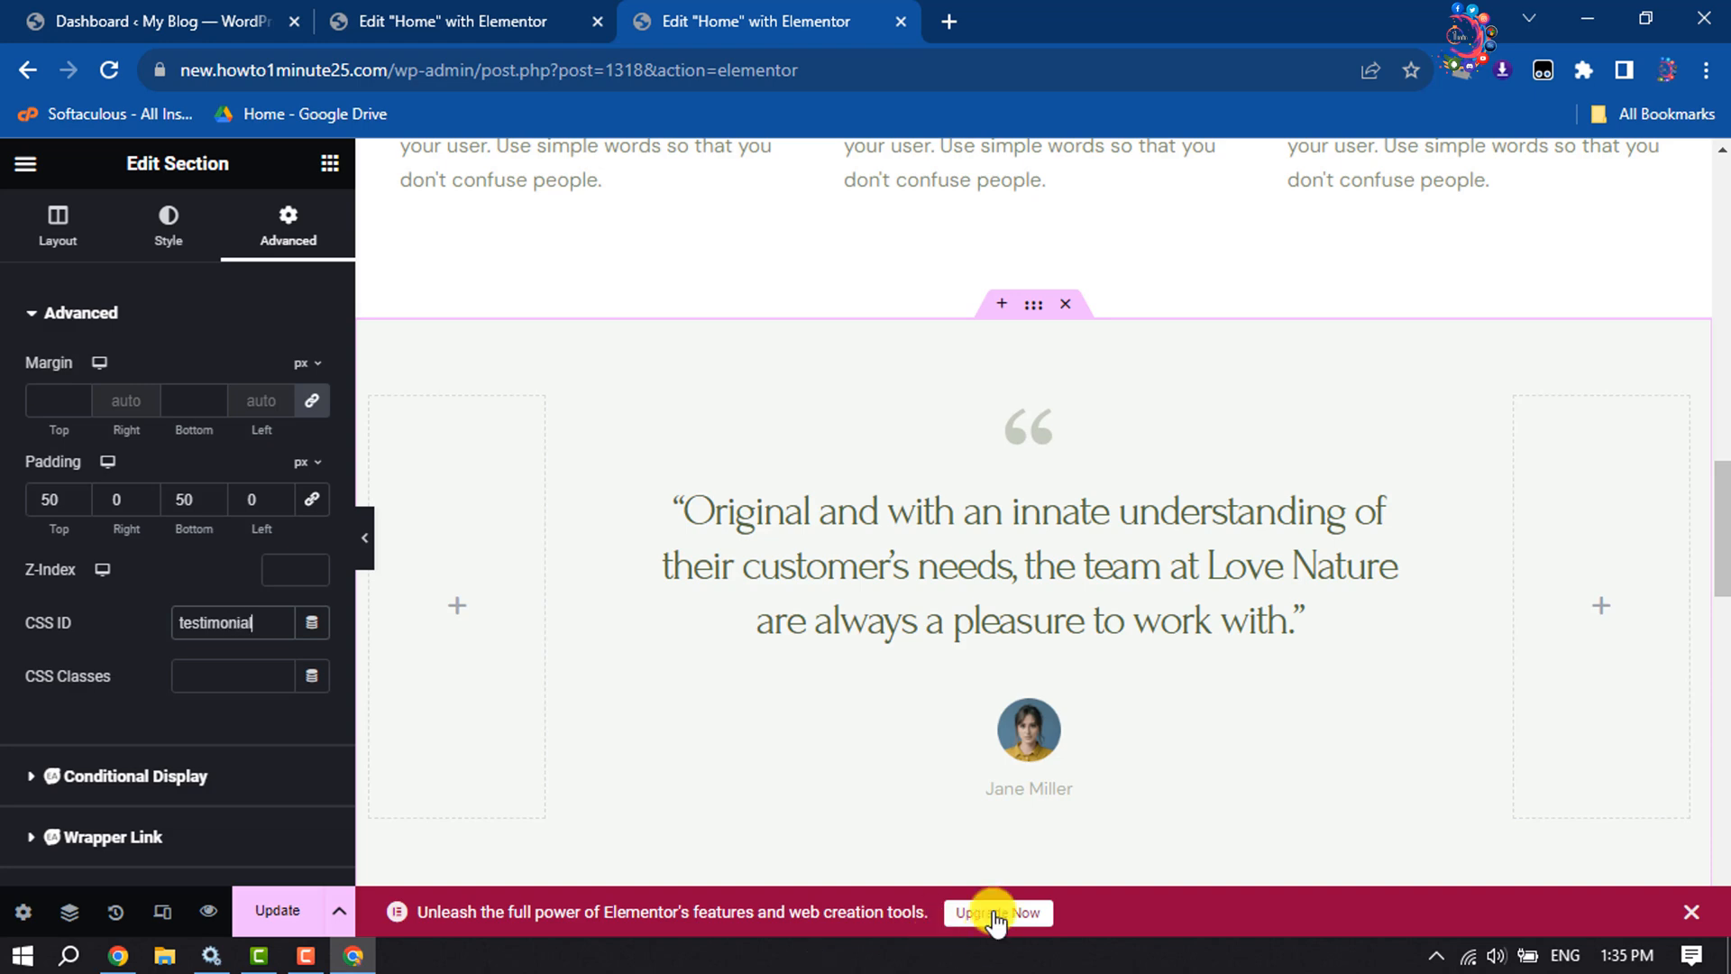
scroll(down, 3)
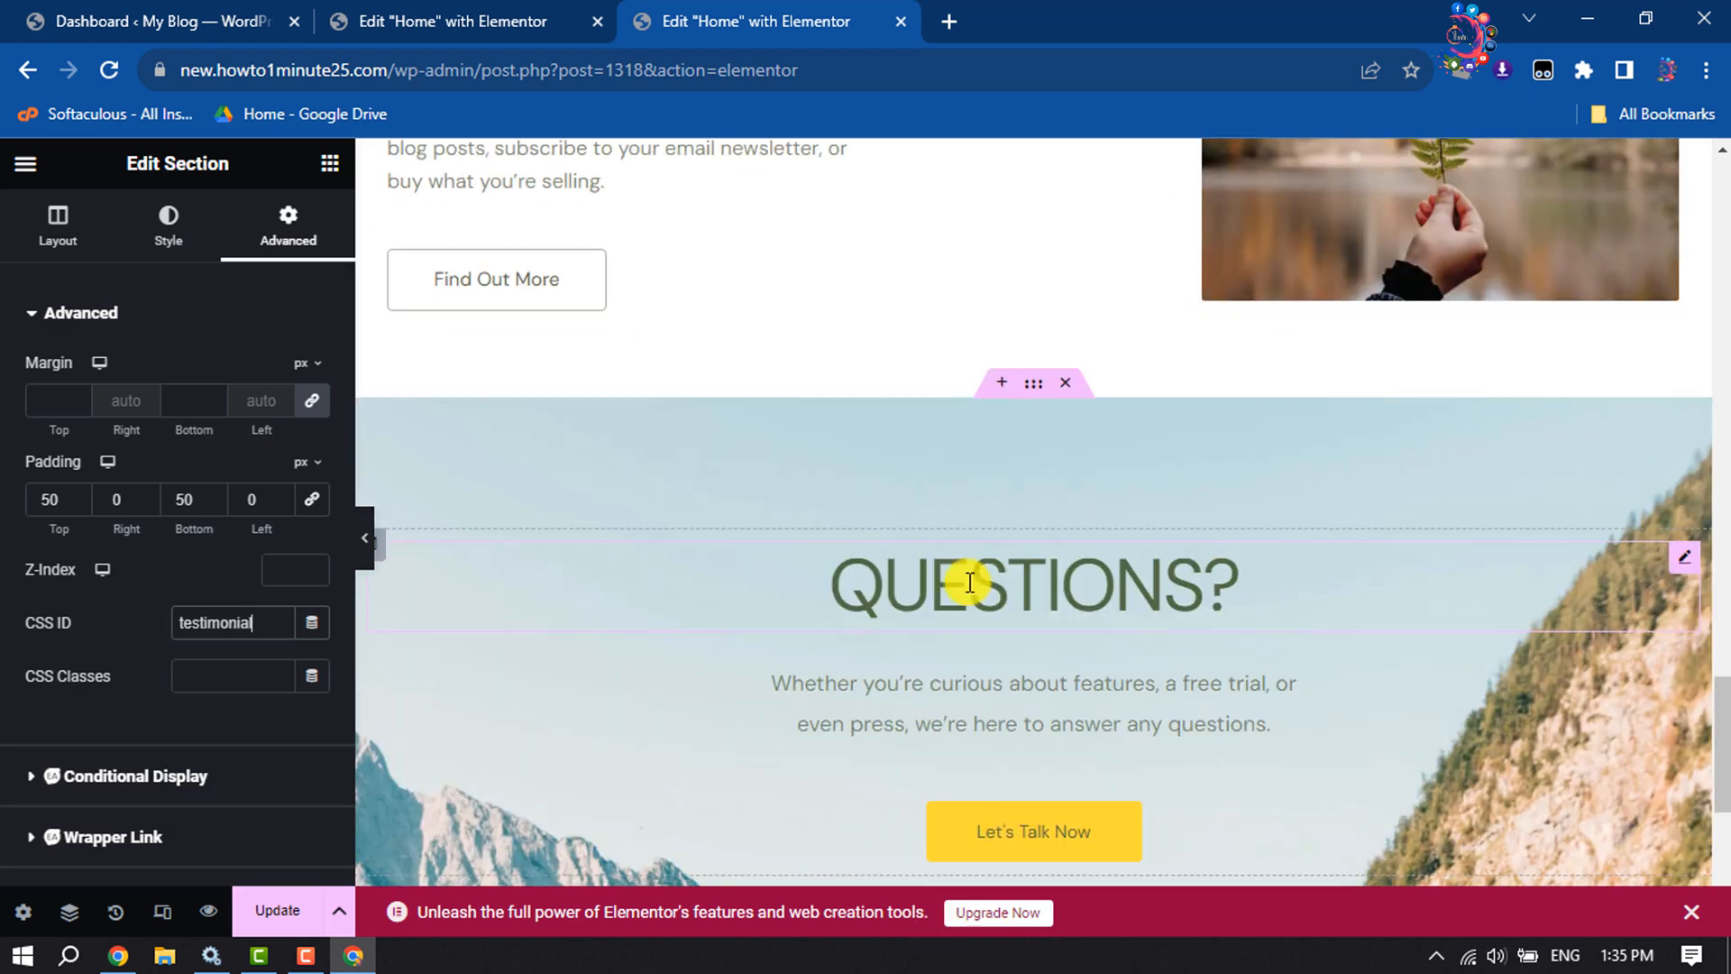
Set the QUESTIONS section's CSS ID to contact in its Advanced settings
click(56, 225)
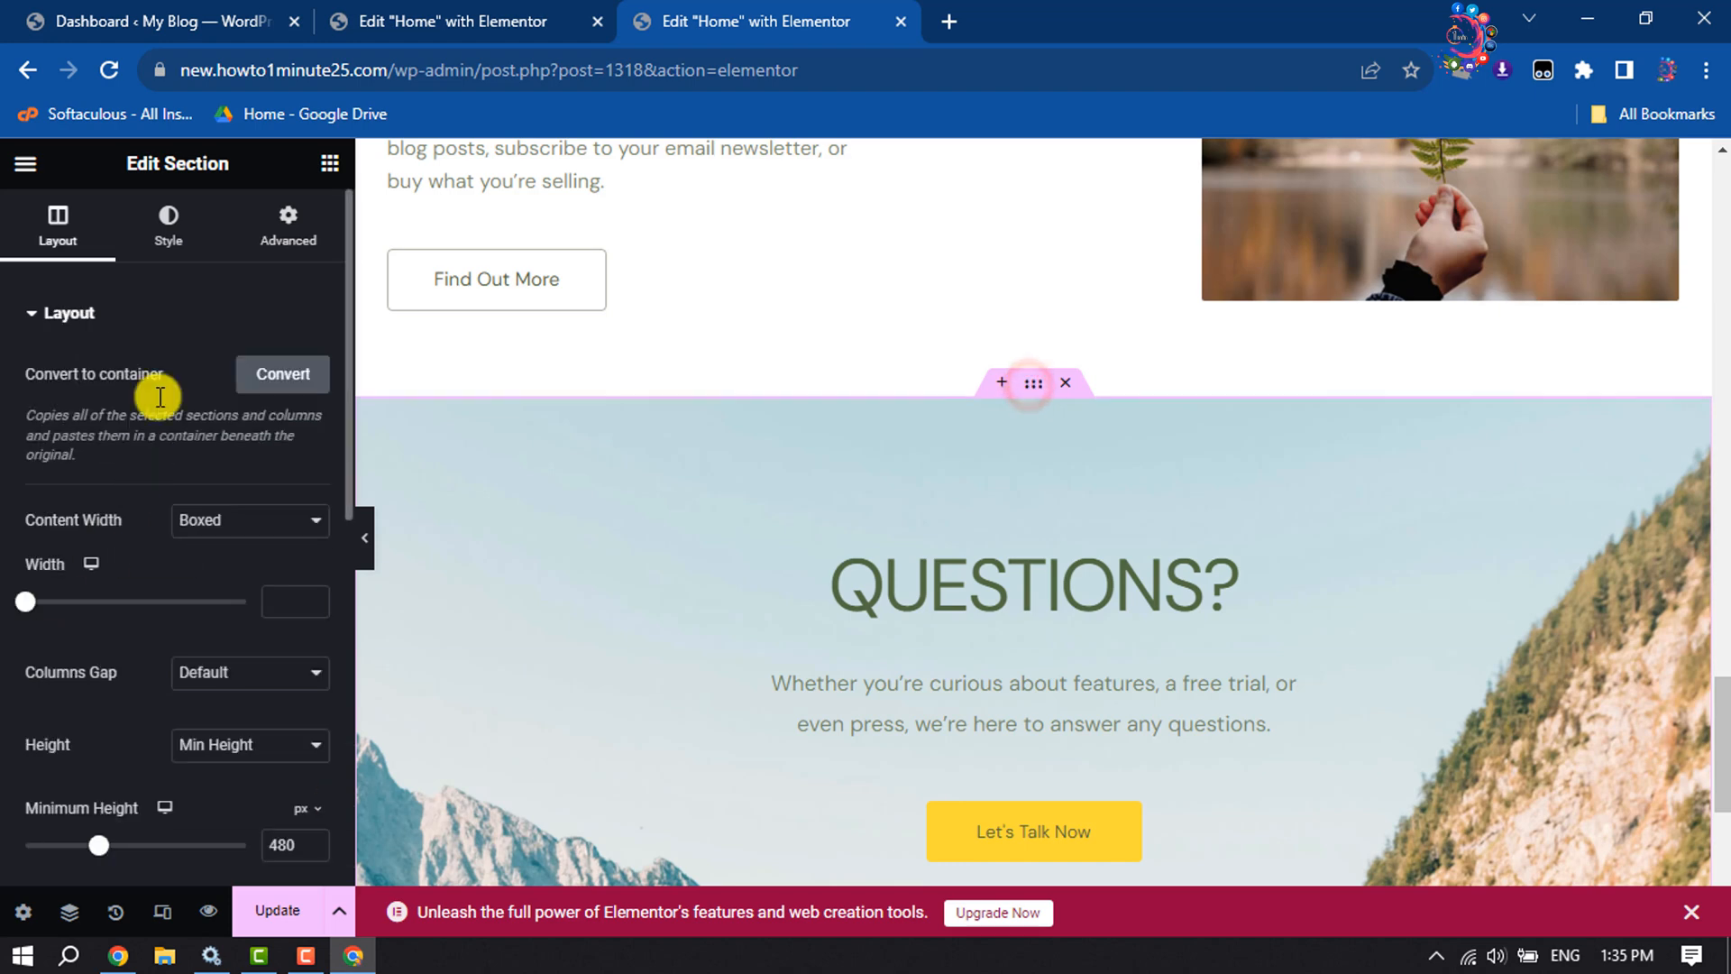
click(287, 225)
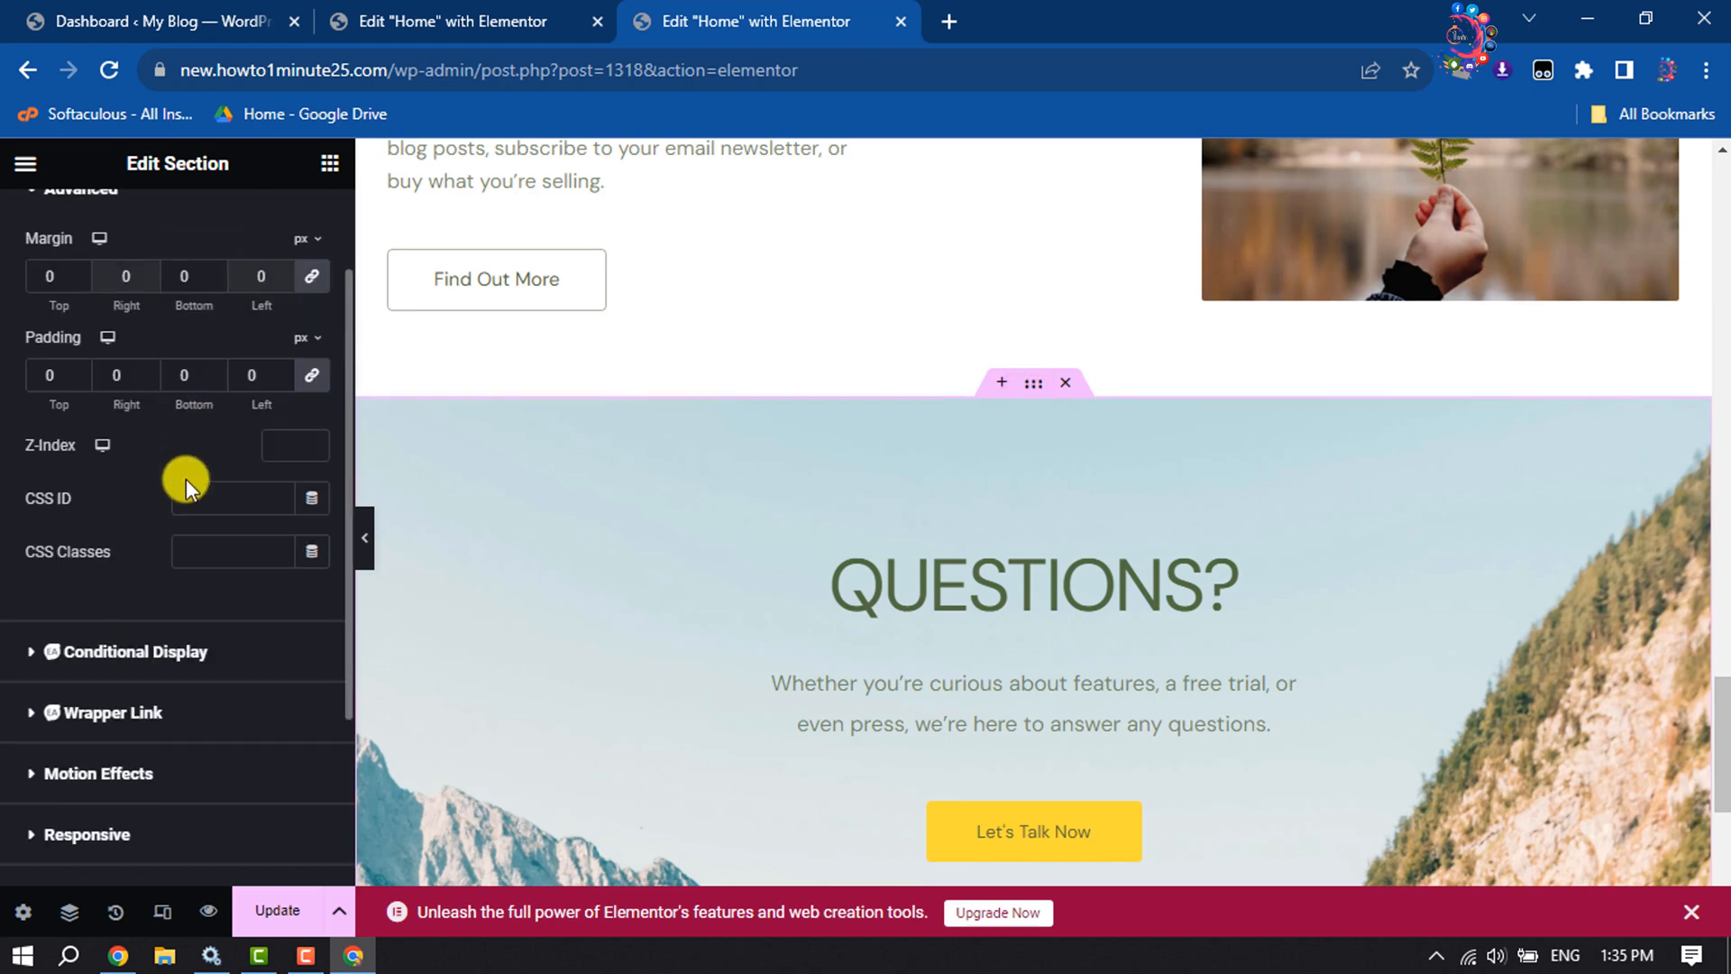
text(con)
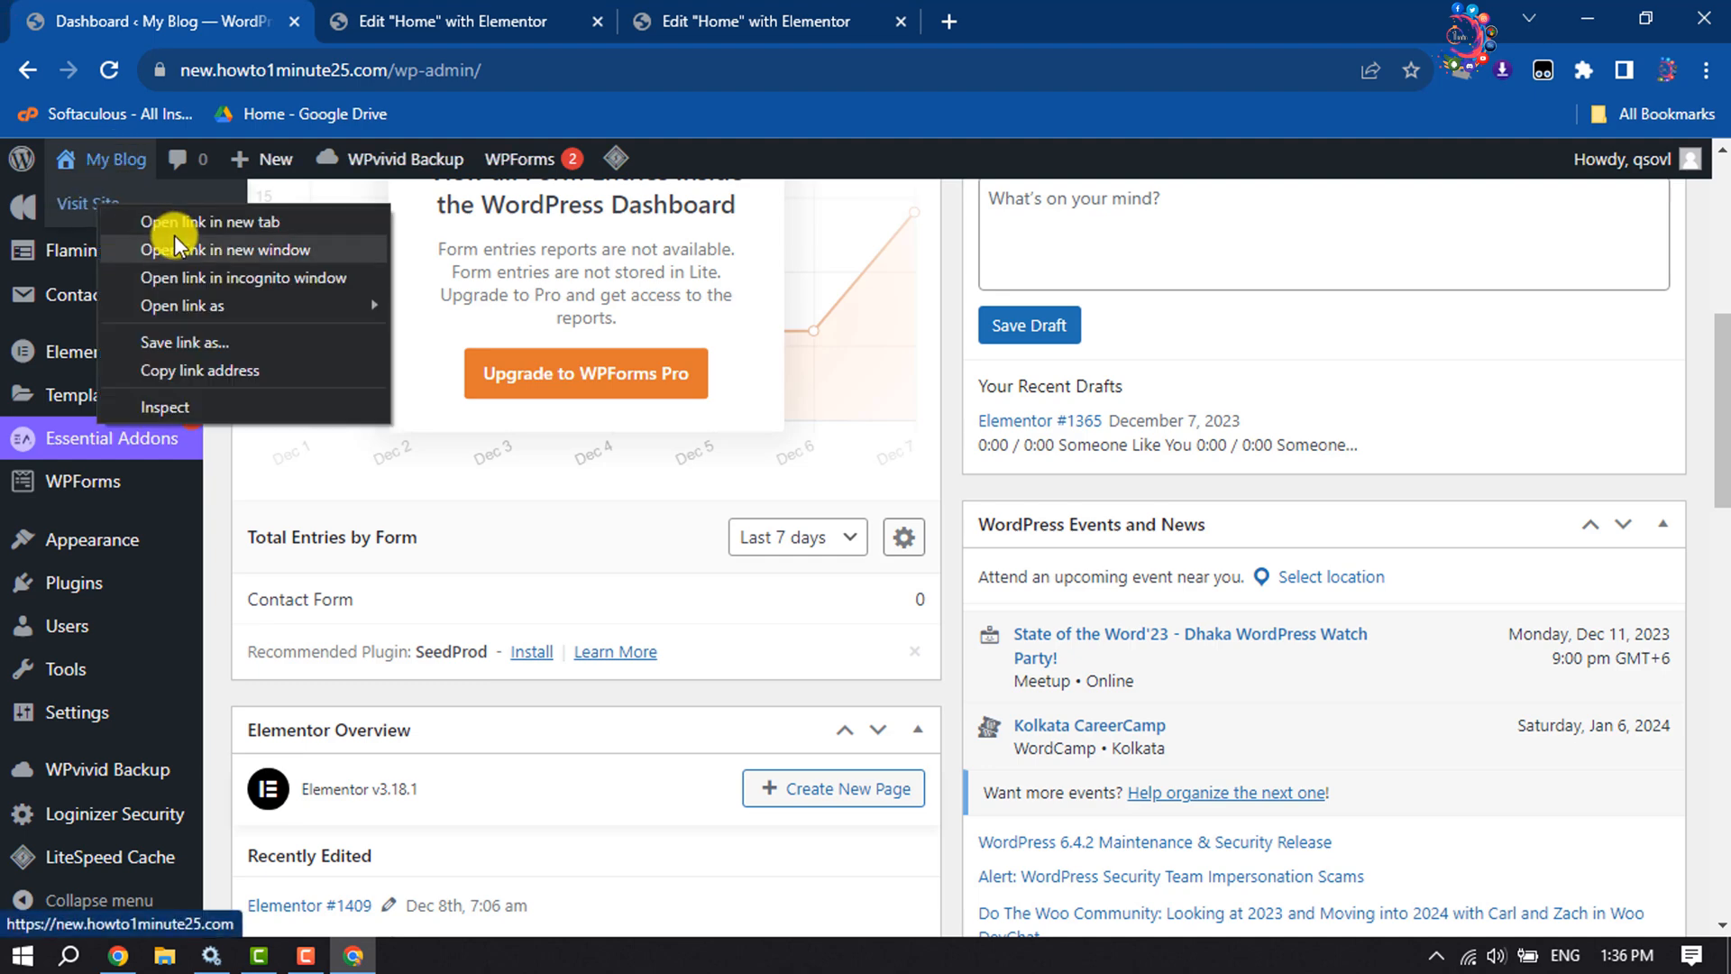
View the live site in a new tab and confirm the Service link jumps to its section
click(229, 249)
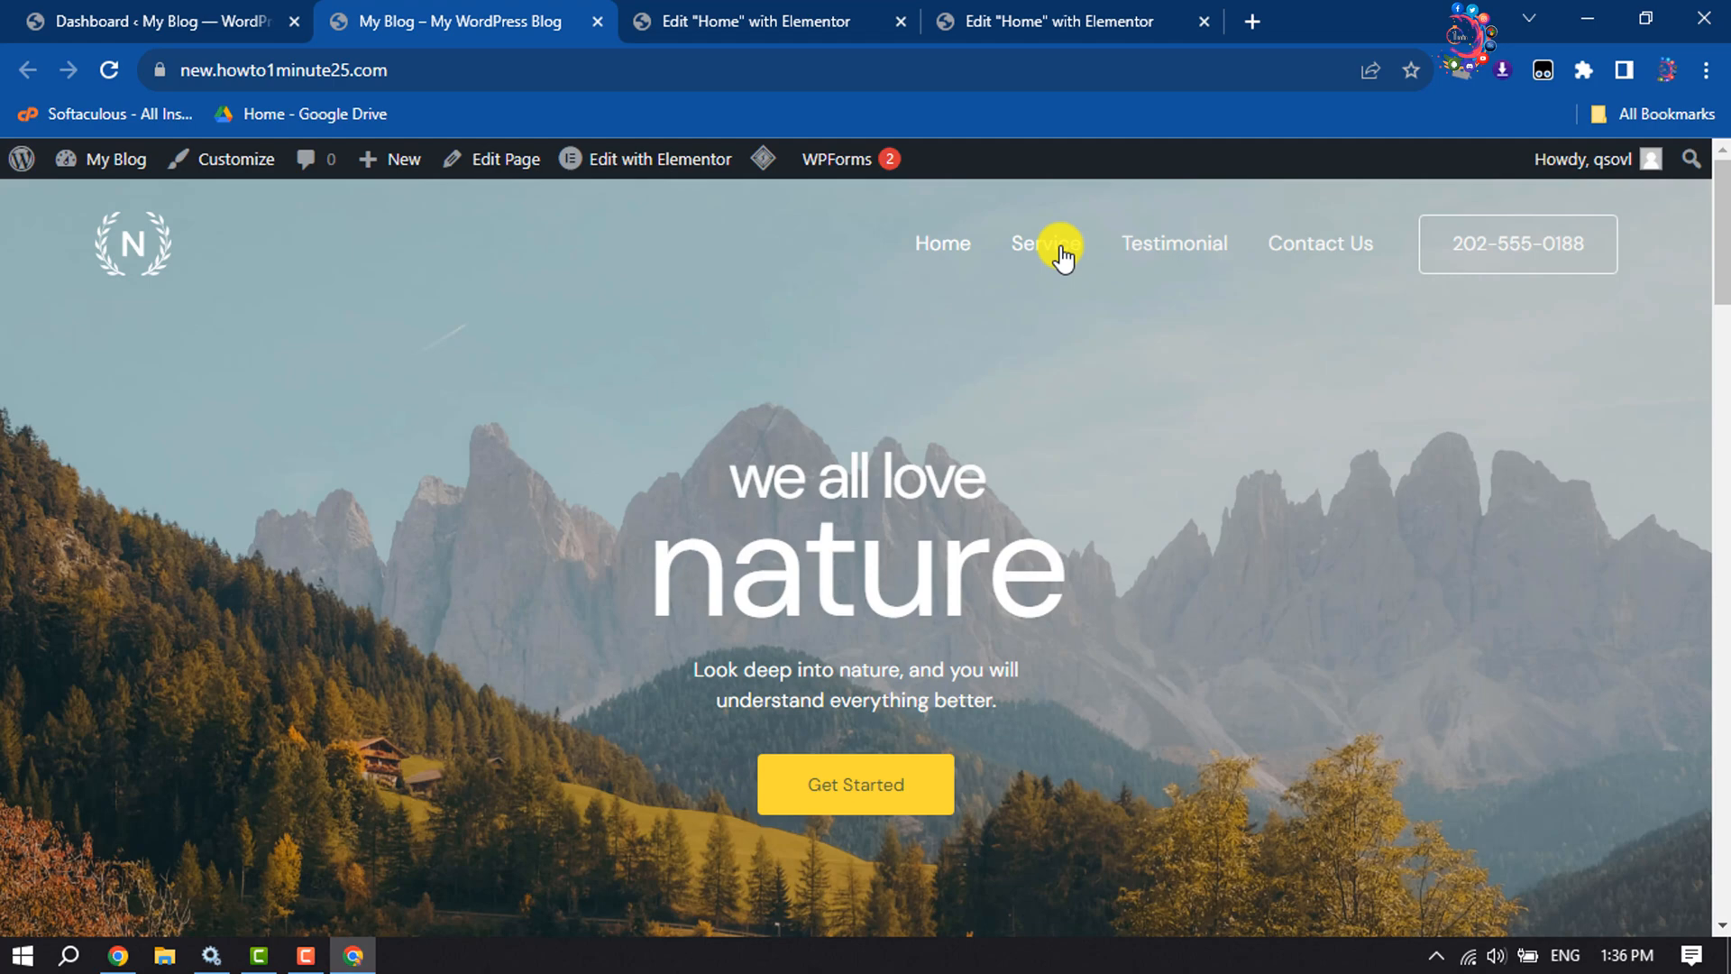
click(1039, 244)
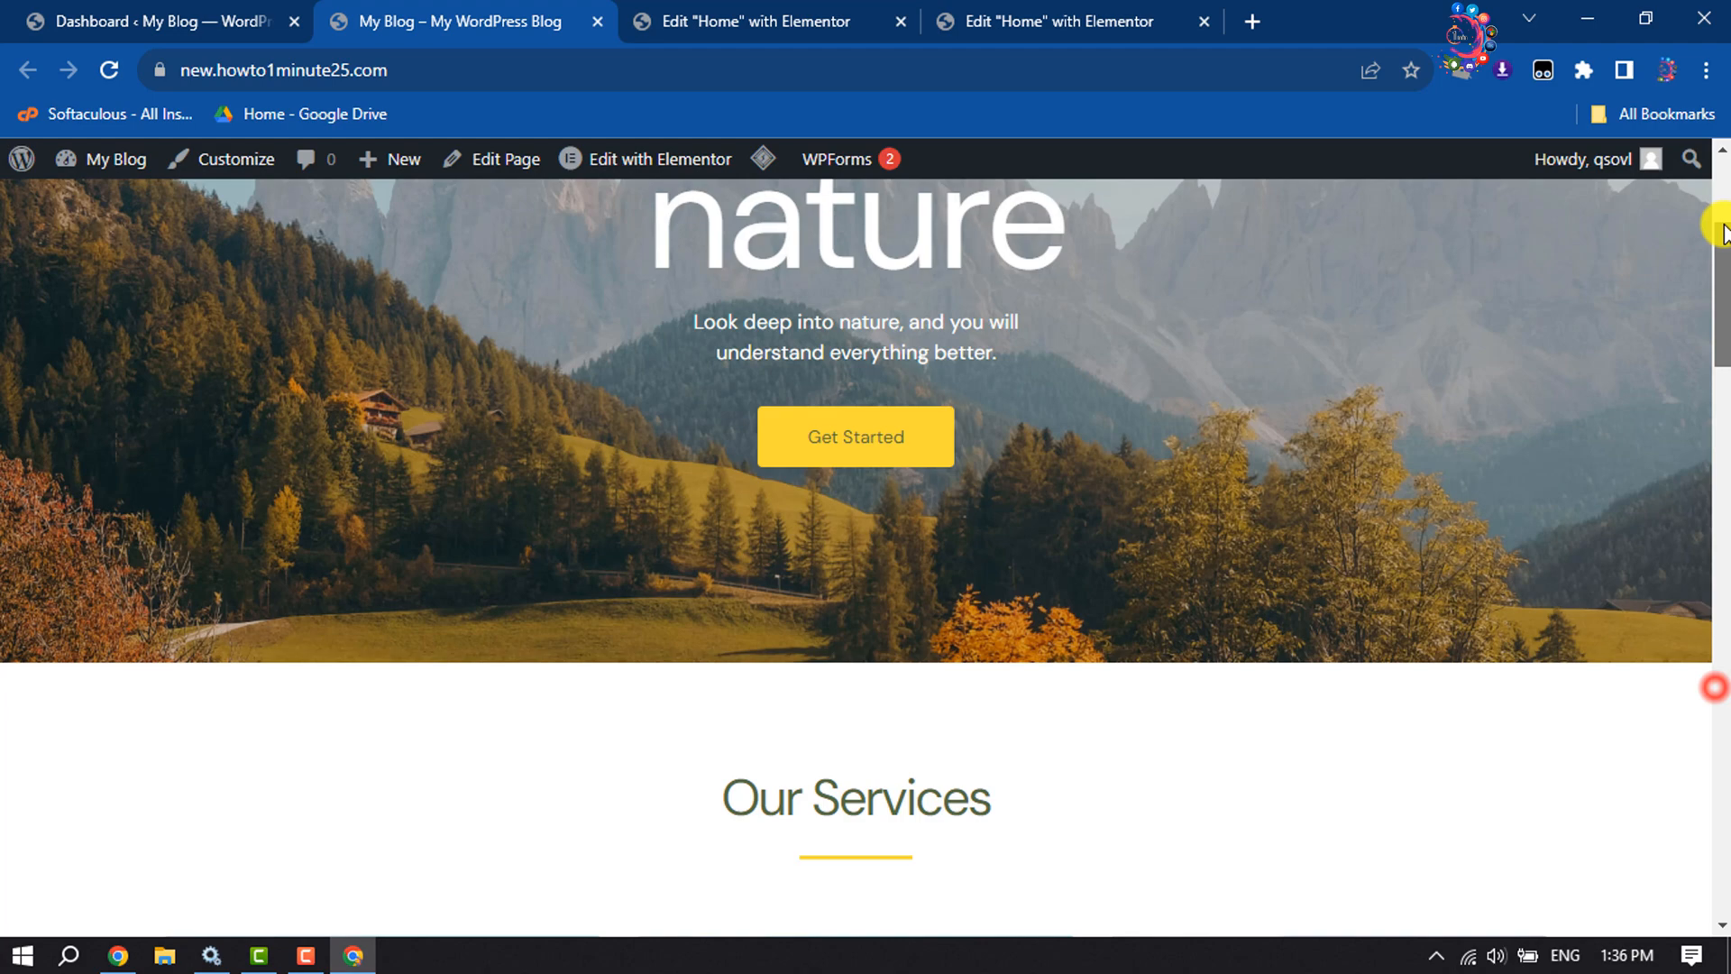
scroll(down, 3)
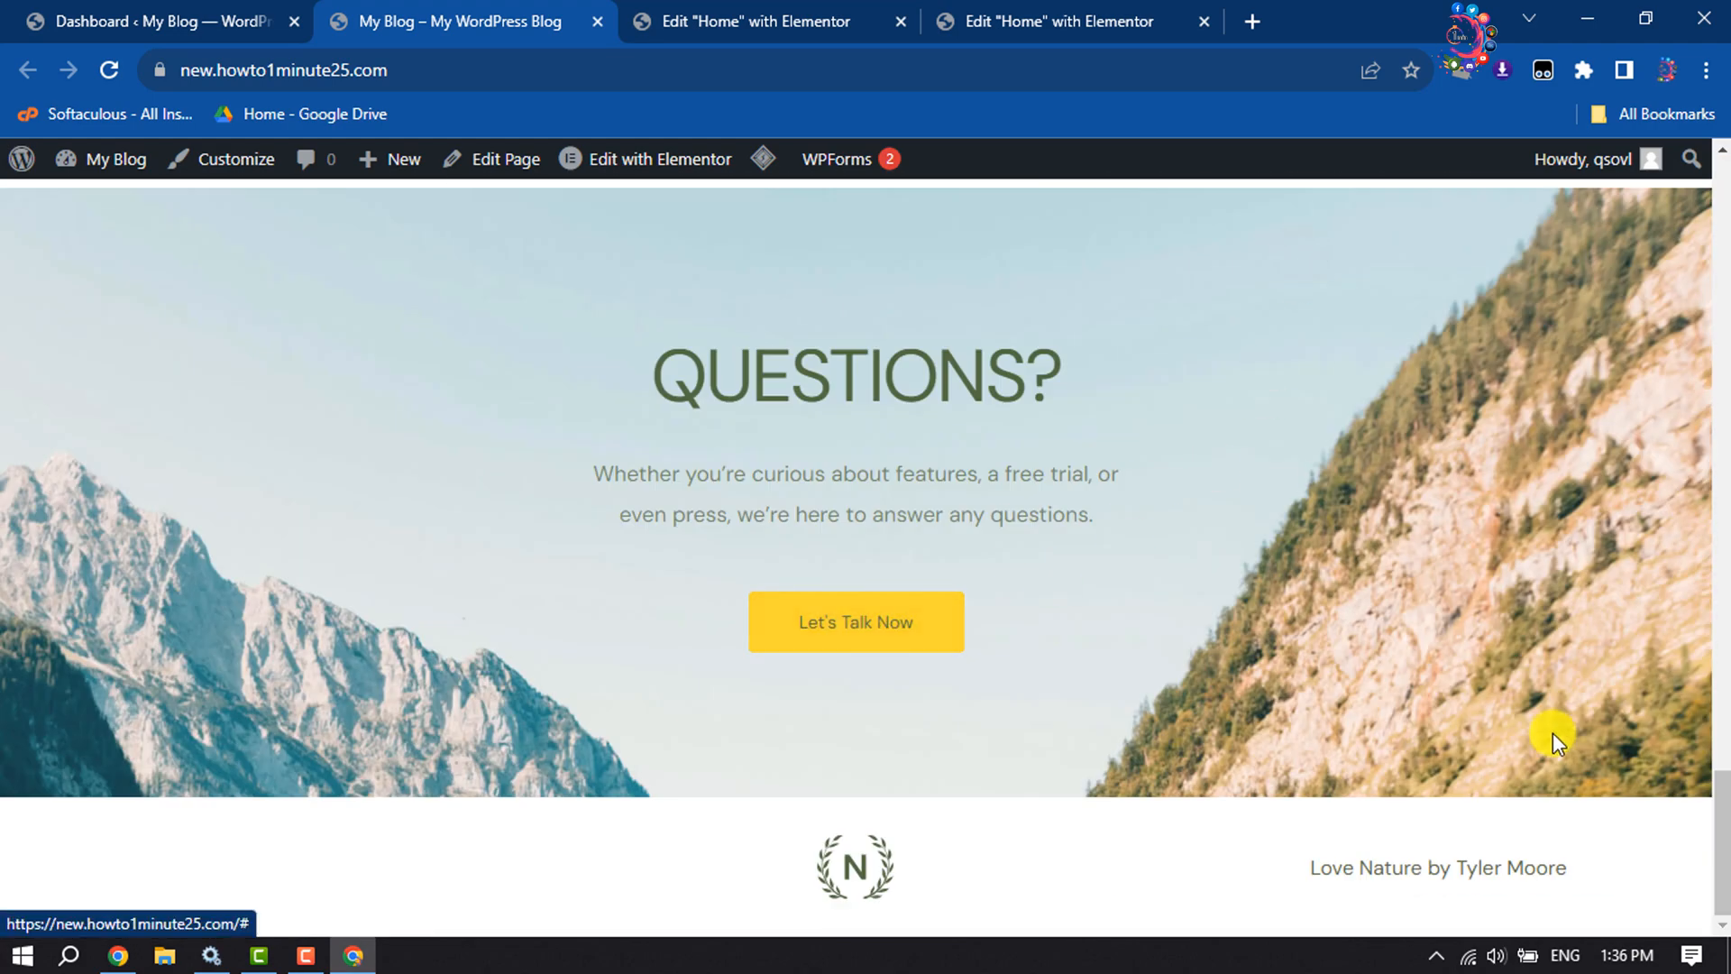
scroll(up, 3)
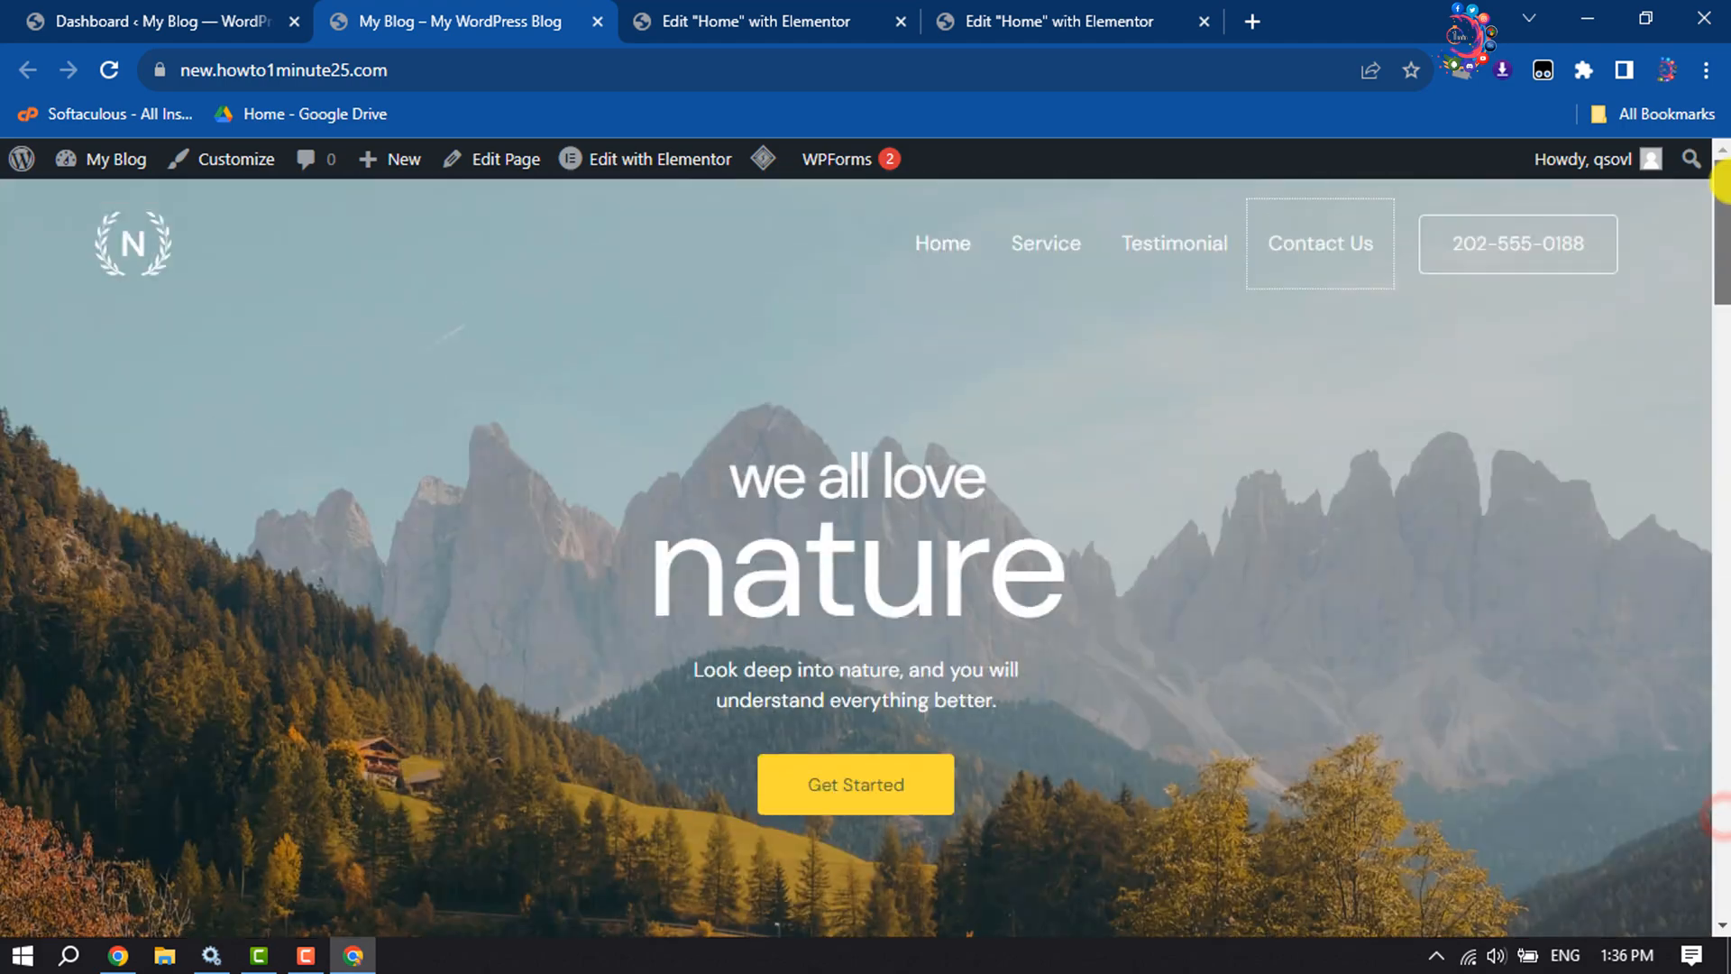